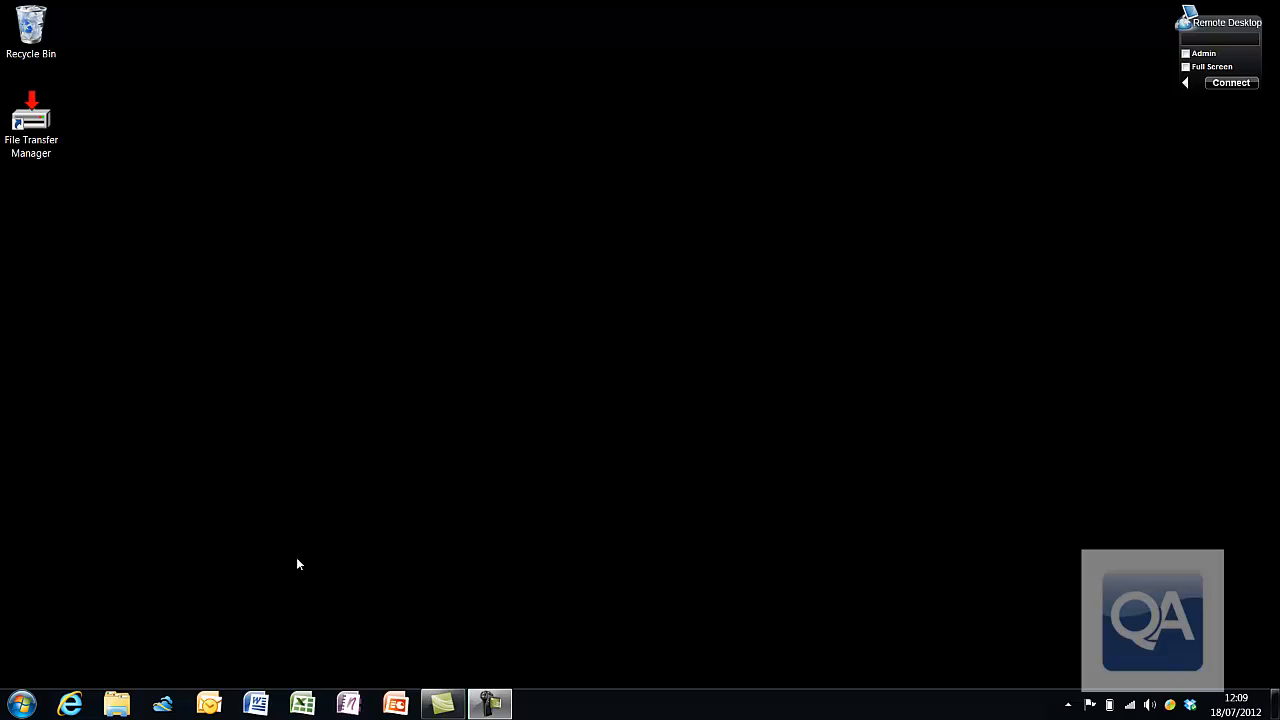
- Launch Microsoft Assessment and Planning Toolkit from the Start menu search ('ass')
click(18, 704)
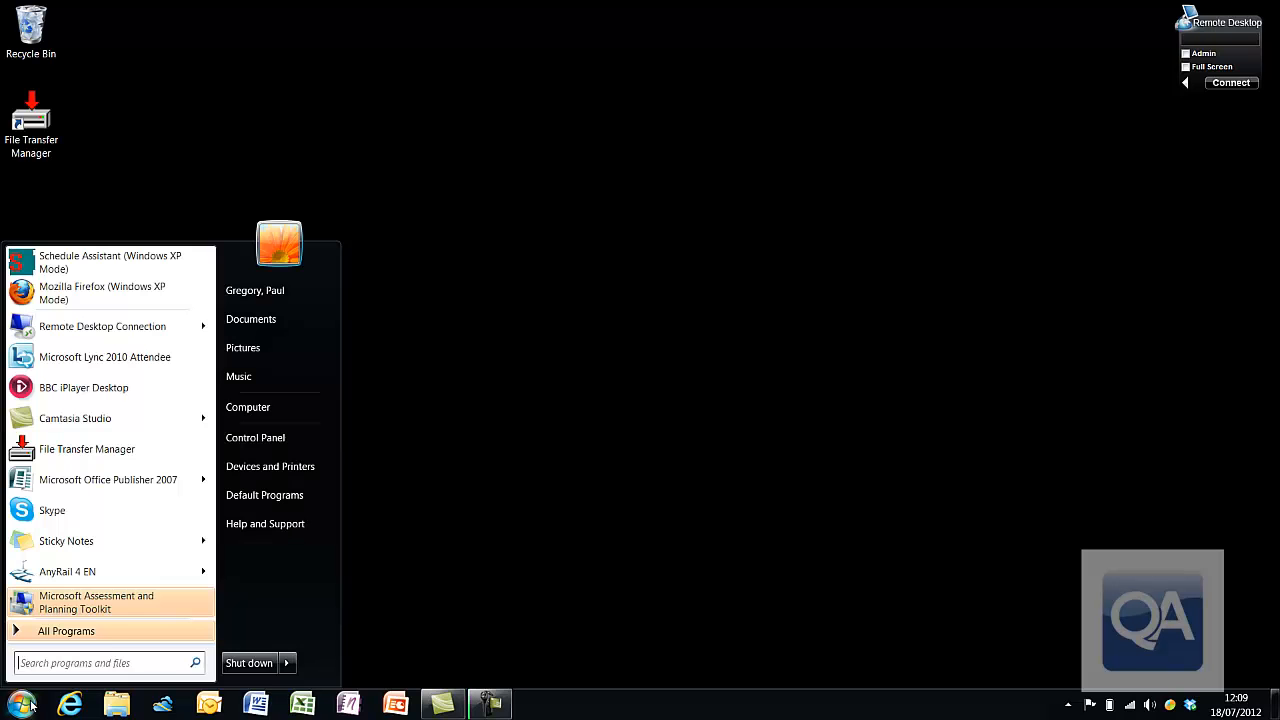
text(ass)
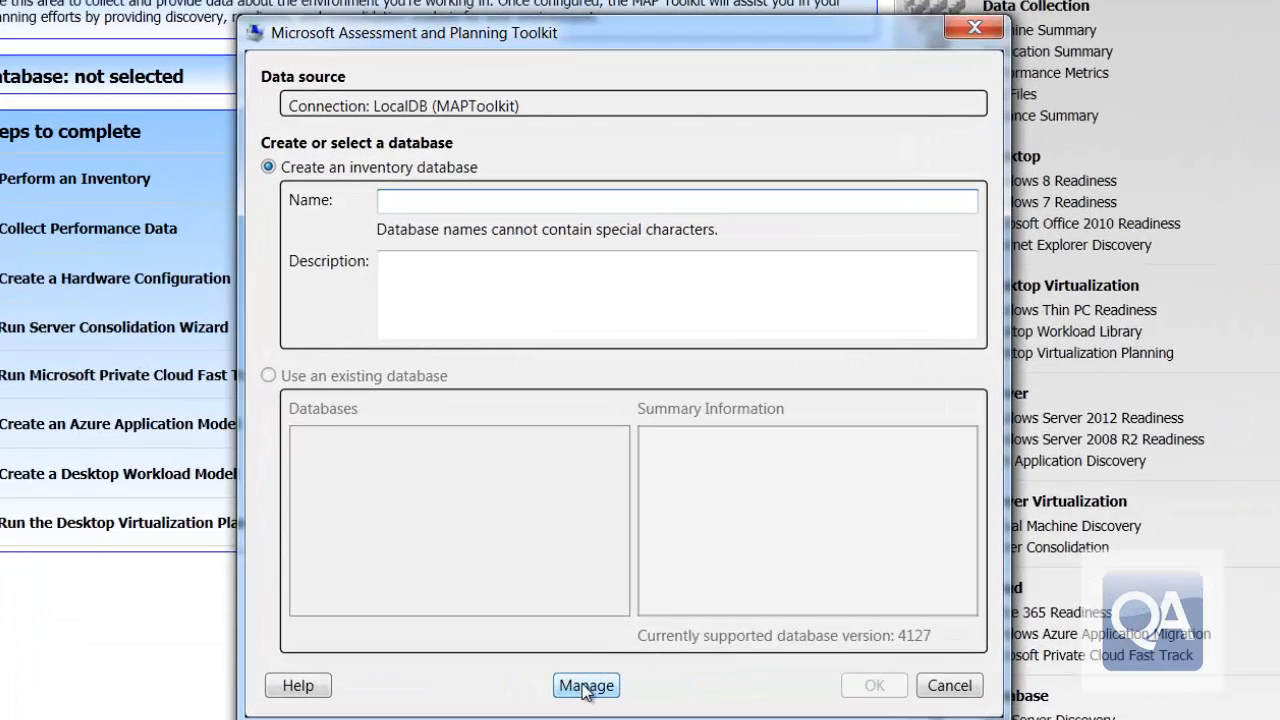
- Start a database import from Manage and browse for the backup file
click(586, 684)
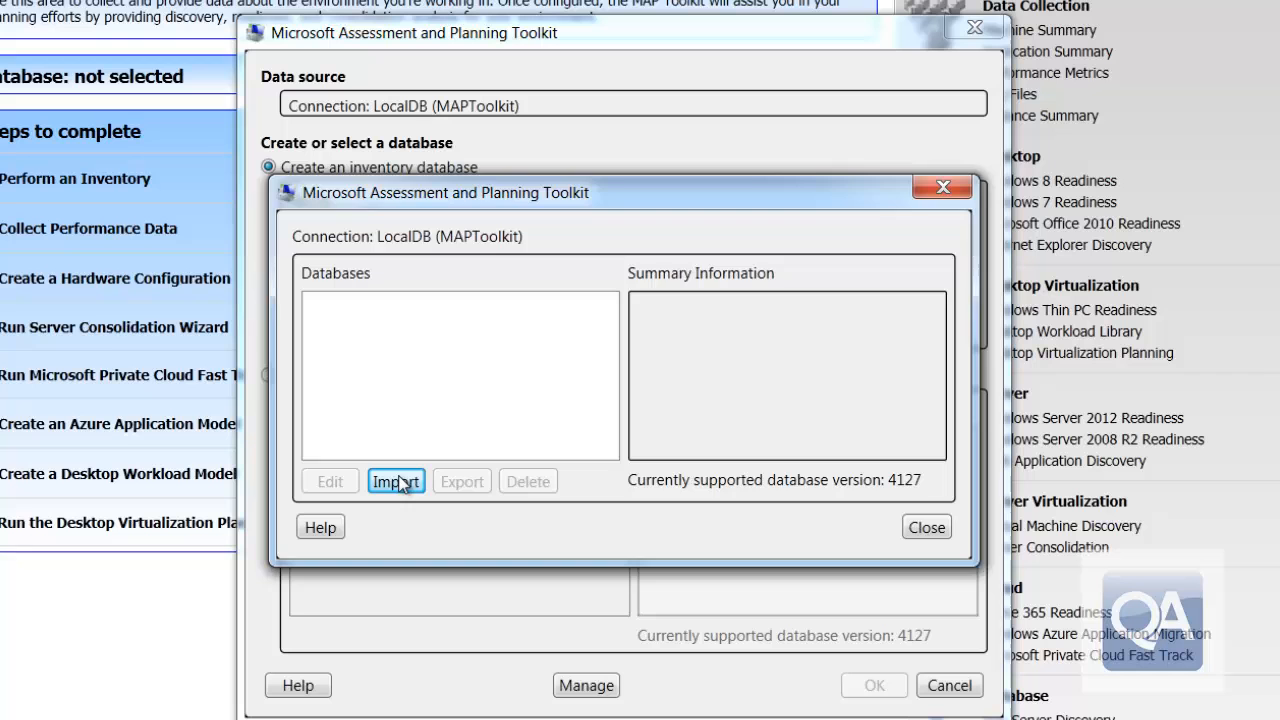
click(396, 480)
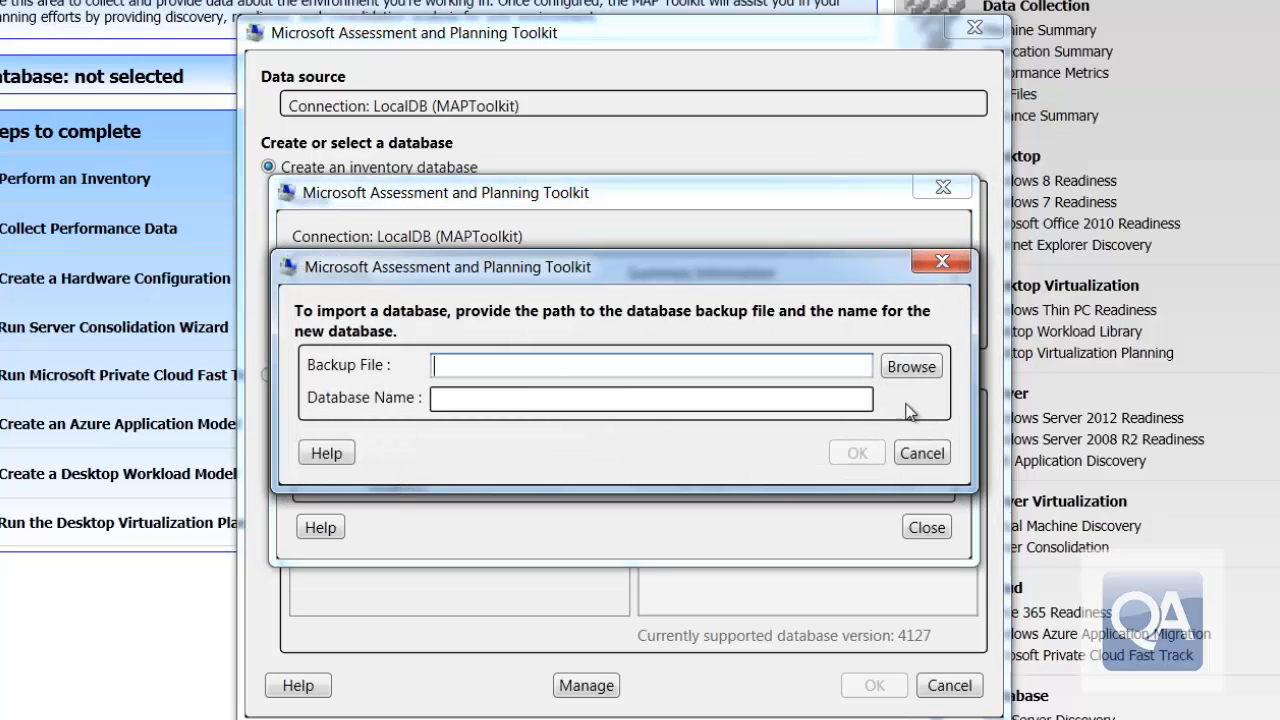
click(910, 364)
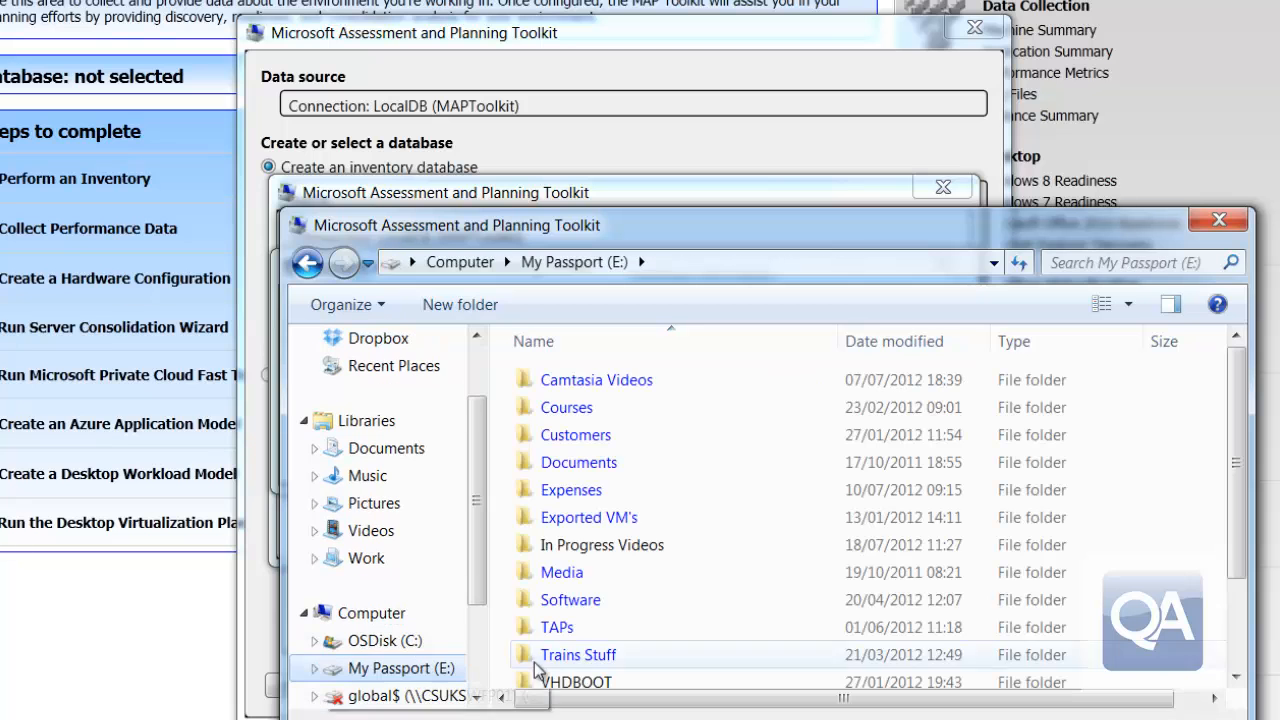
- Navigate into the Microsoft Deployment / MAP Toolkit folder and choose MAP_SampleDB.bak
double_click(568, 600)
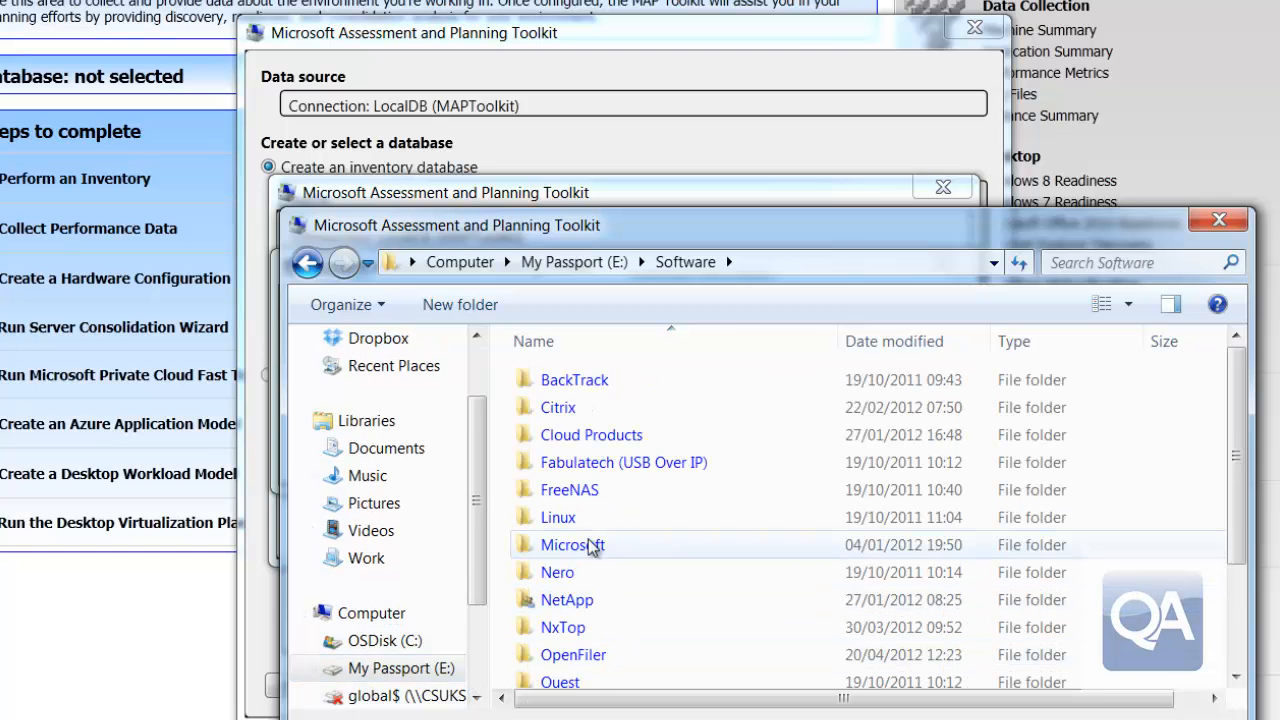
double_click(572, 544)
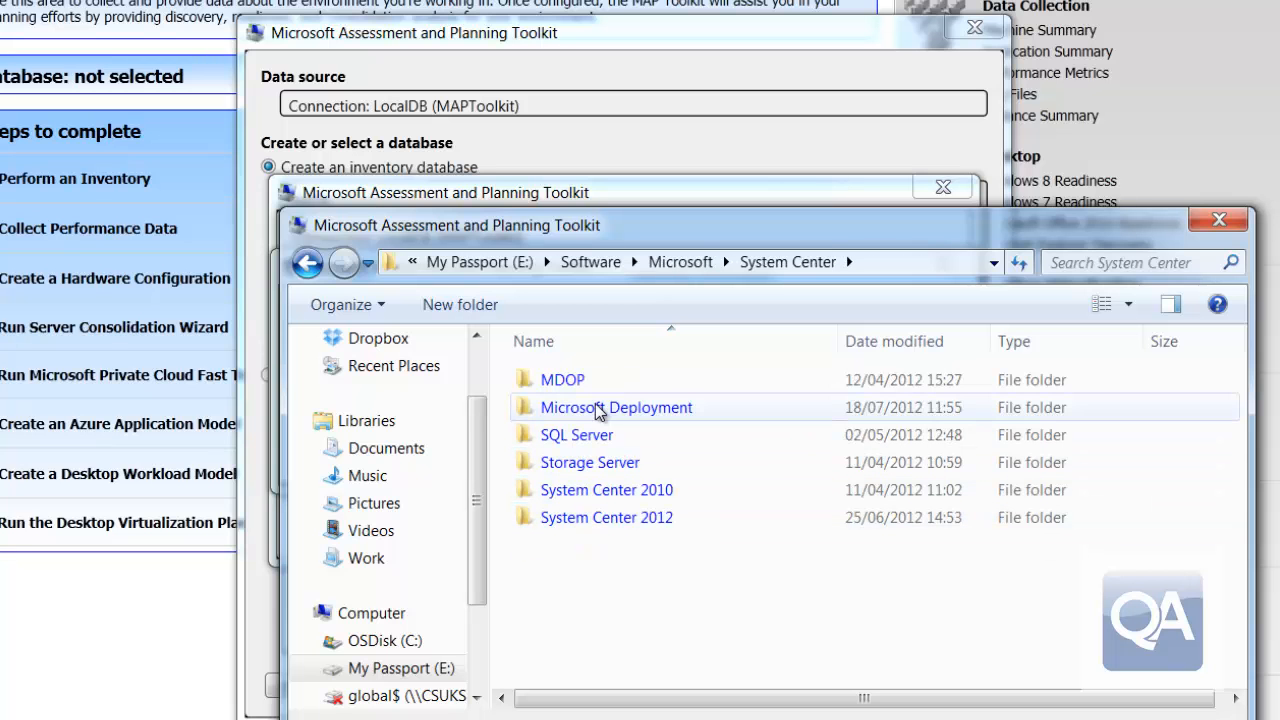
double_click(616, 408)
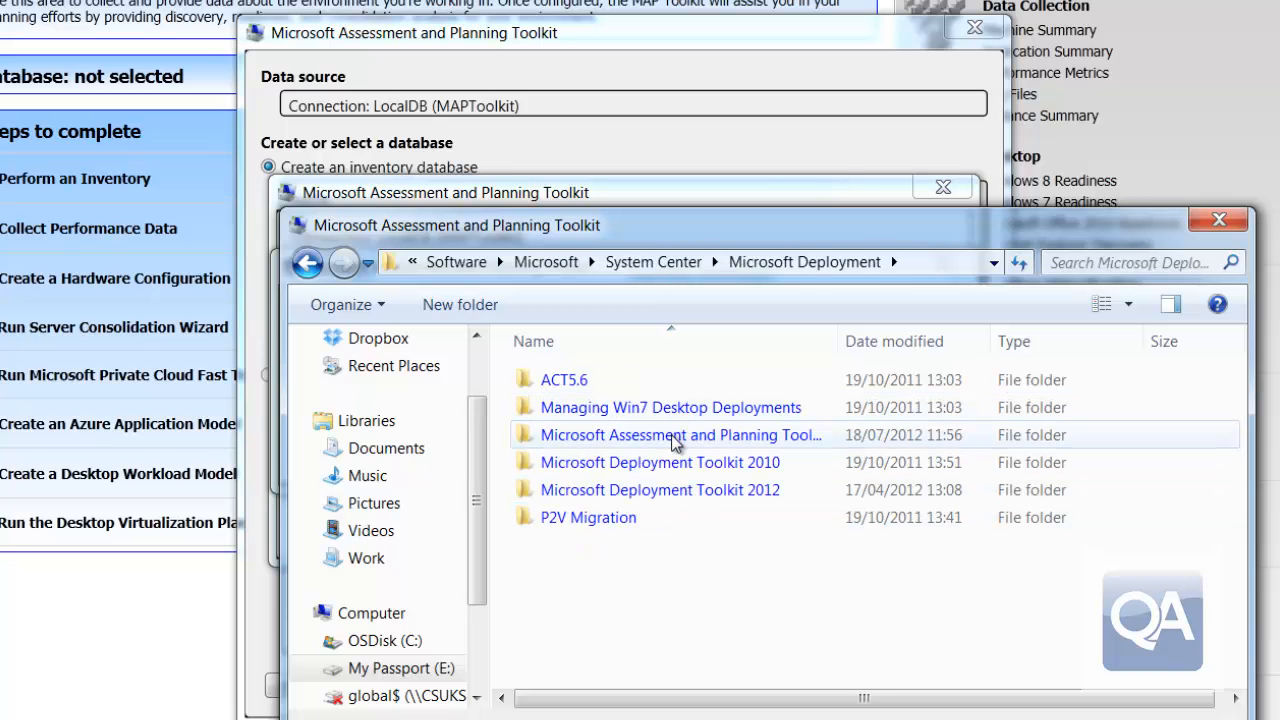
double_click(680, 434)
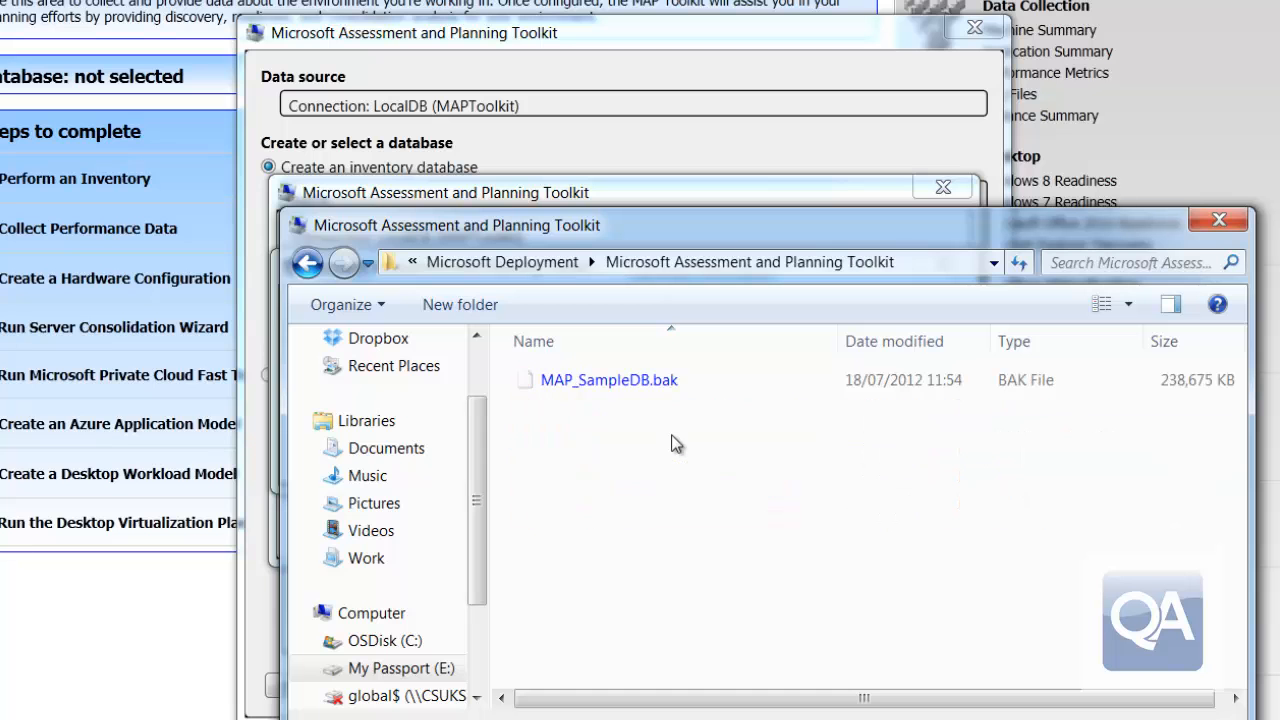
click(608, 380)
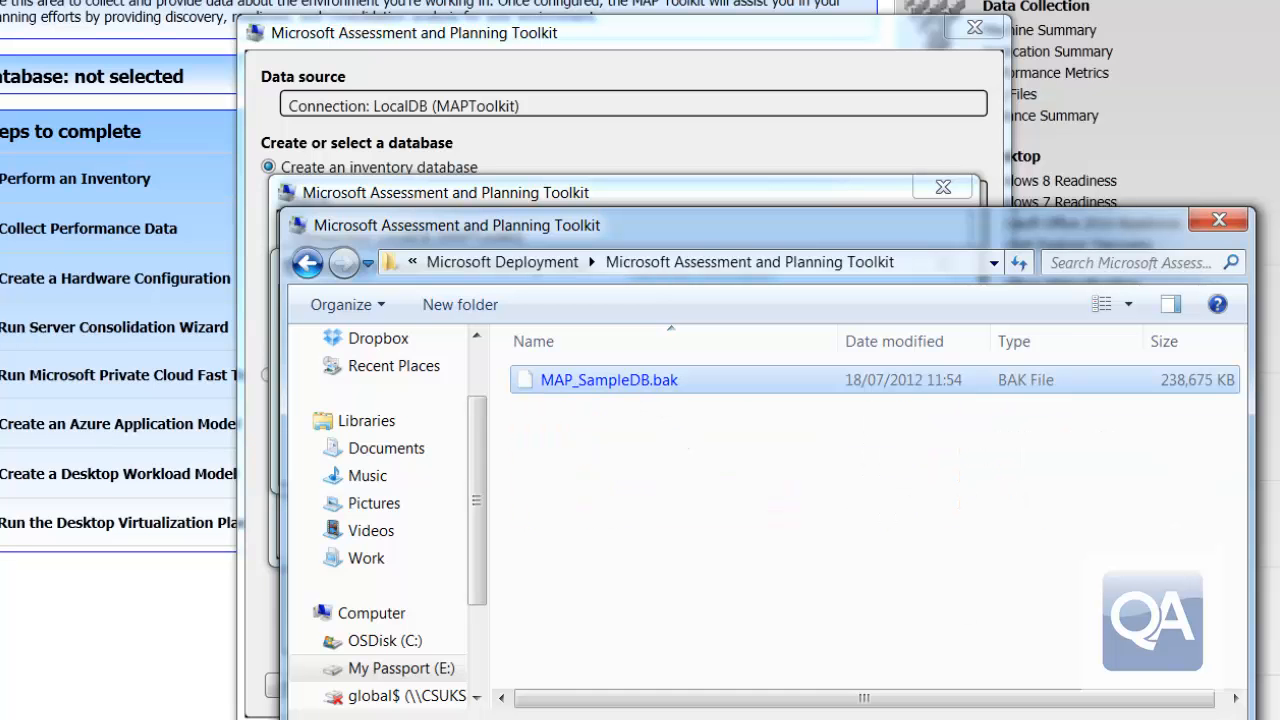
double_click(608, 380)
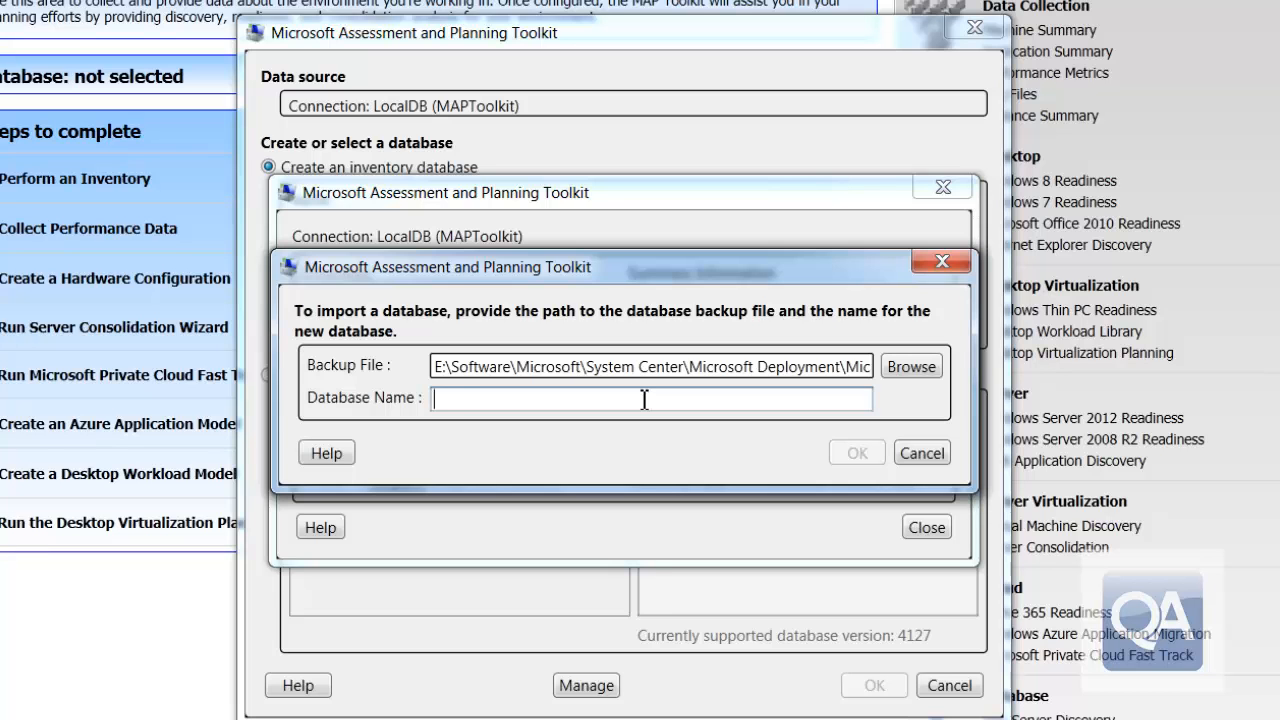
- Import the backup as database 'VDI Demo', accept the upgrade and close database management
text(VDI De)
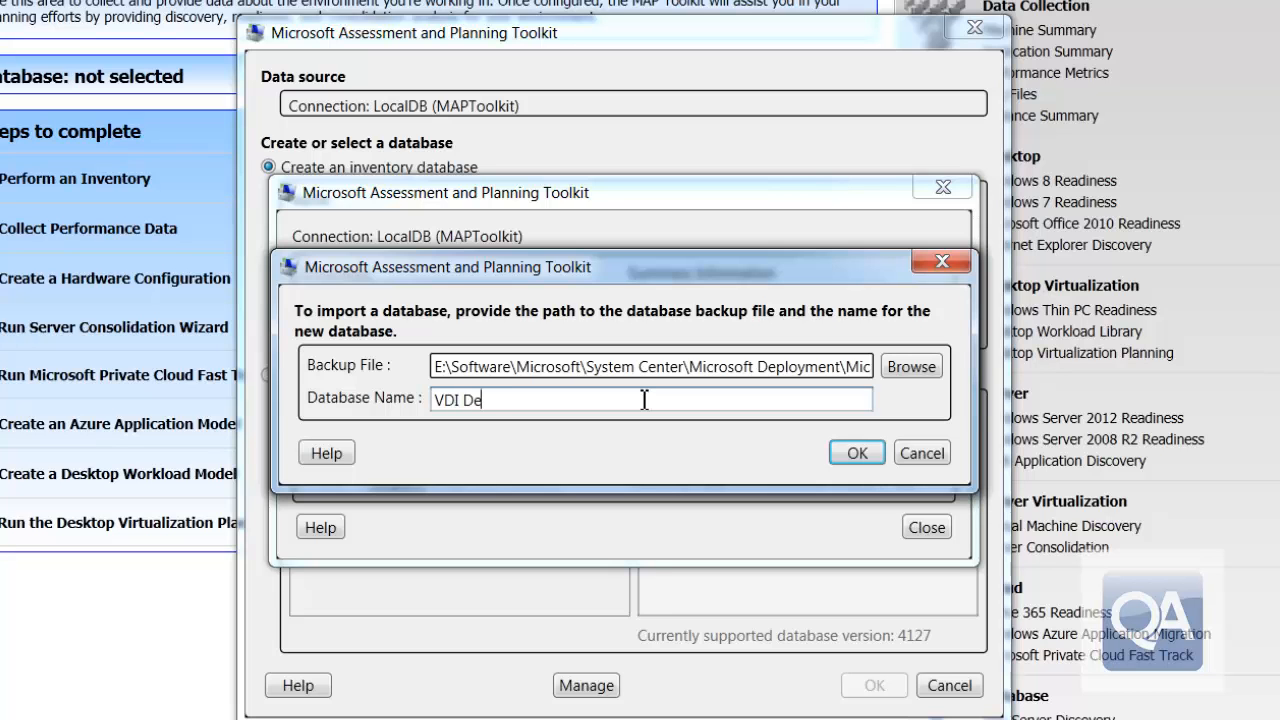
text(mo)
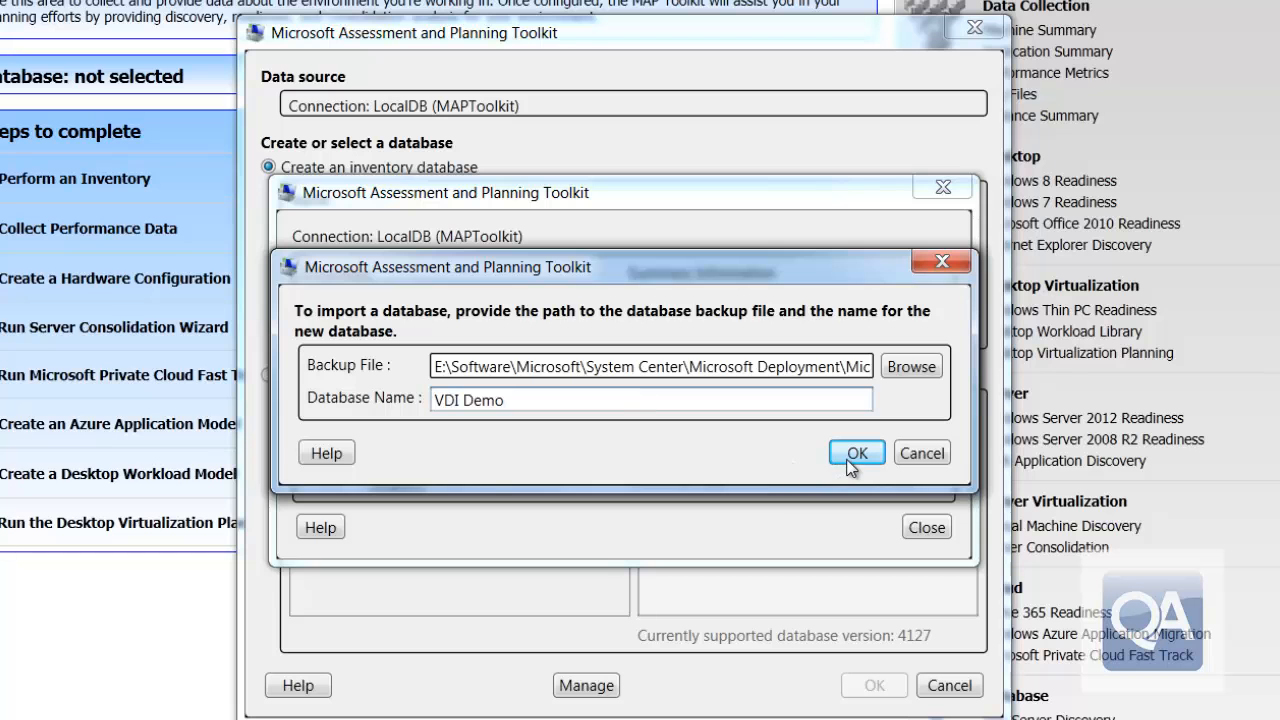
click(856, 452)
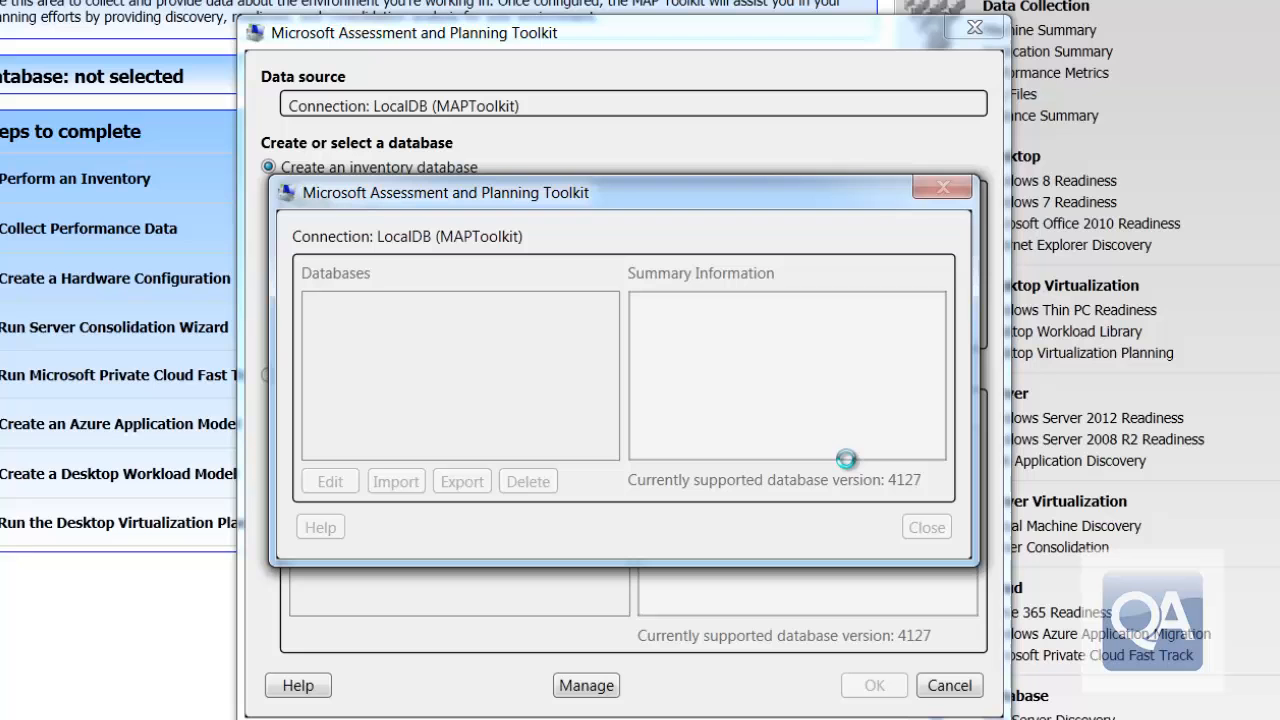
mouse_move(850, 468)
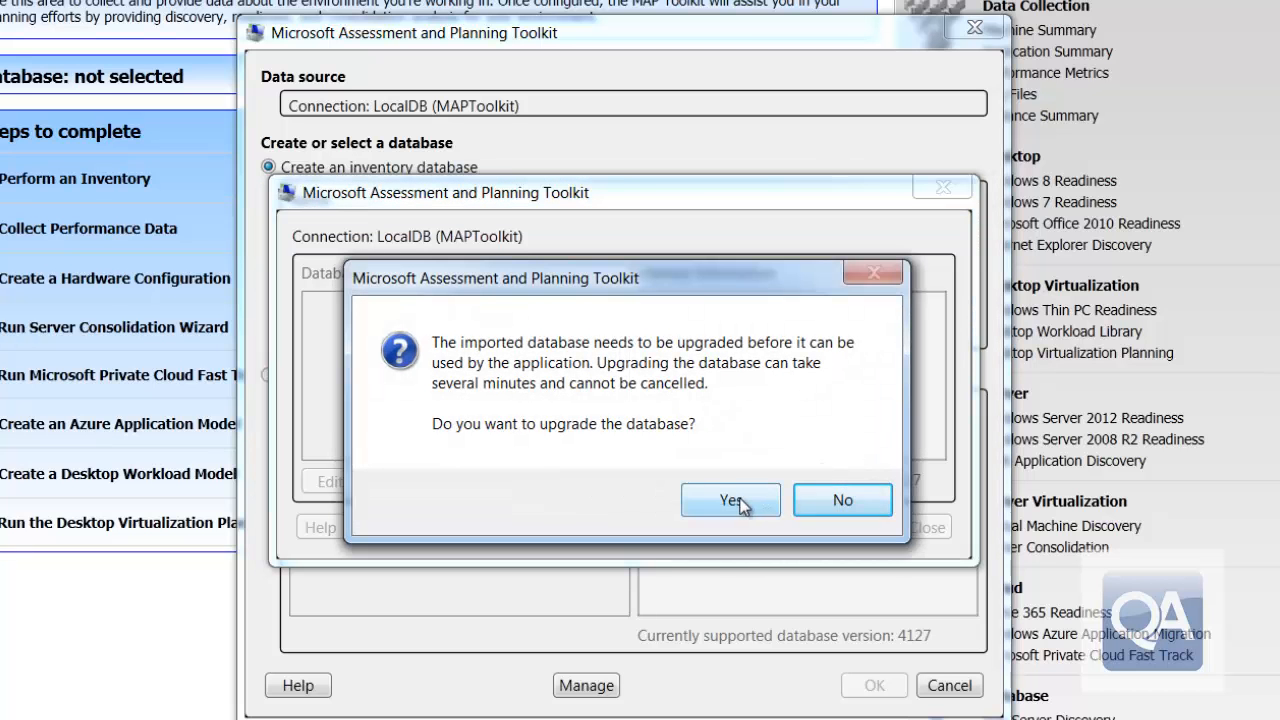
click(728, 500)
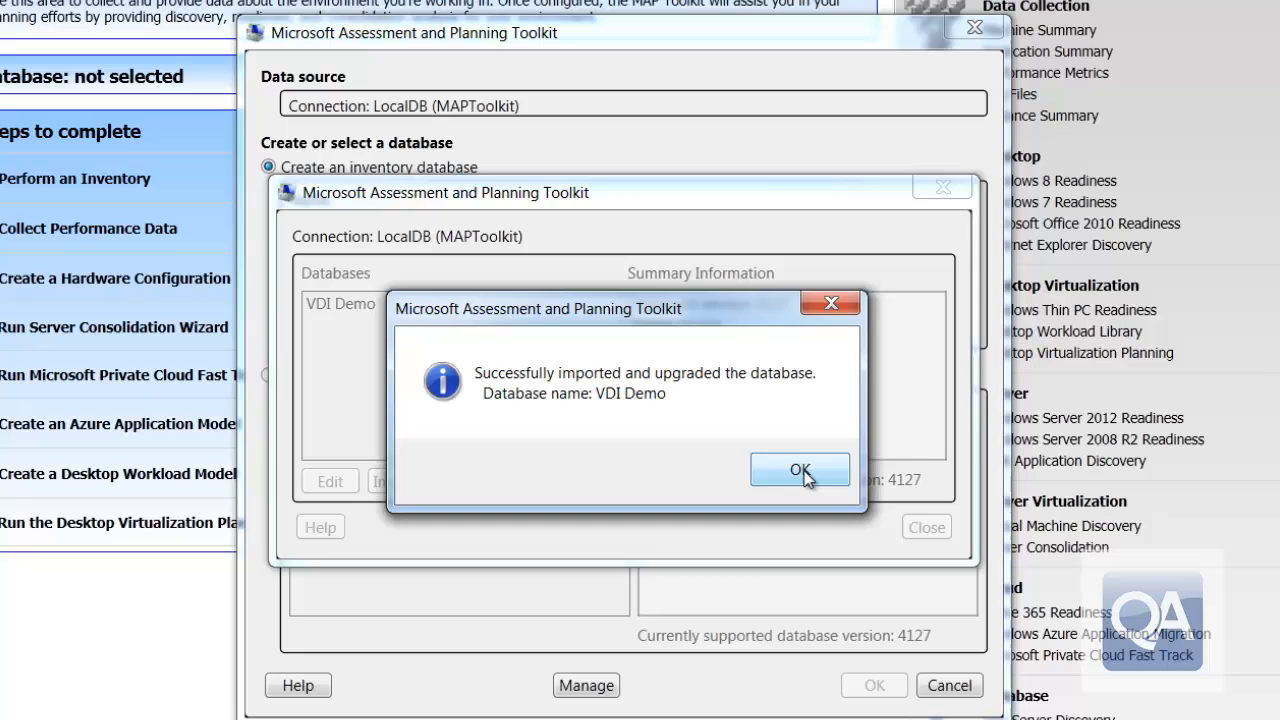
click(800, 470)
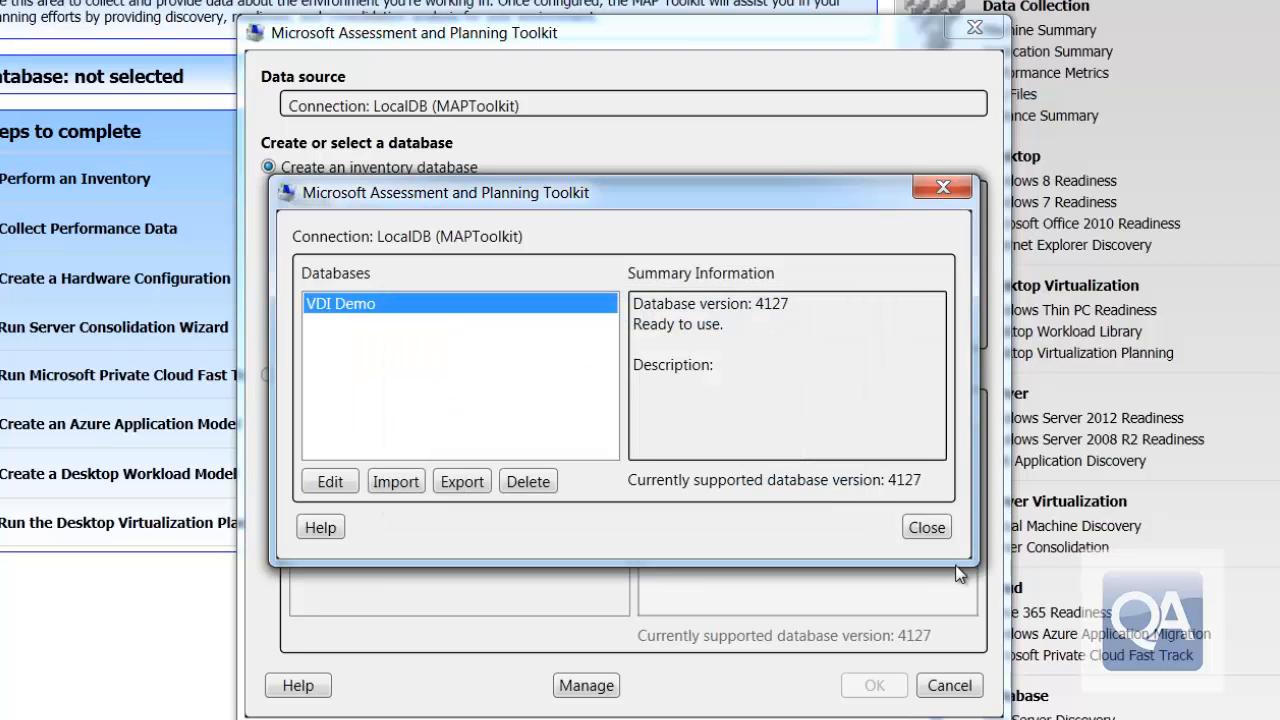
click(924, 528)
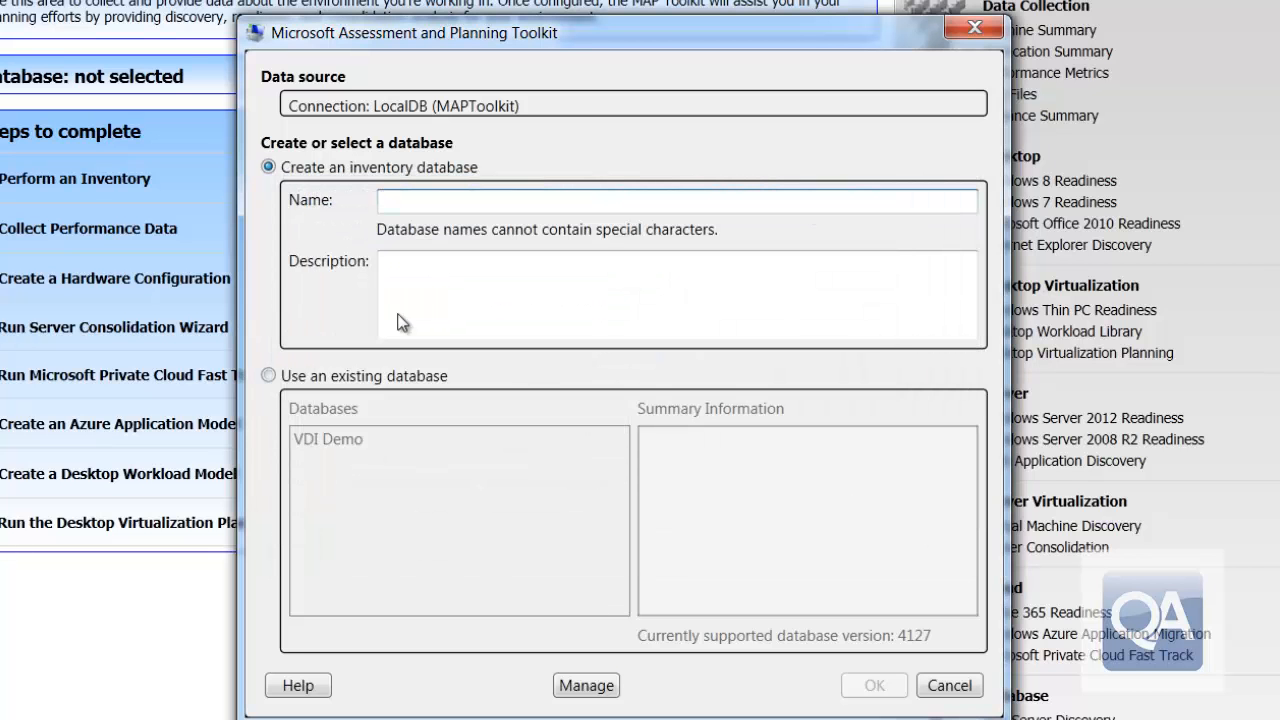
- Use the existing VDI Demo database as the active inventory database
click(268, 376)
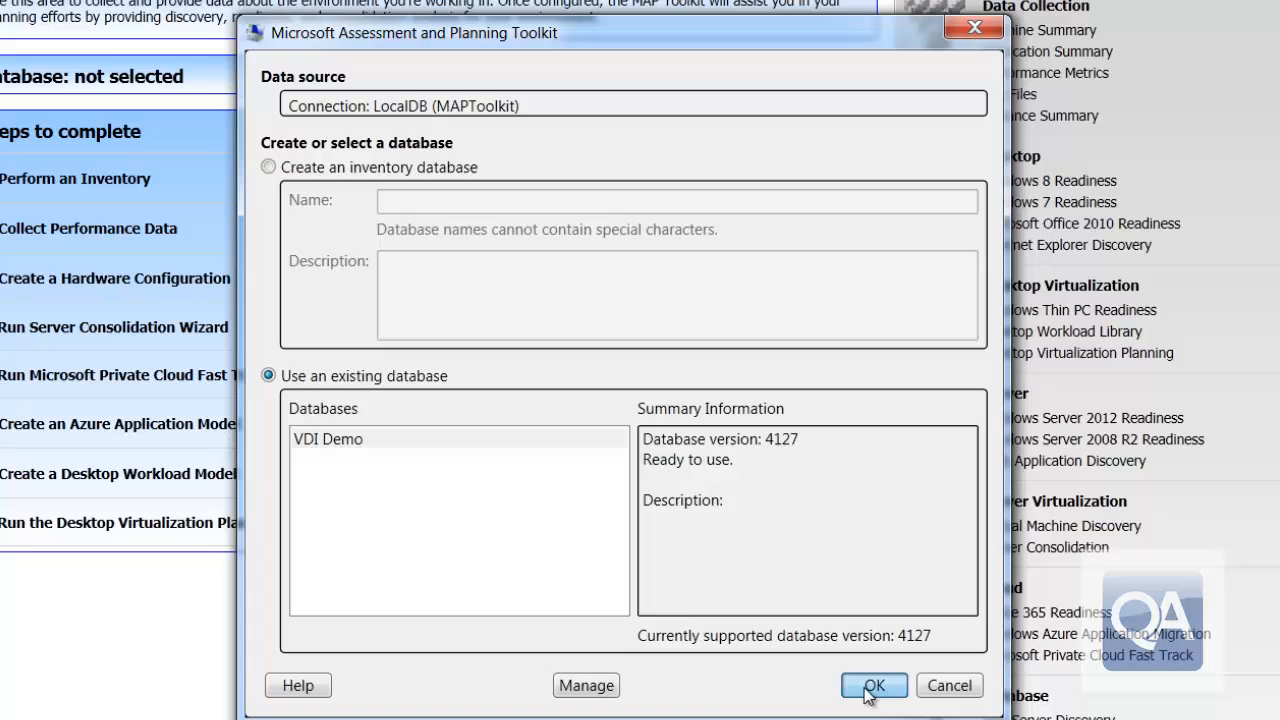
click(872, 684)
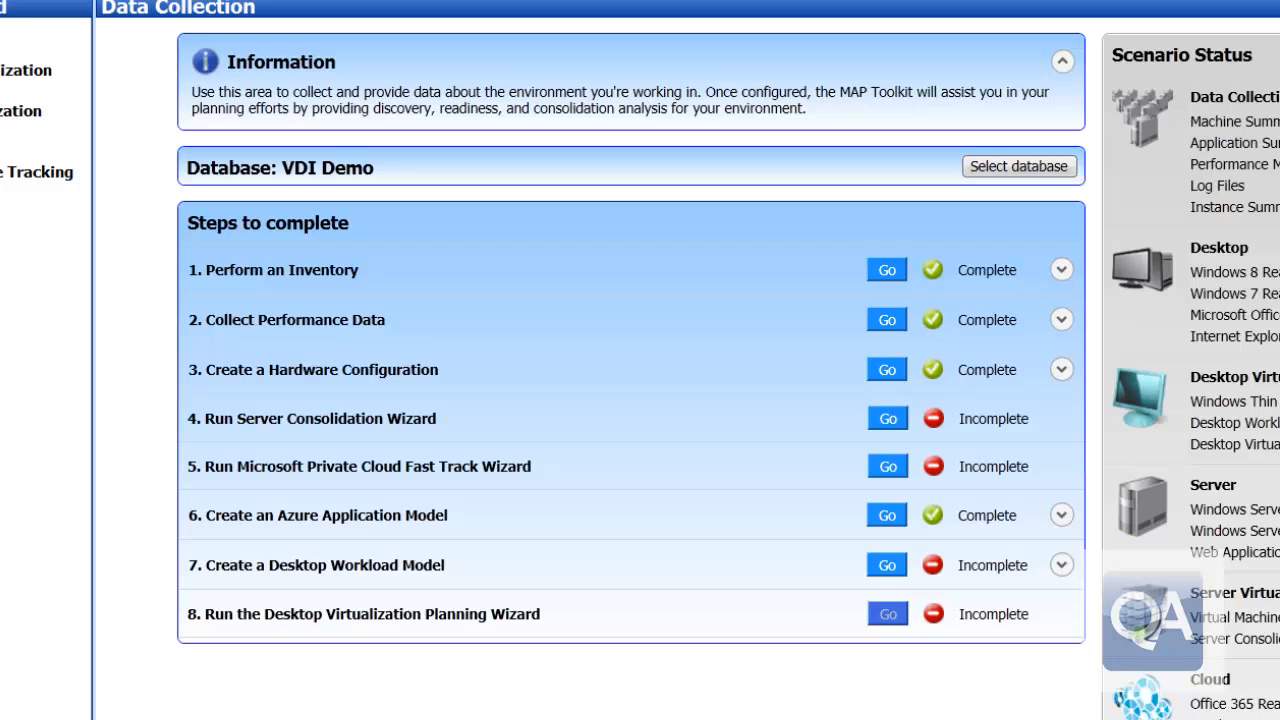
mouse_move(802, 640)
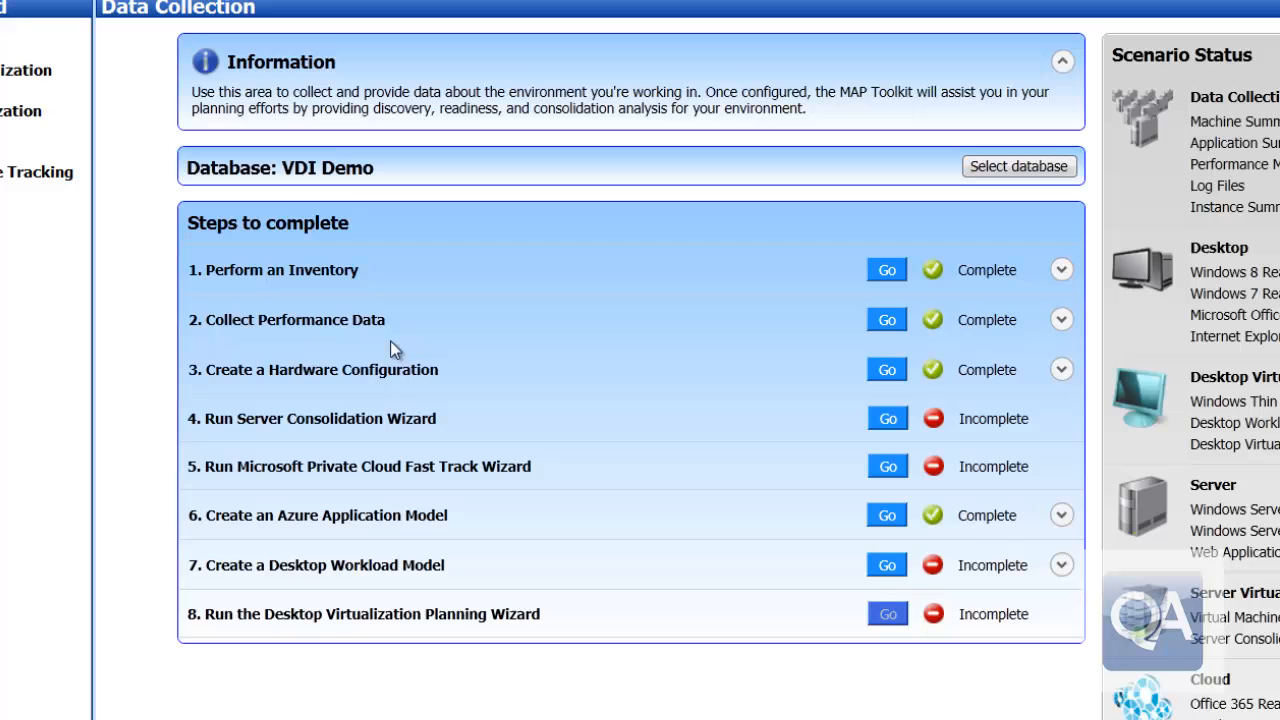
mouse_move(350, 288)
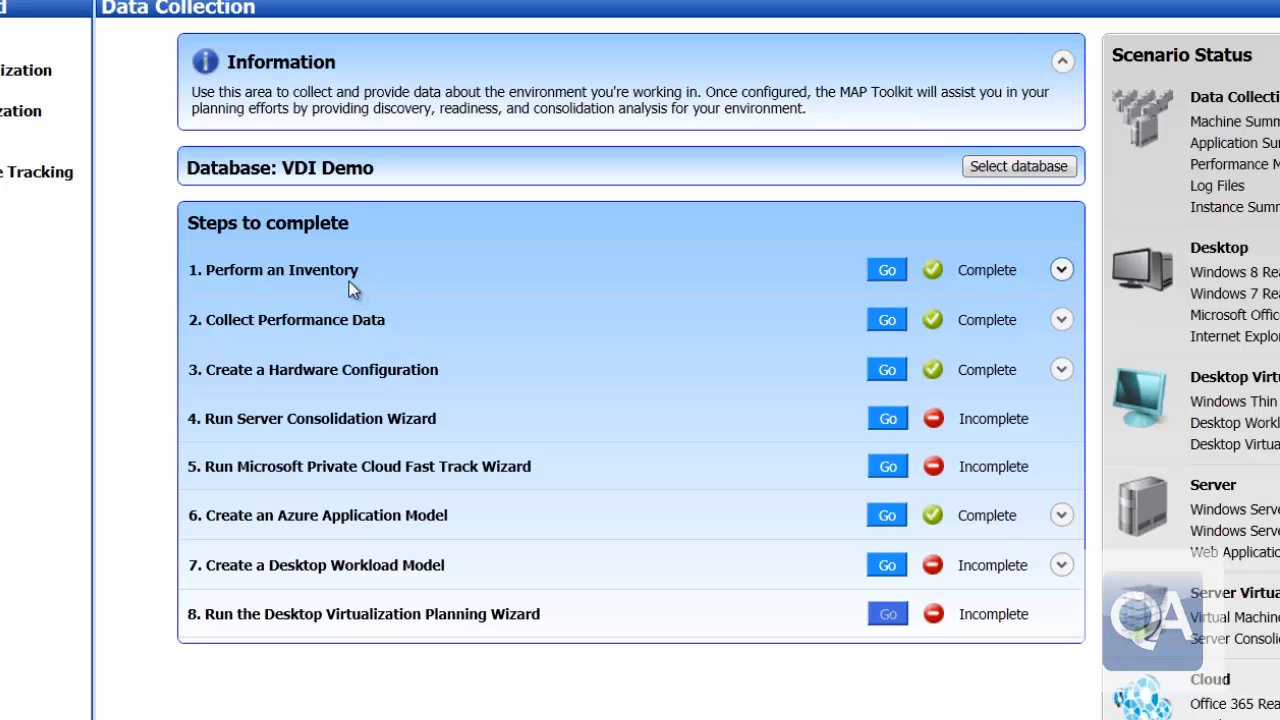
mouse_move(764, 304)
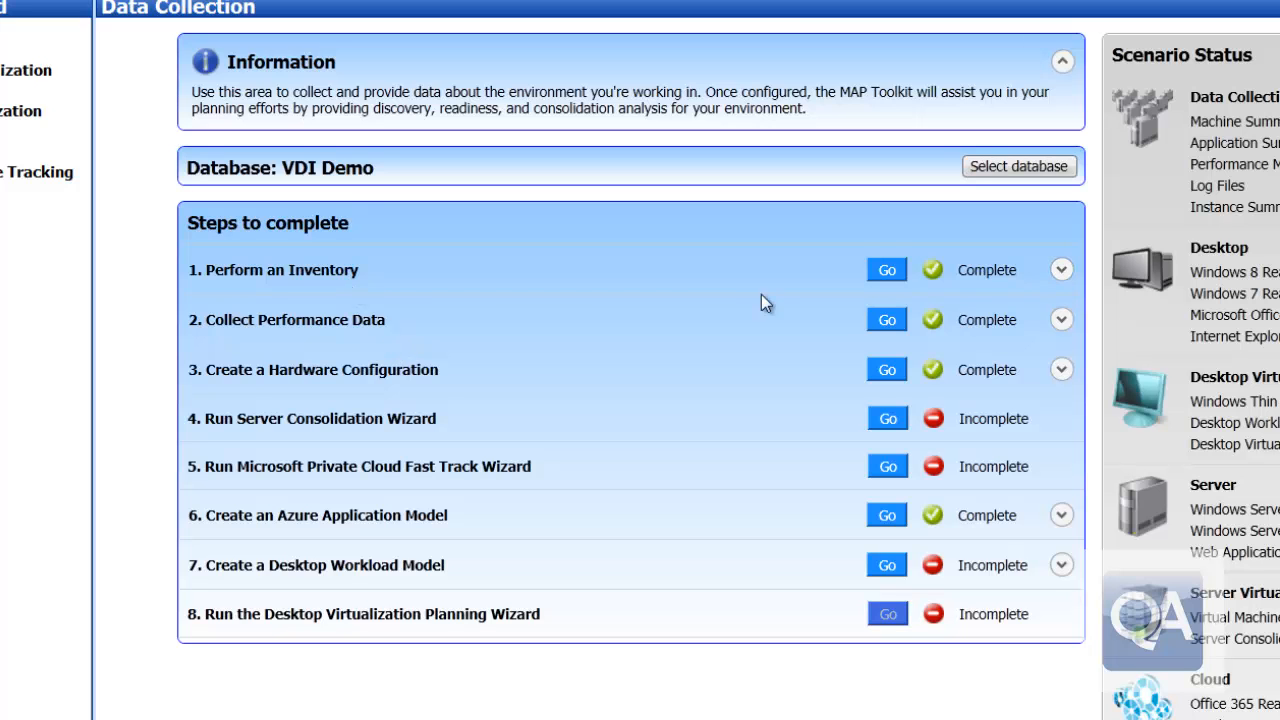
- Expand the Perform an Inventory step to show 453 machines discovered at 96% success
click(1062, 268)
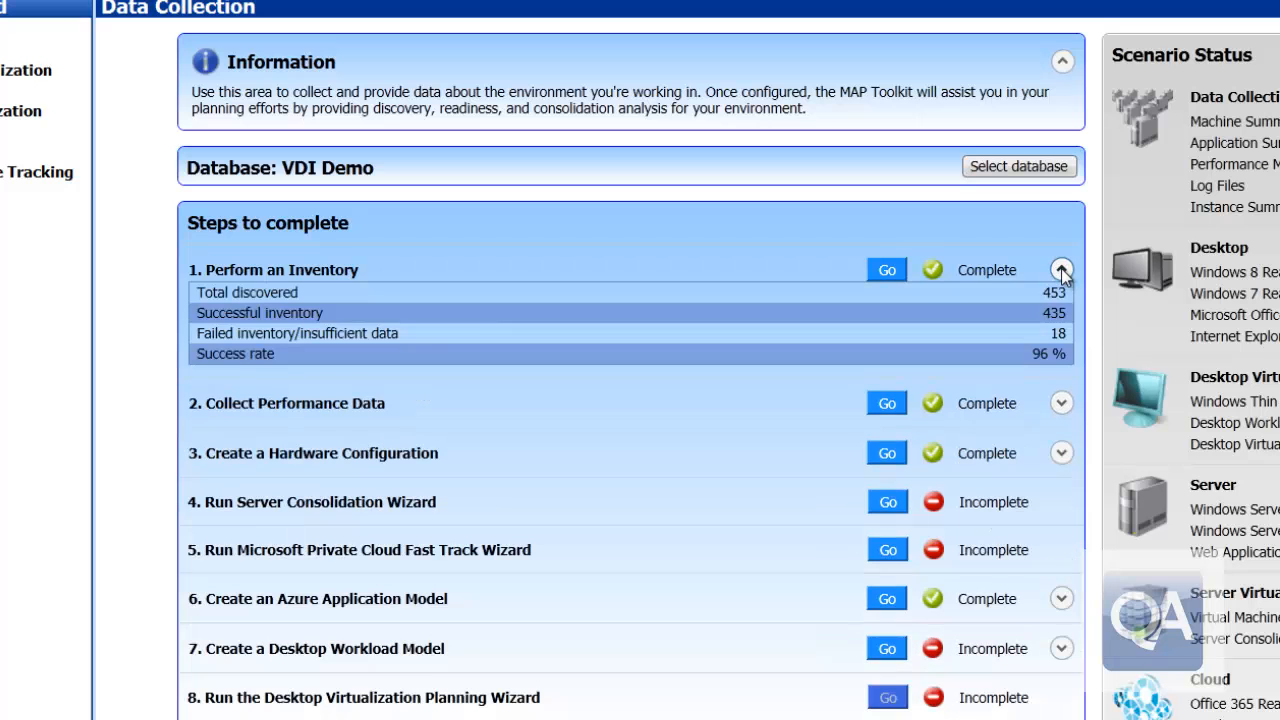
mouse_move(600, 176)
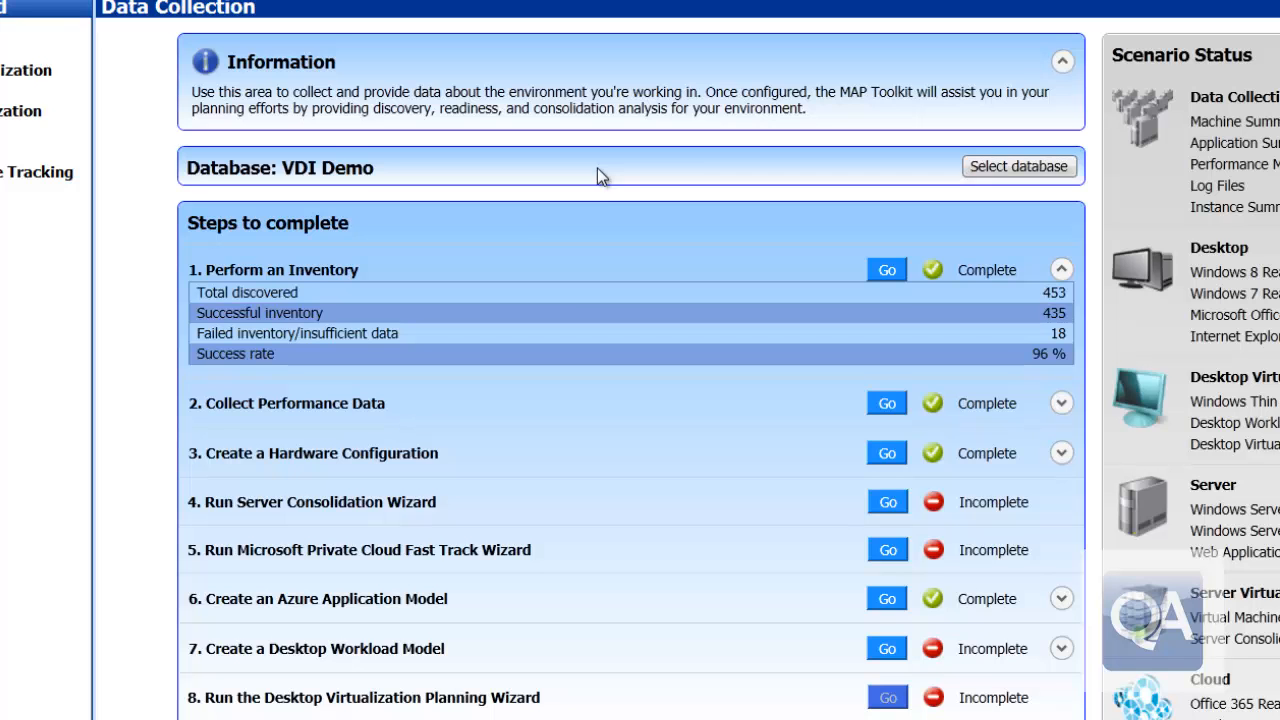
mouse_move(508, 224)
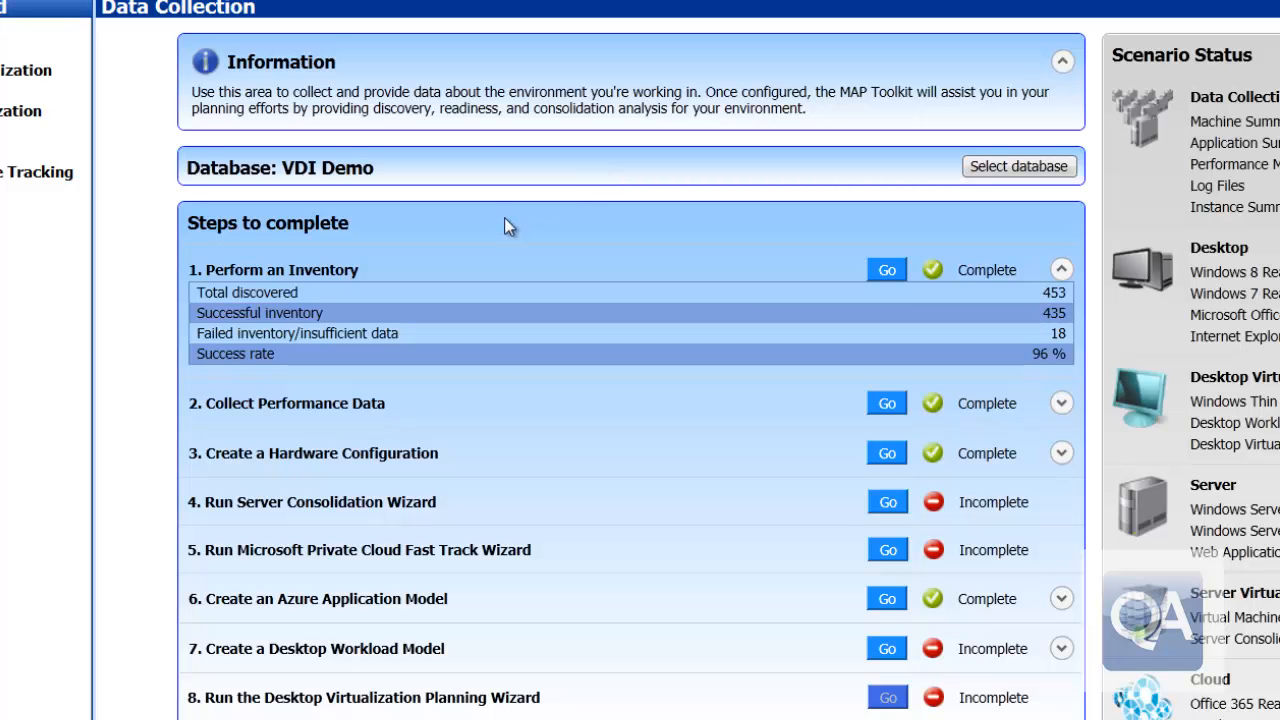
mouse_move(36, 140)
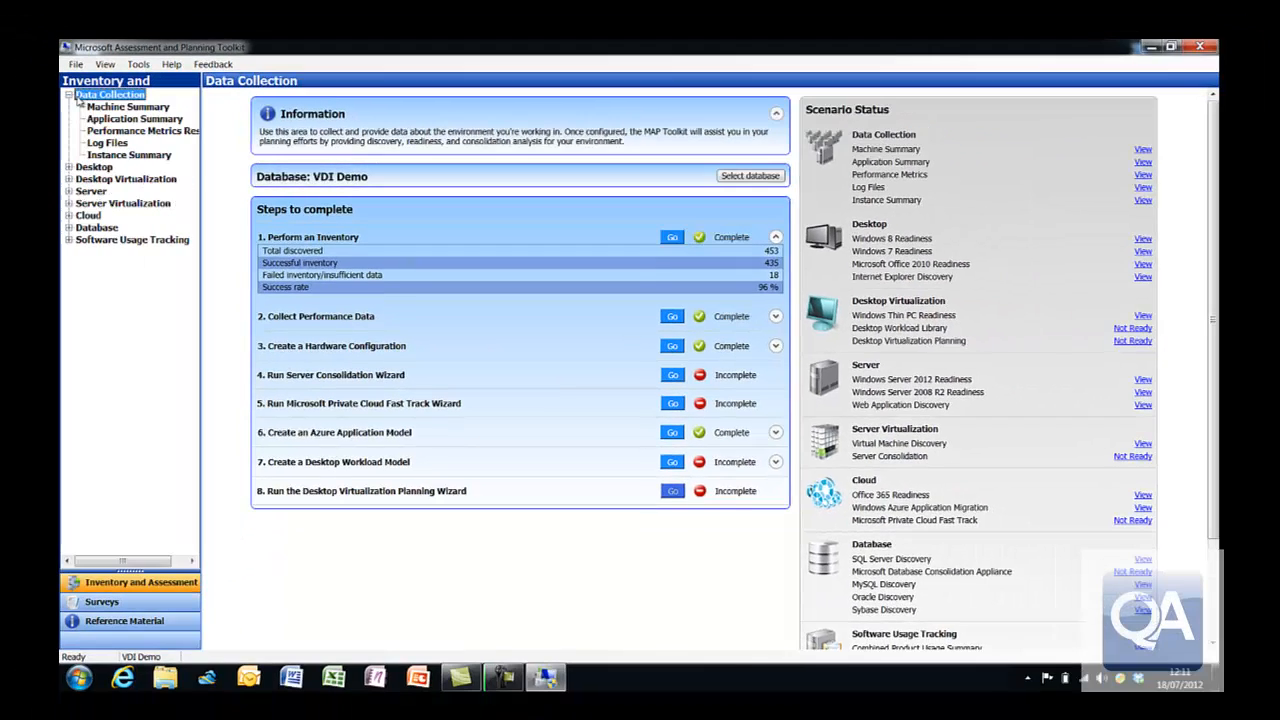
click(128, 106)
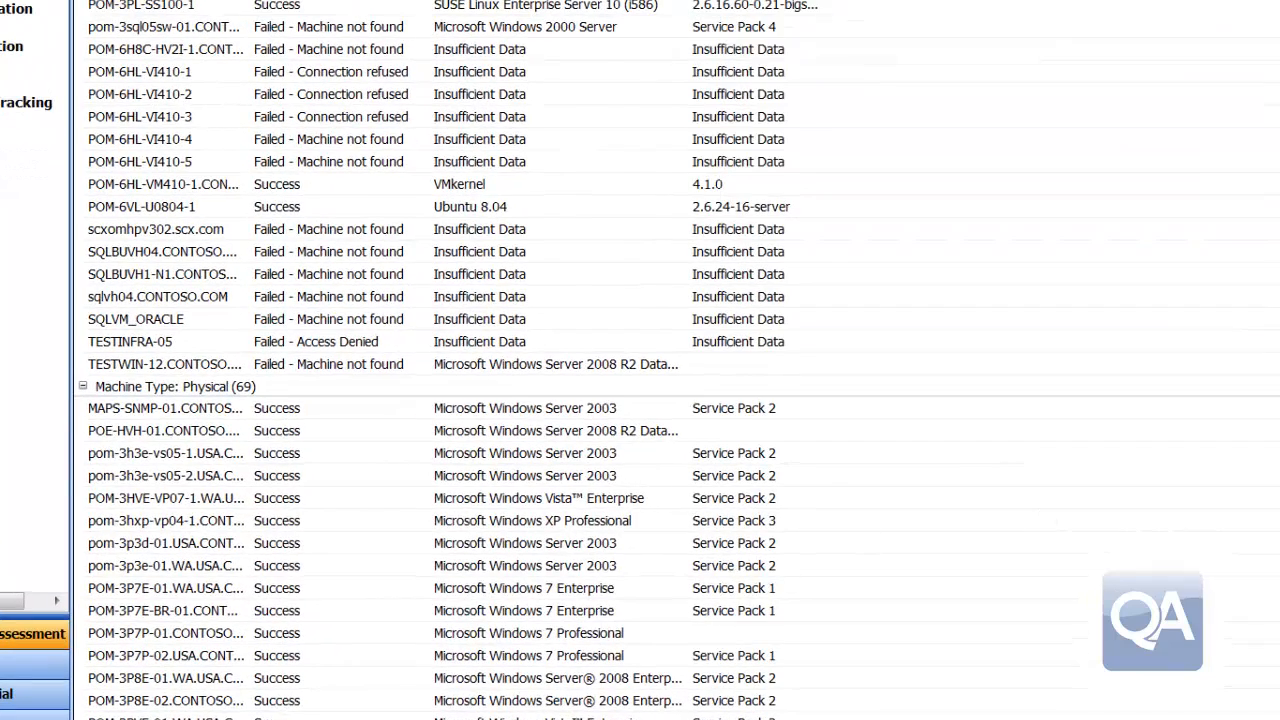
scroll(down, 3)
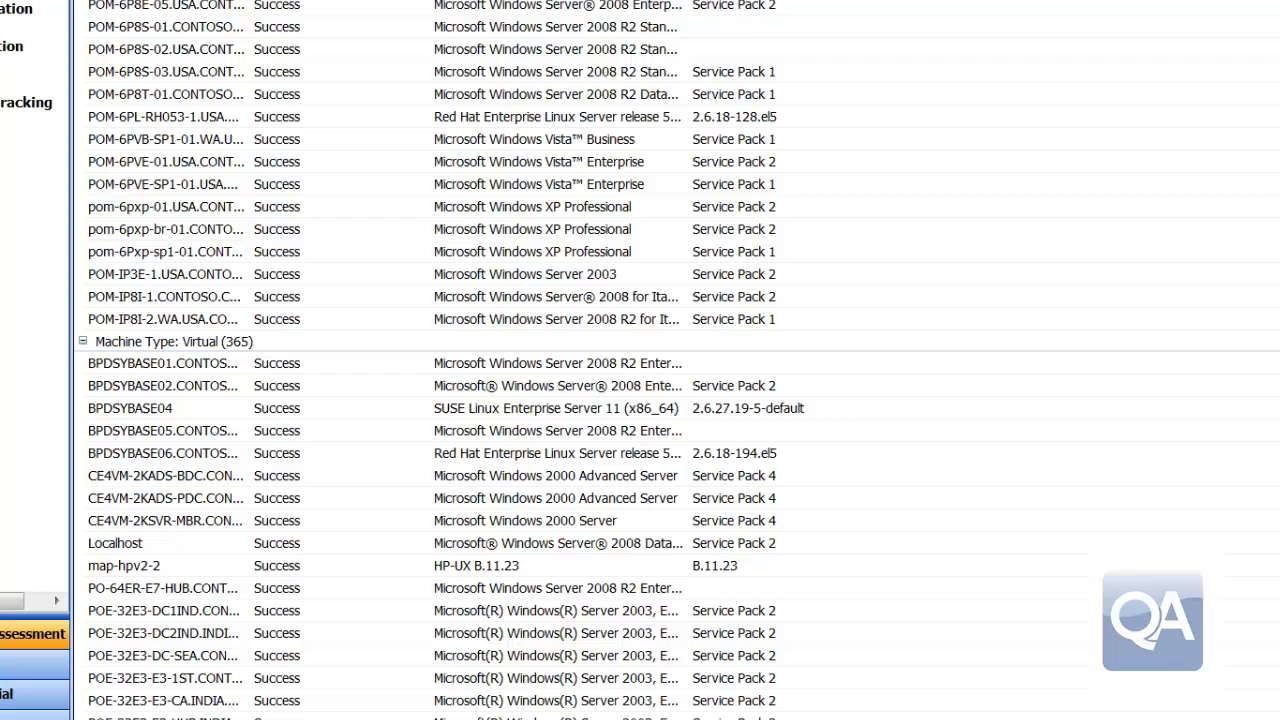
scroll(down, 3)
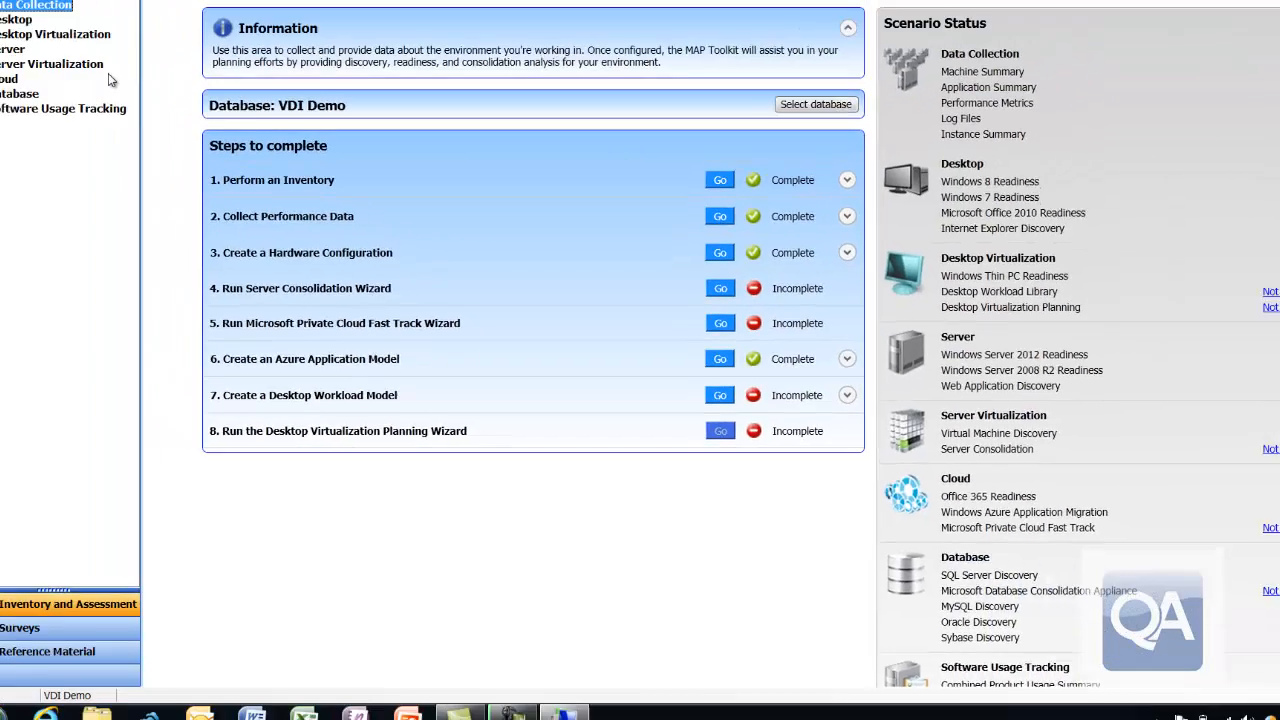
- Proceed past the scenario choice and review the Sample VDI Host specifications
click(250, 230)
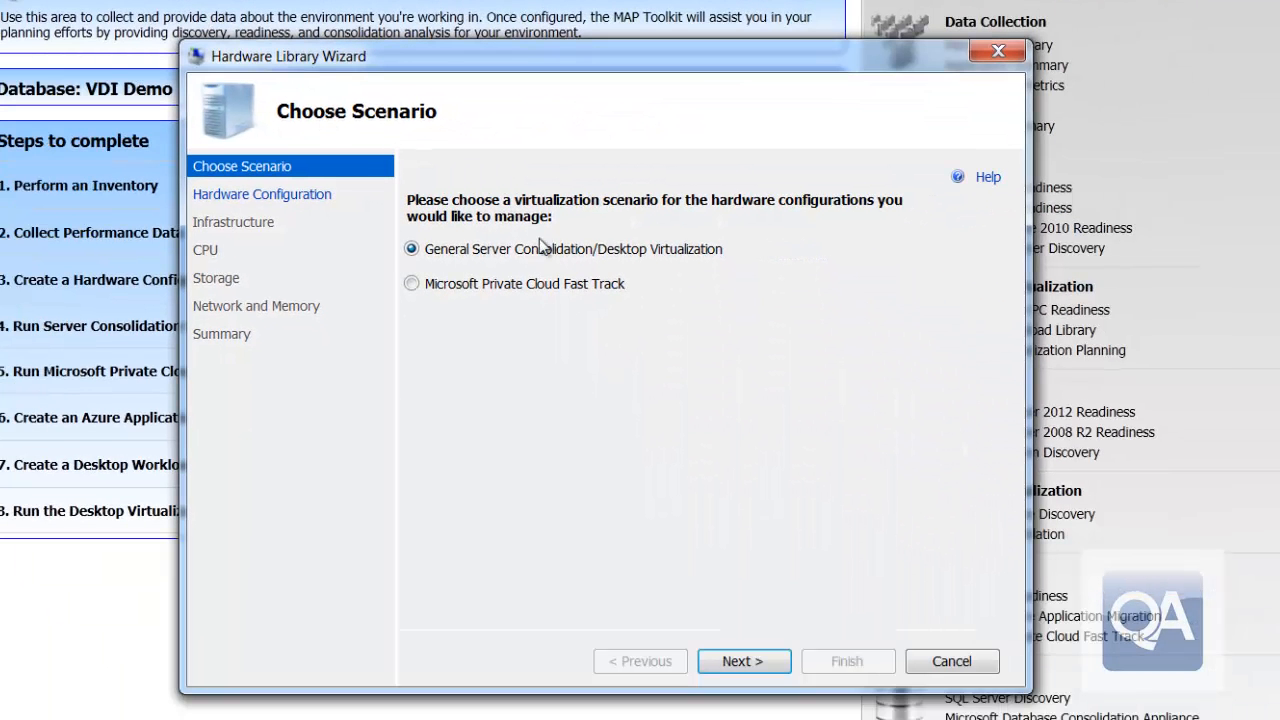
mouse_move(750, 632)
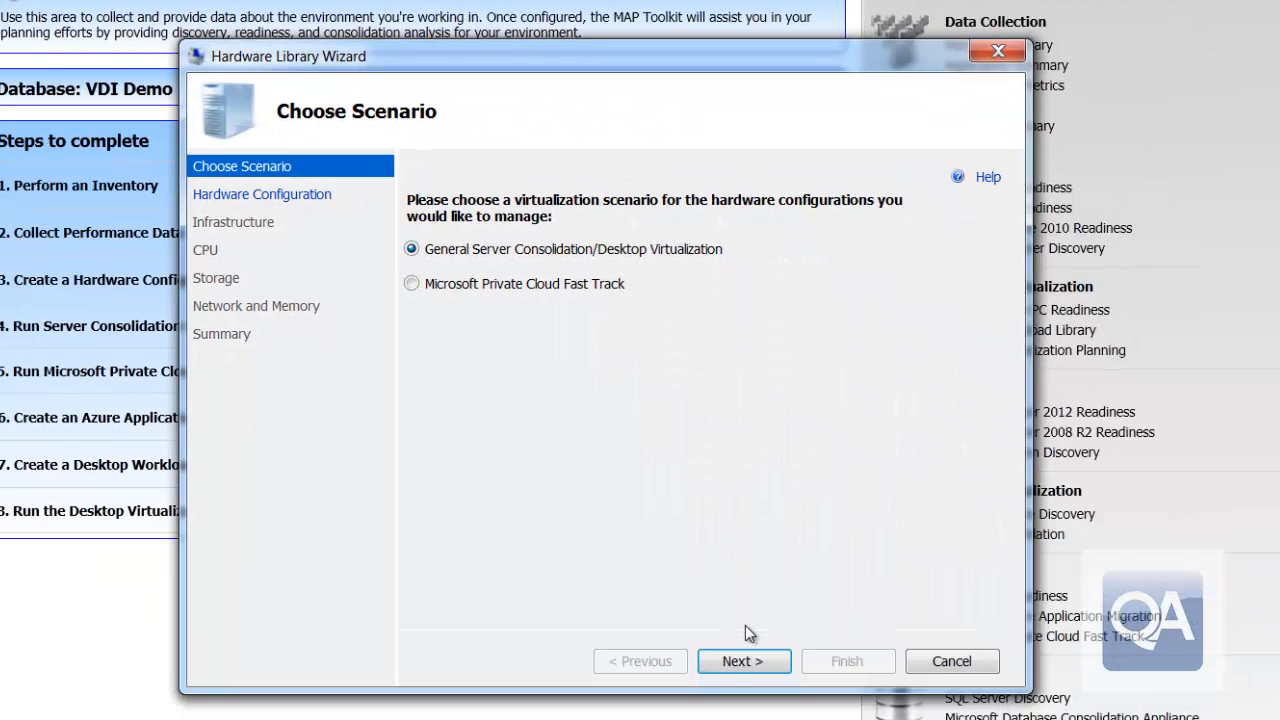
click(744, 660)
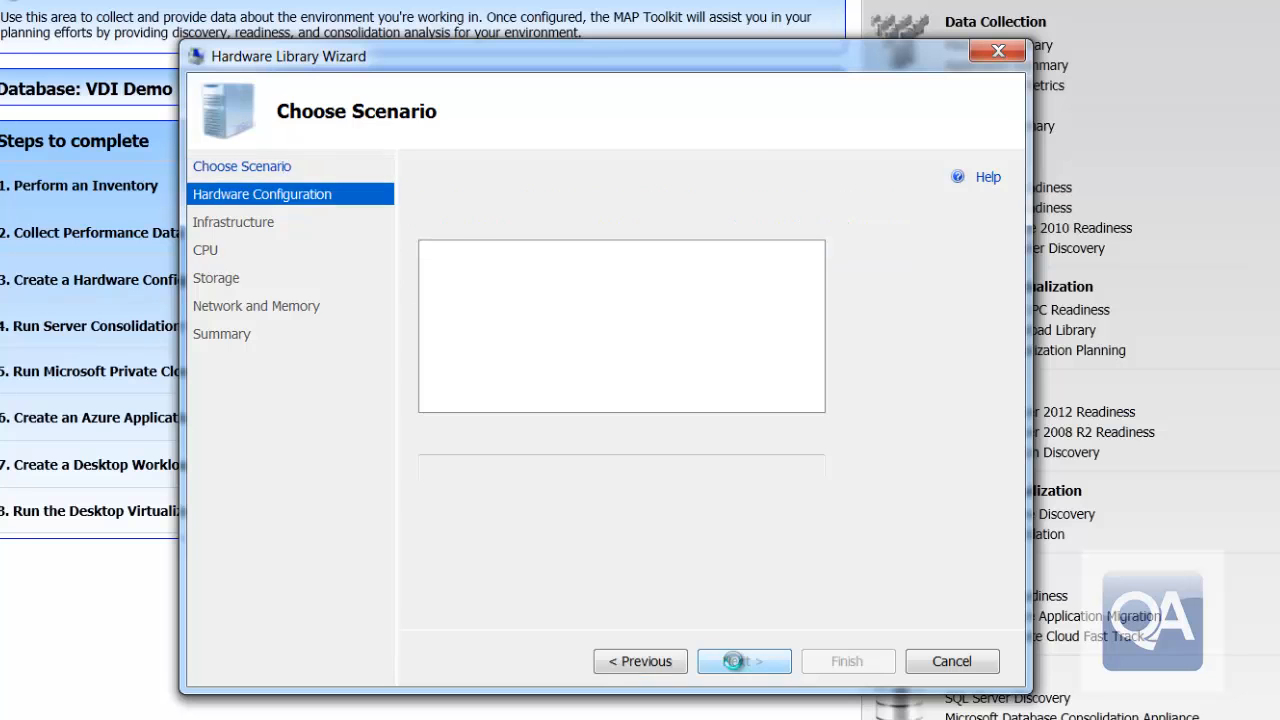
click(744, 660)
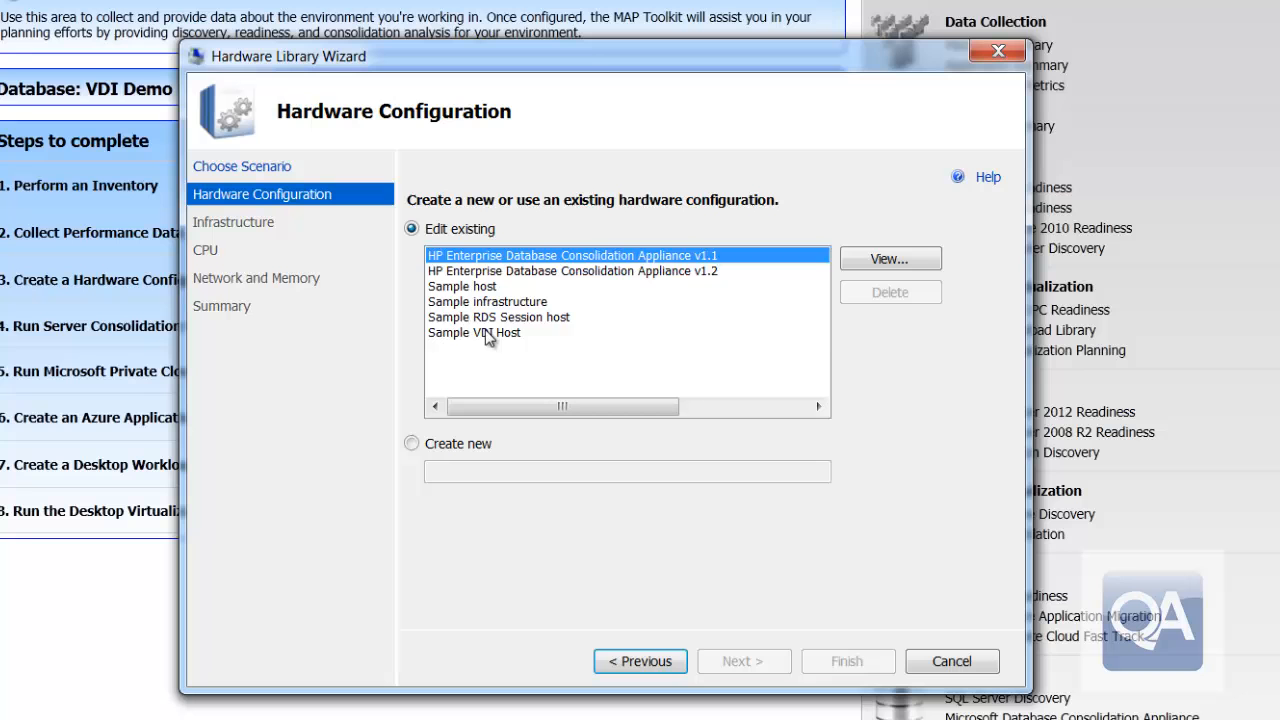
click(472, 332)
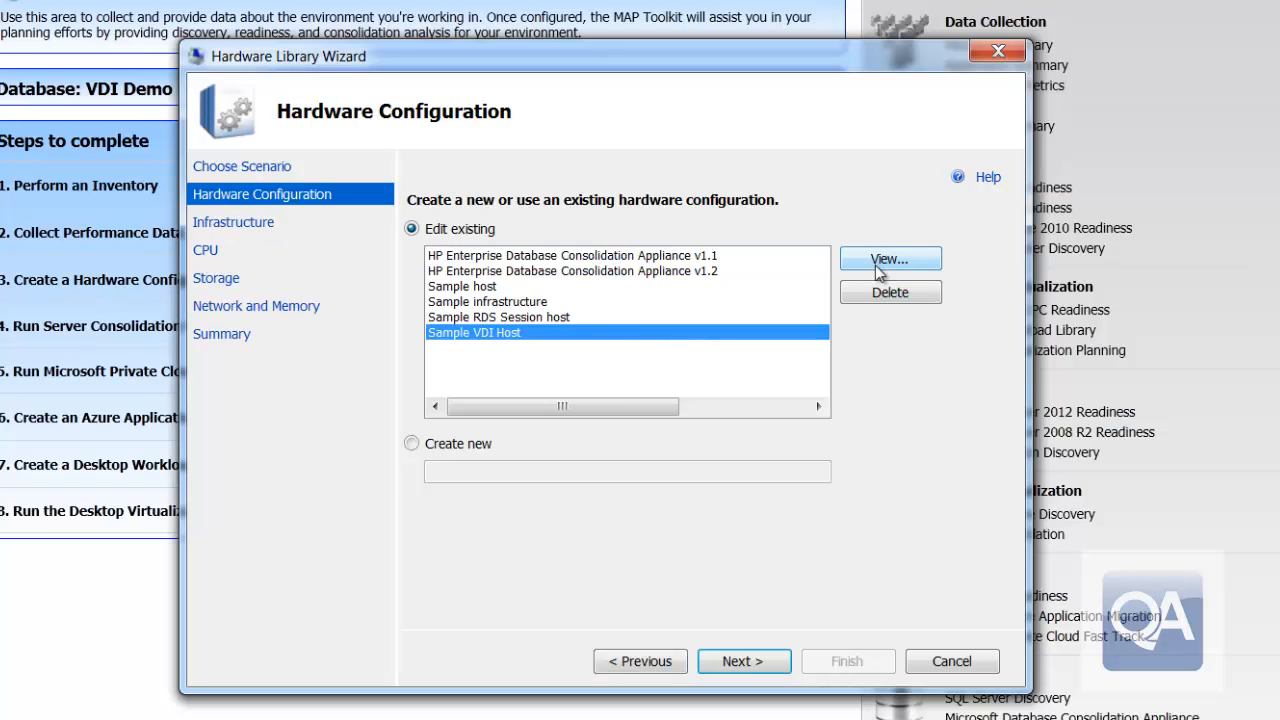
click(888, 260)
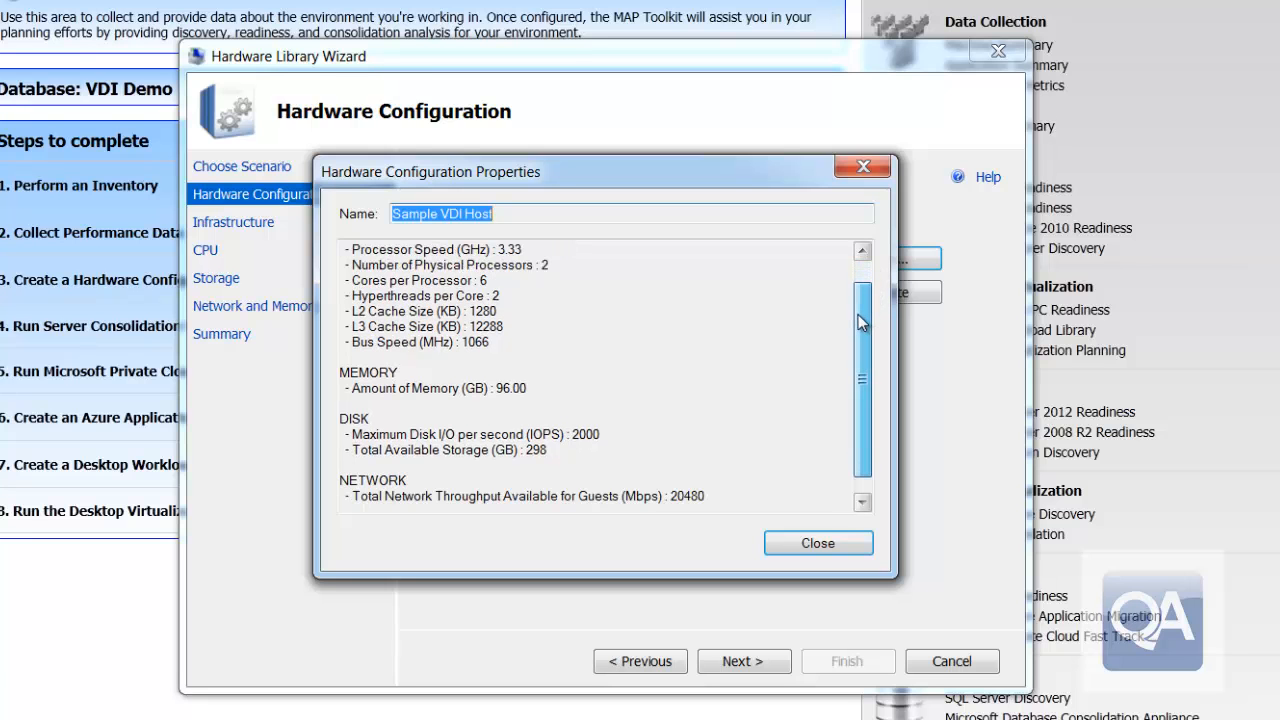
scroll(down, 3)
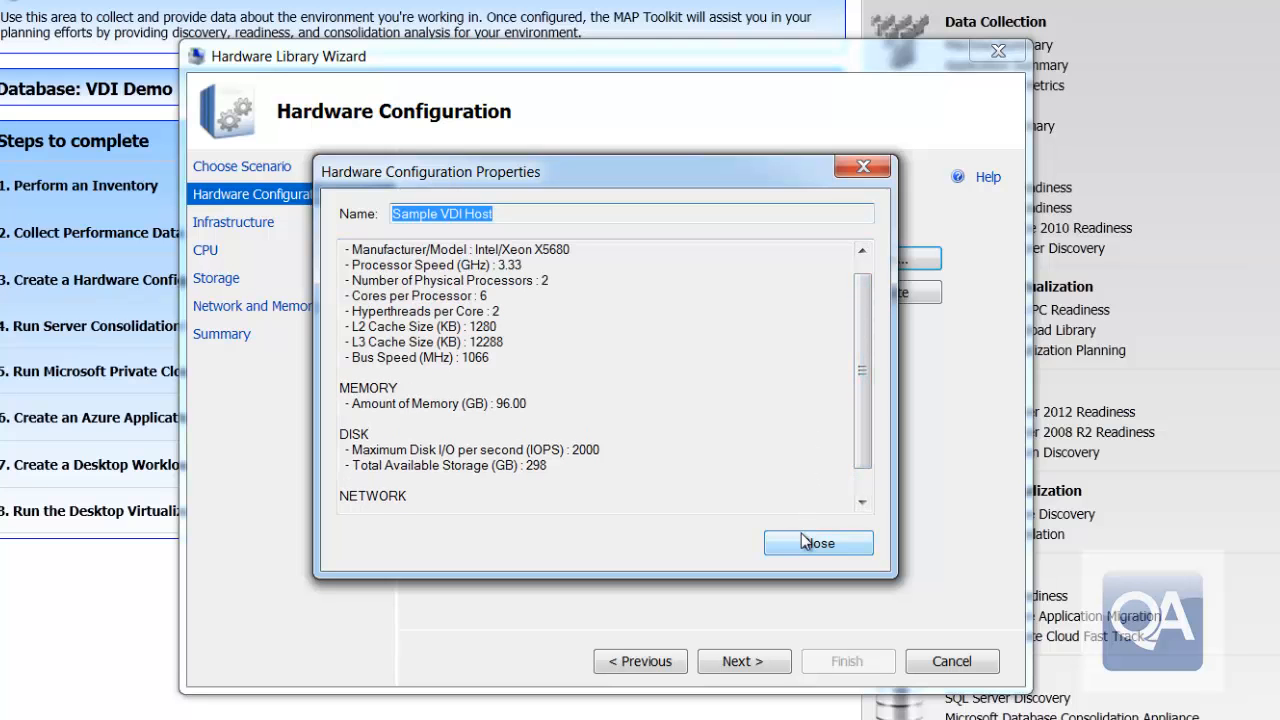
click(816, 544)
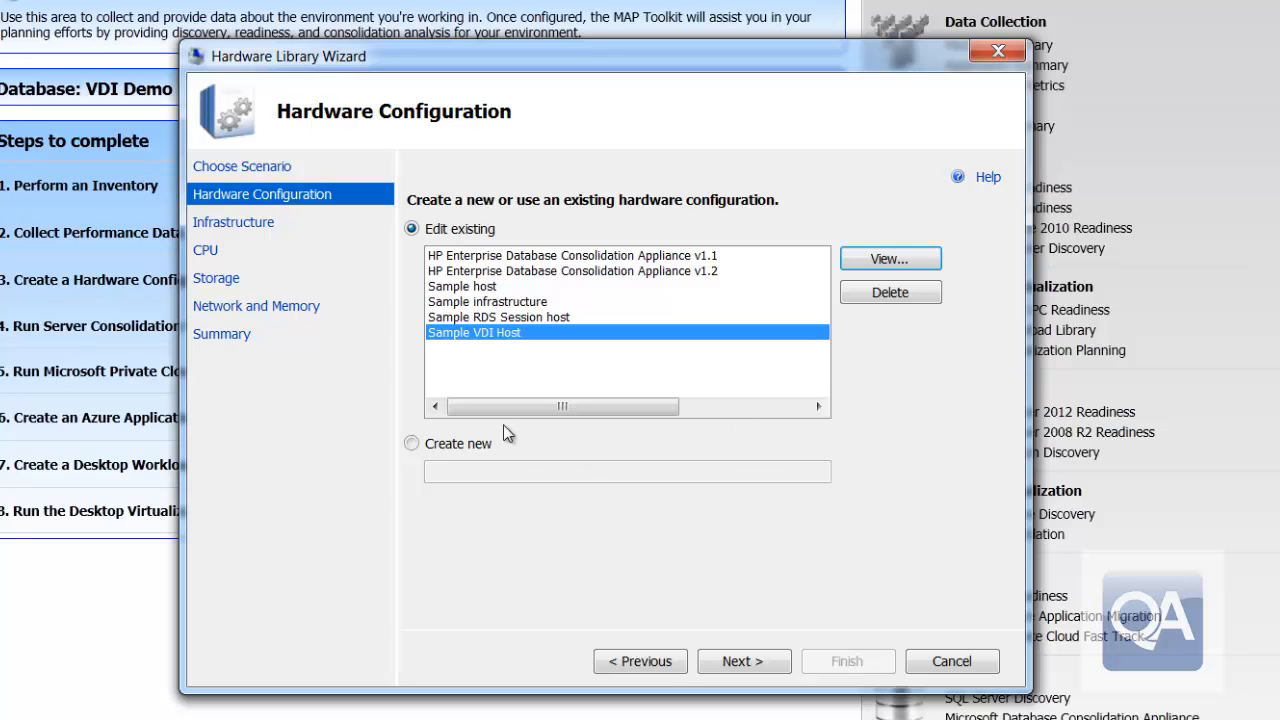
- Create a new configuration named 'VDI Hardware' and skip shared infrastructure, reaching CPU definition
click(412, 444)
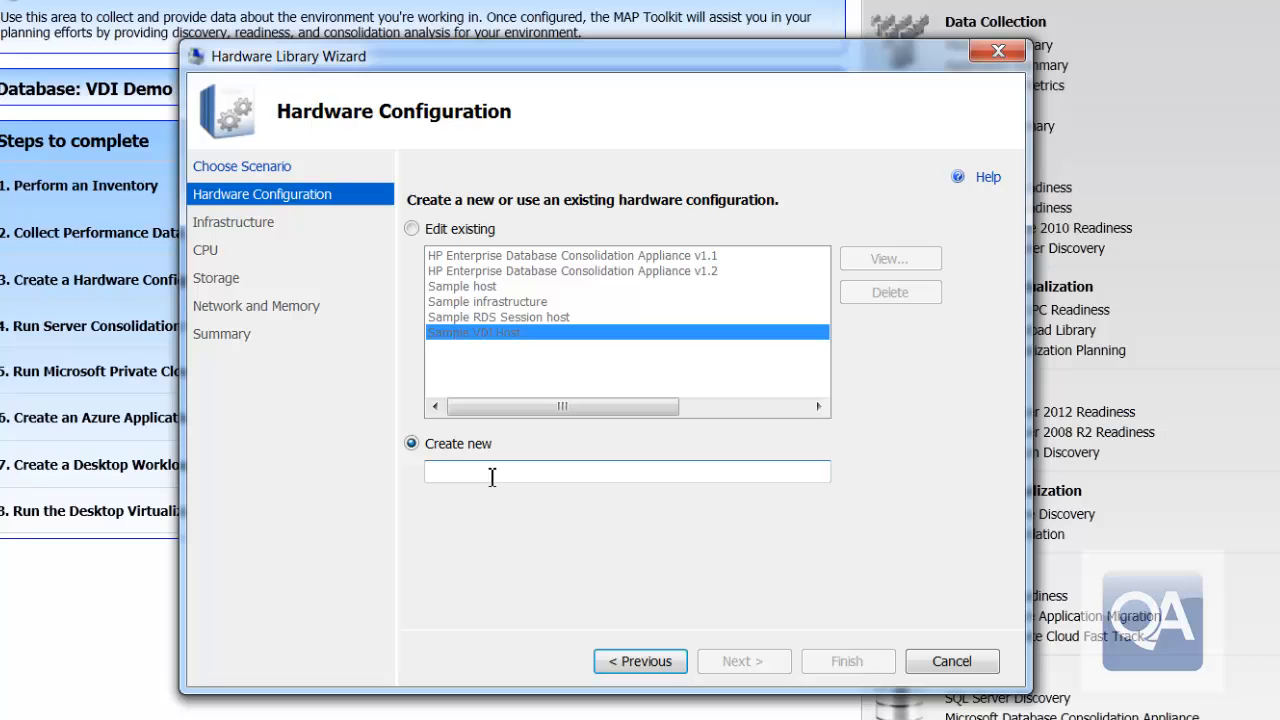
text(VDI)
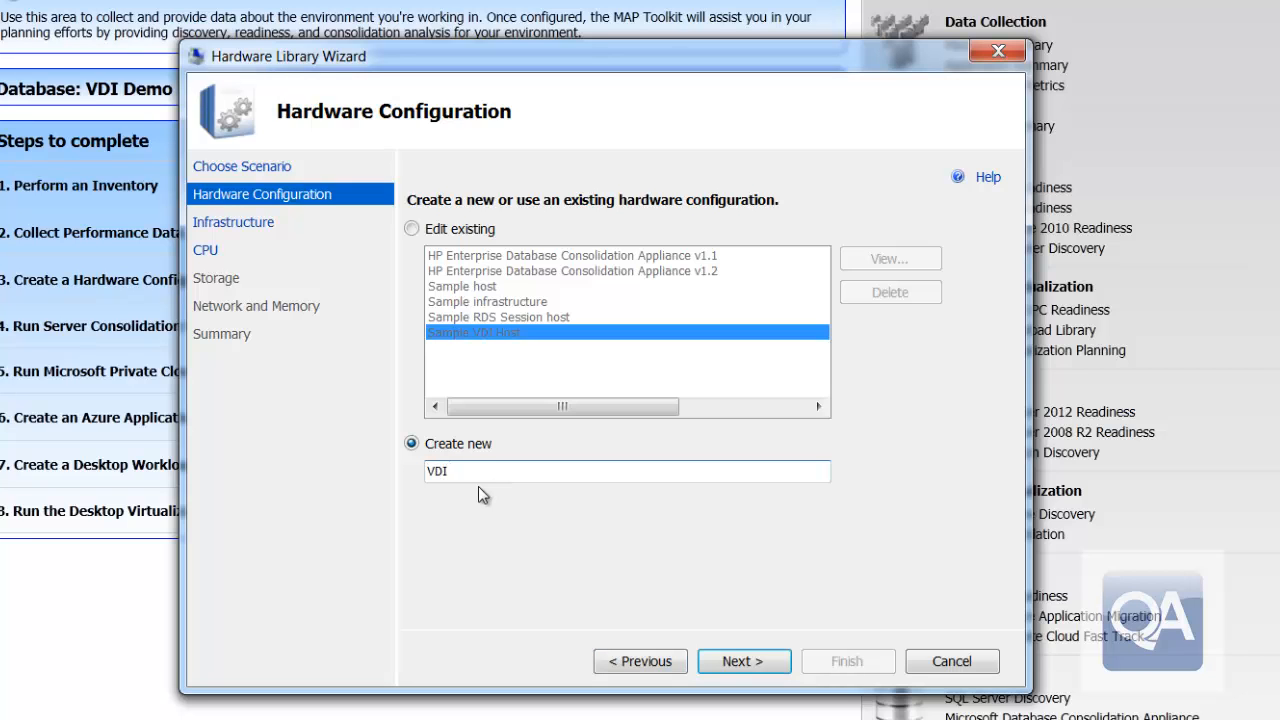
text(Hardware)
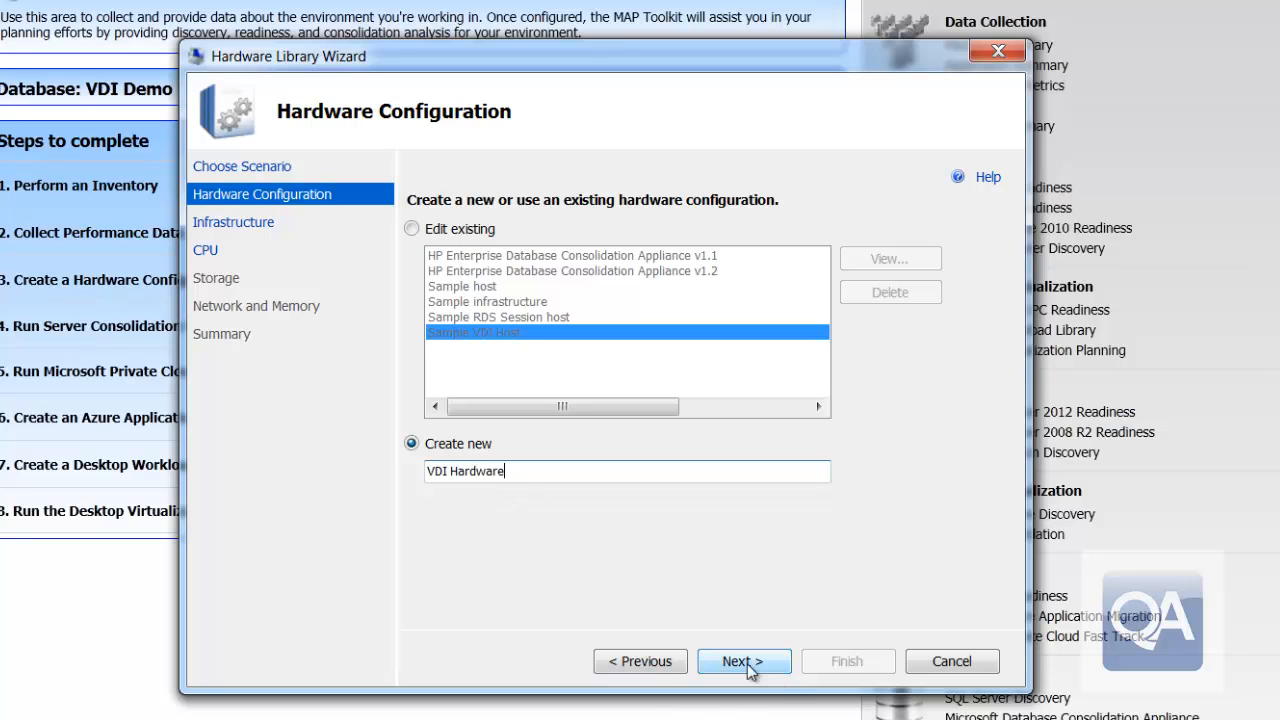
click(744, 660)
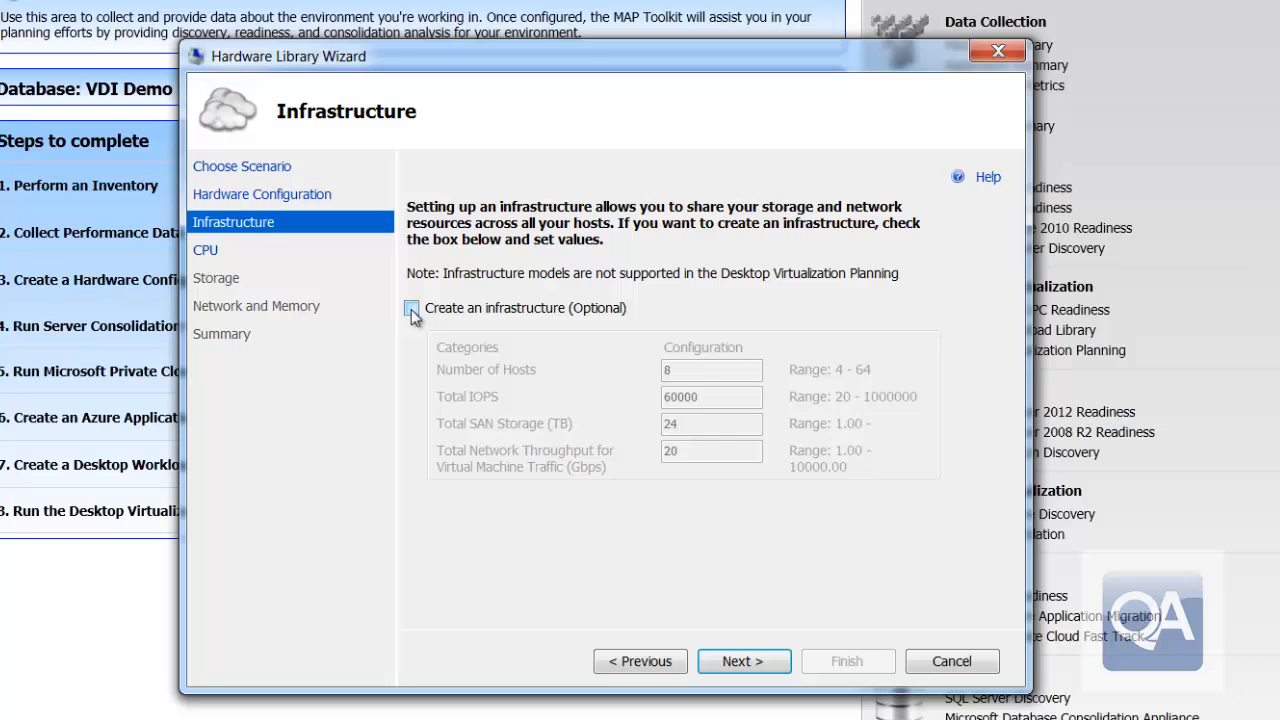
click(412, 308)
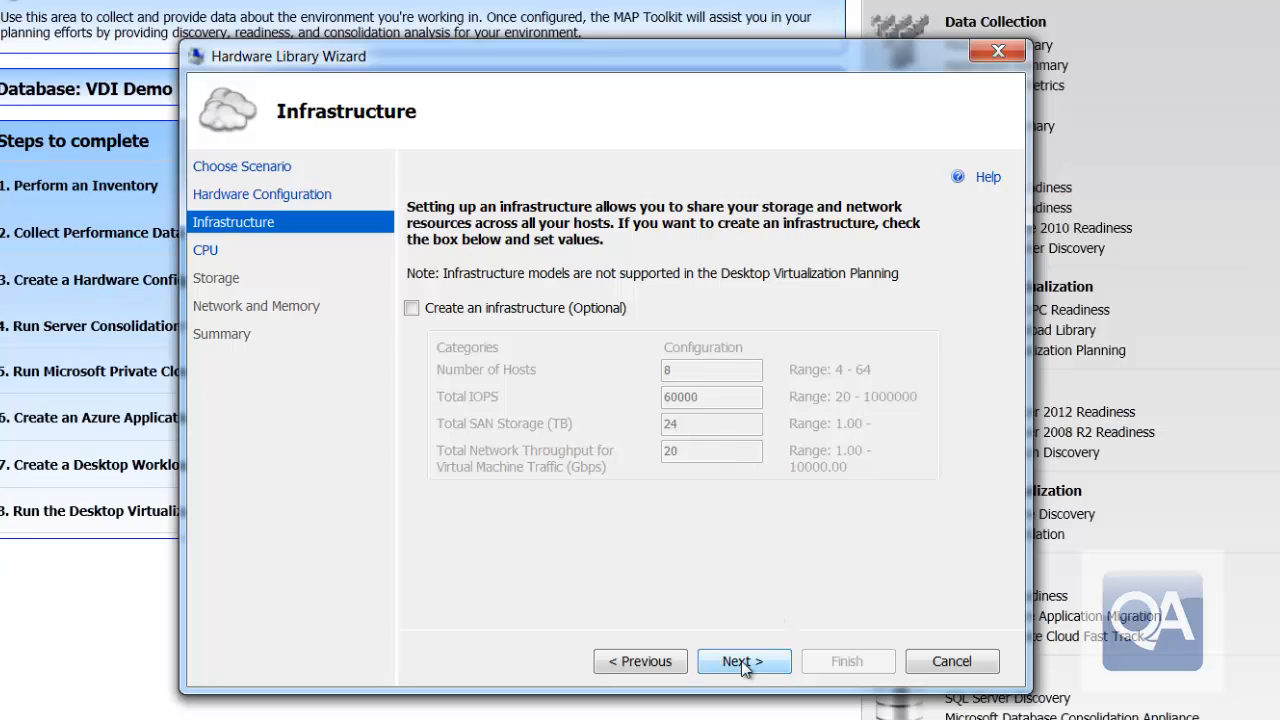
click(744, 660)
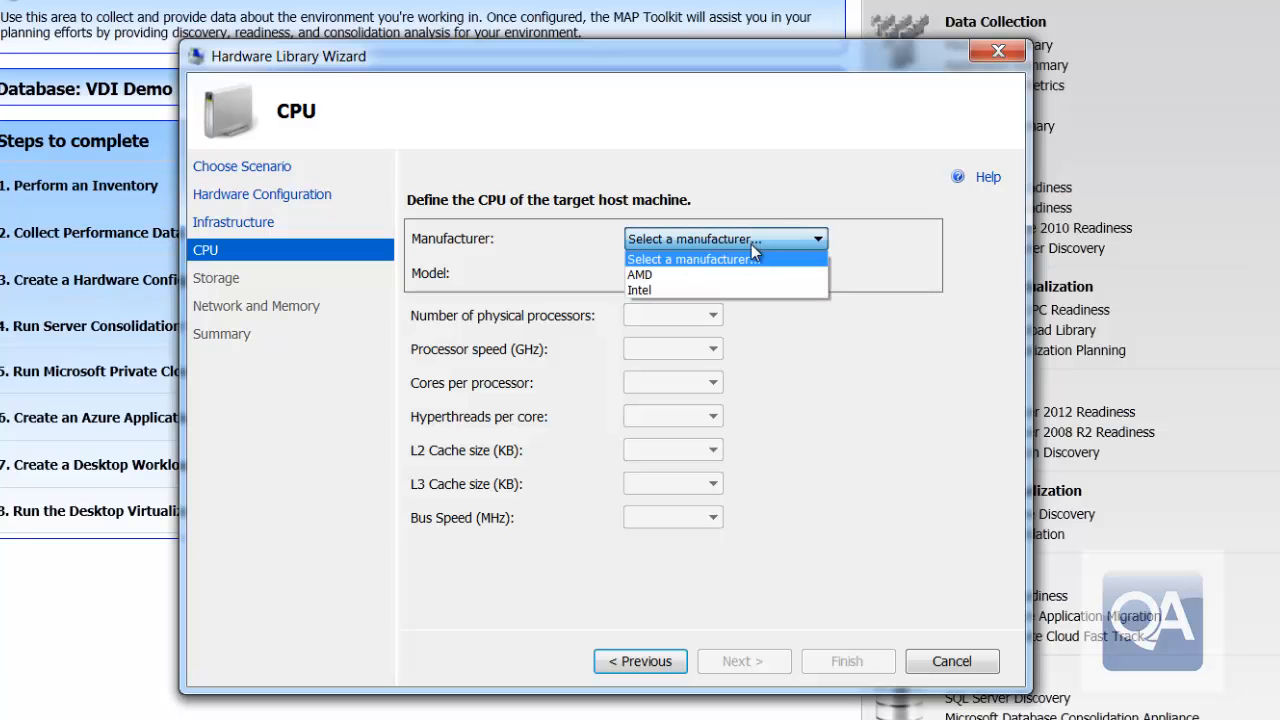
- Set the CPU to Intel Xeon L7555 with 4 physical processors and continue to storage
click(640, 290)
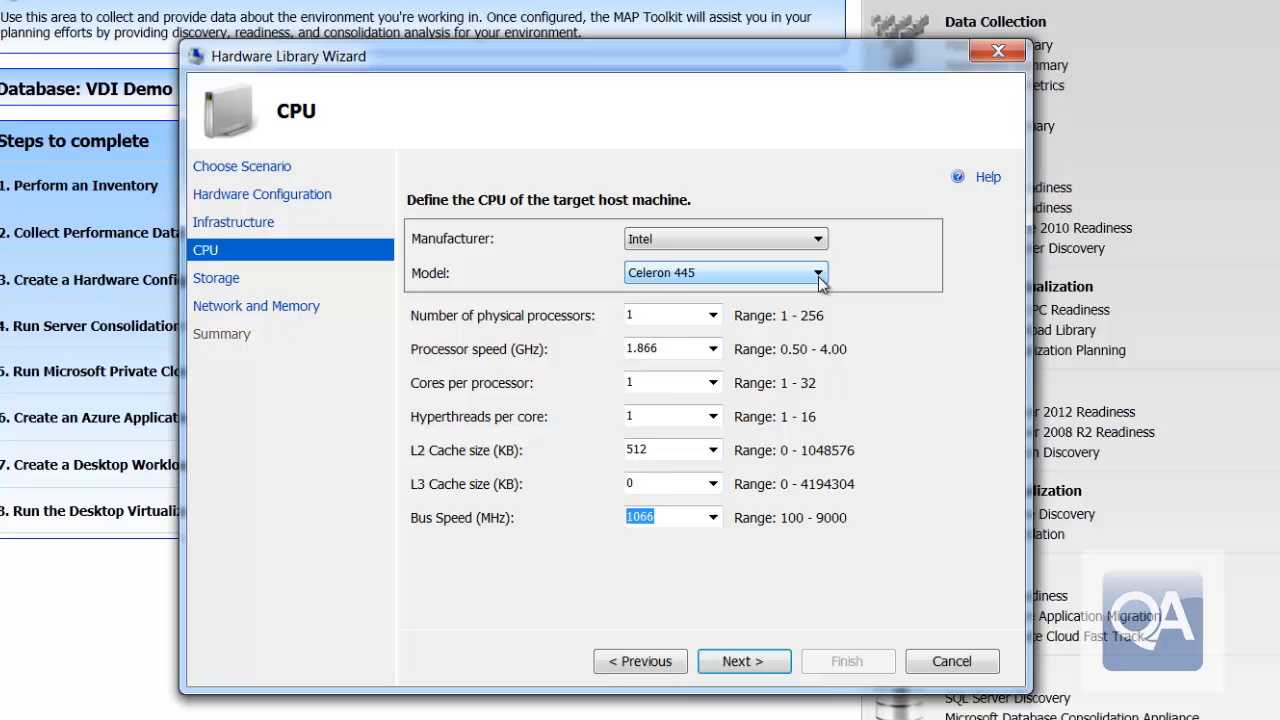
click(818, 272)
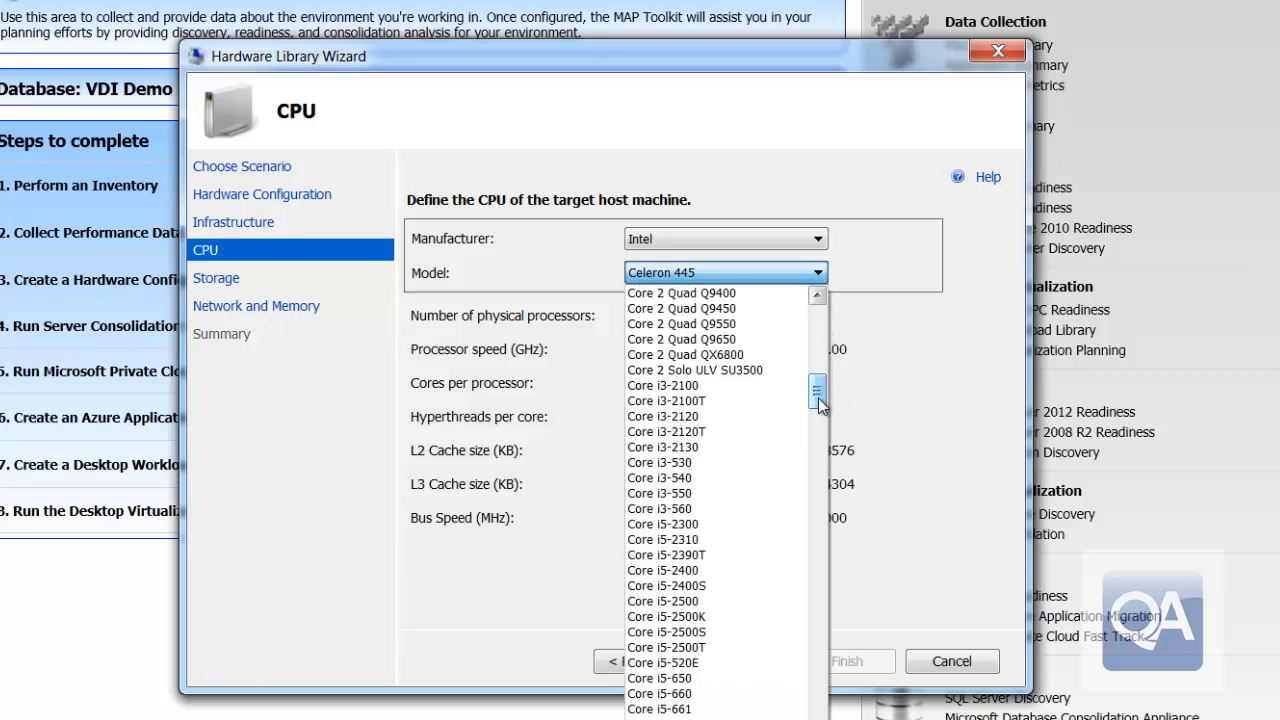
scroll(down, 3)
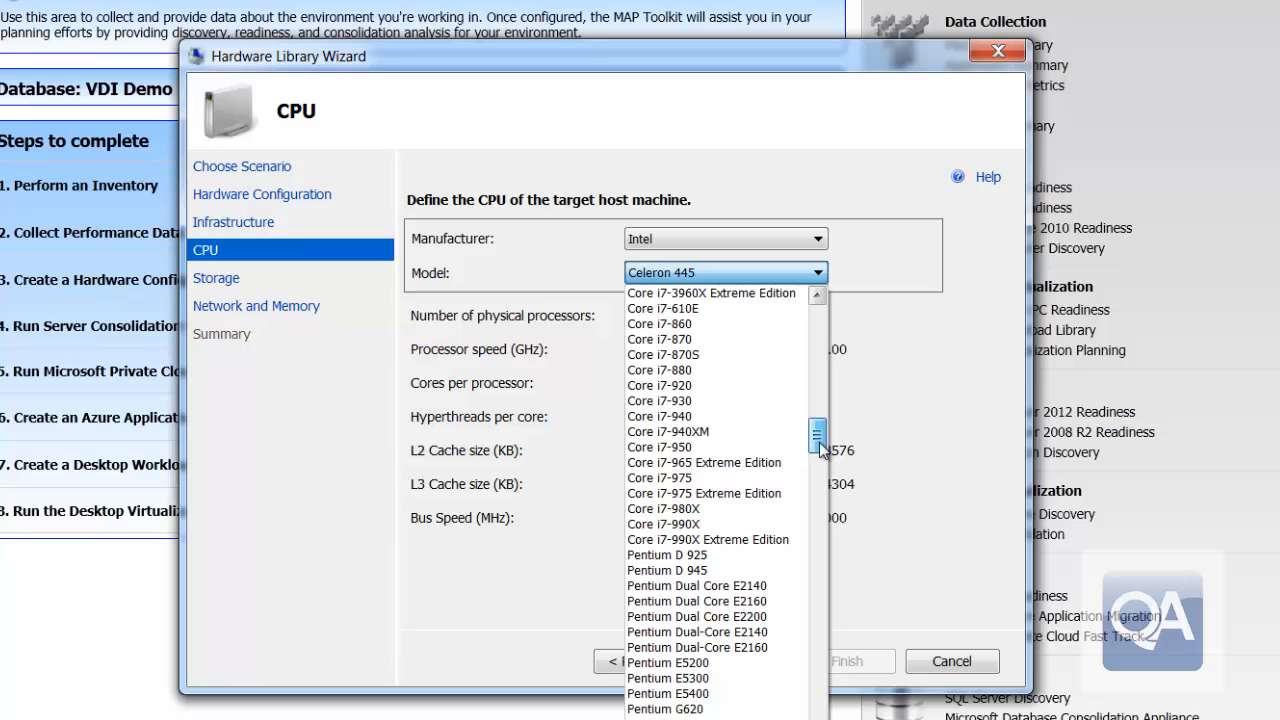
scroll(down, 3)
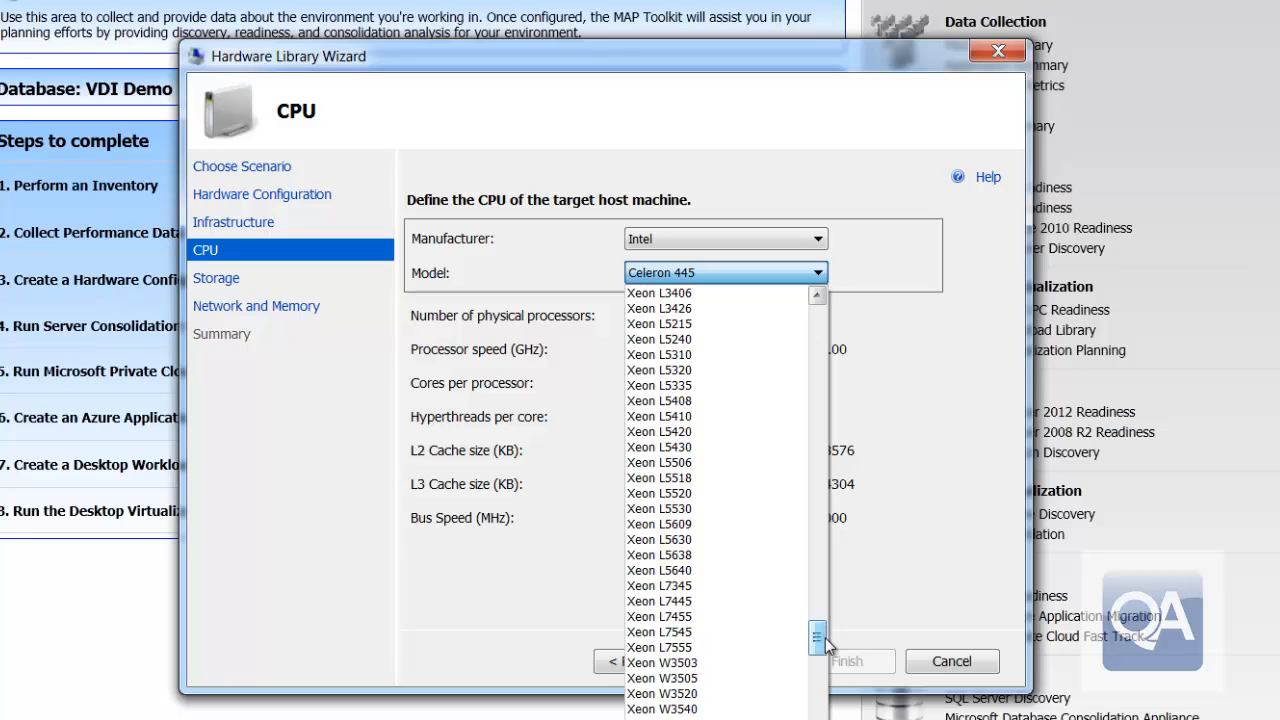
click(658, 648)
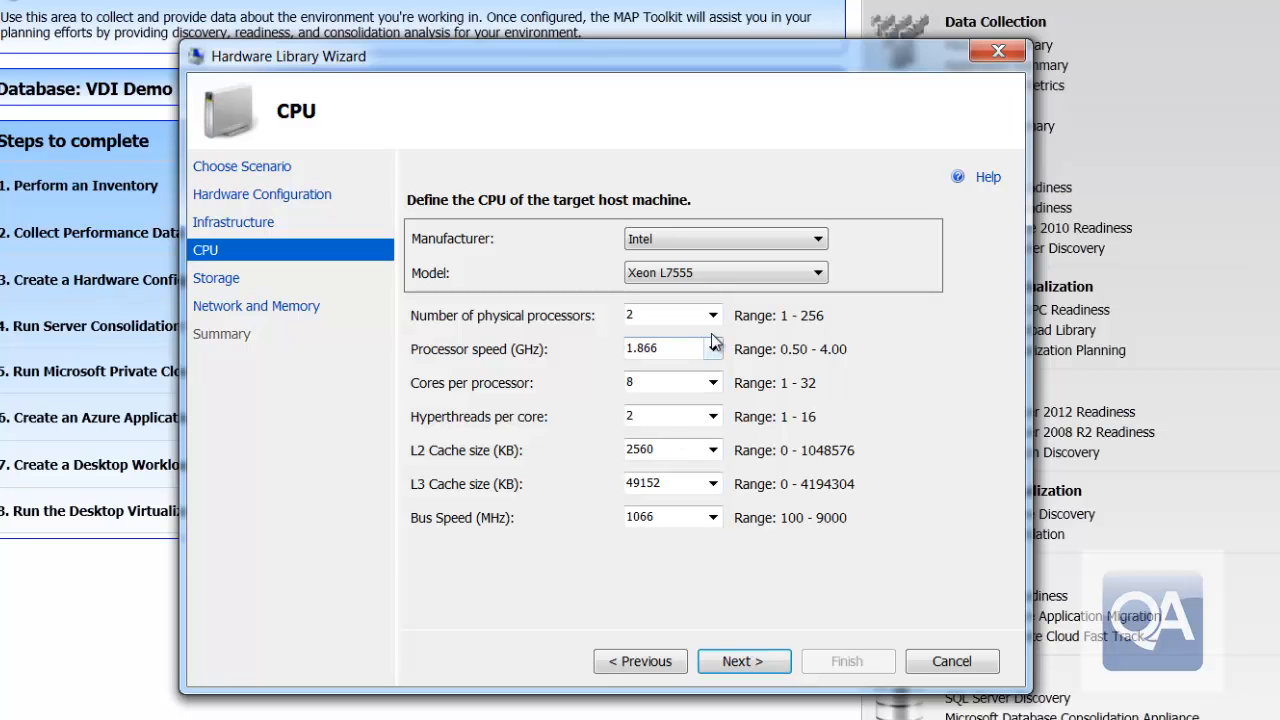
click(712, 316)
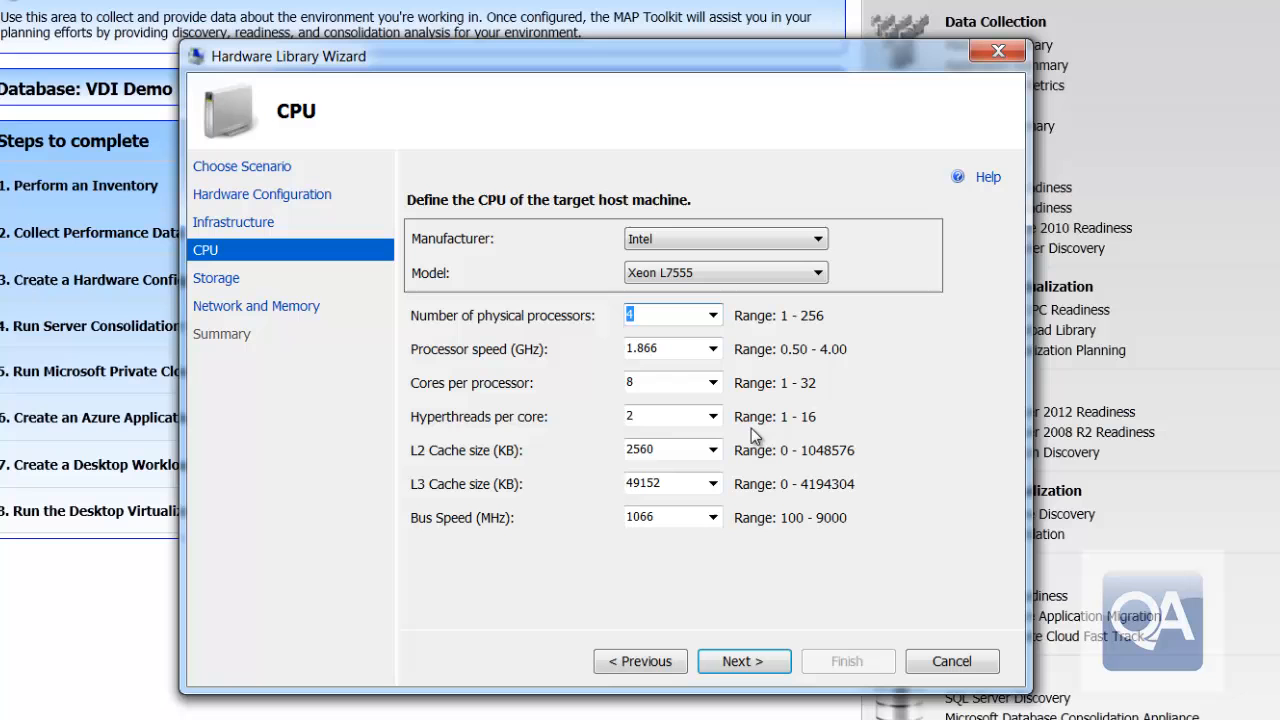
mouse_move(750, 578)
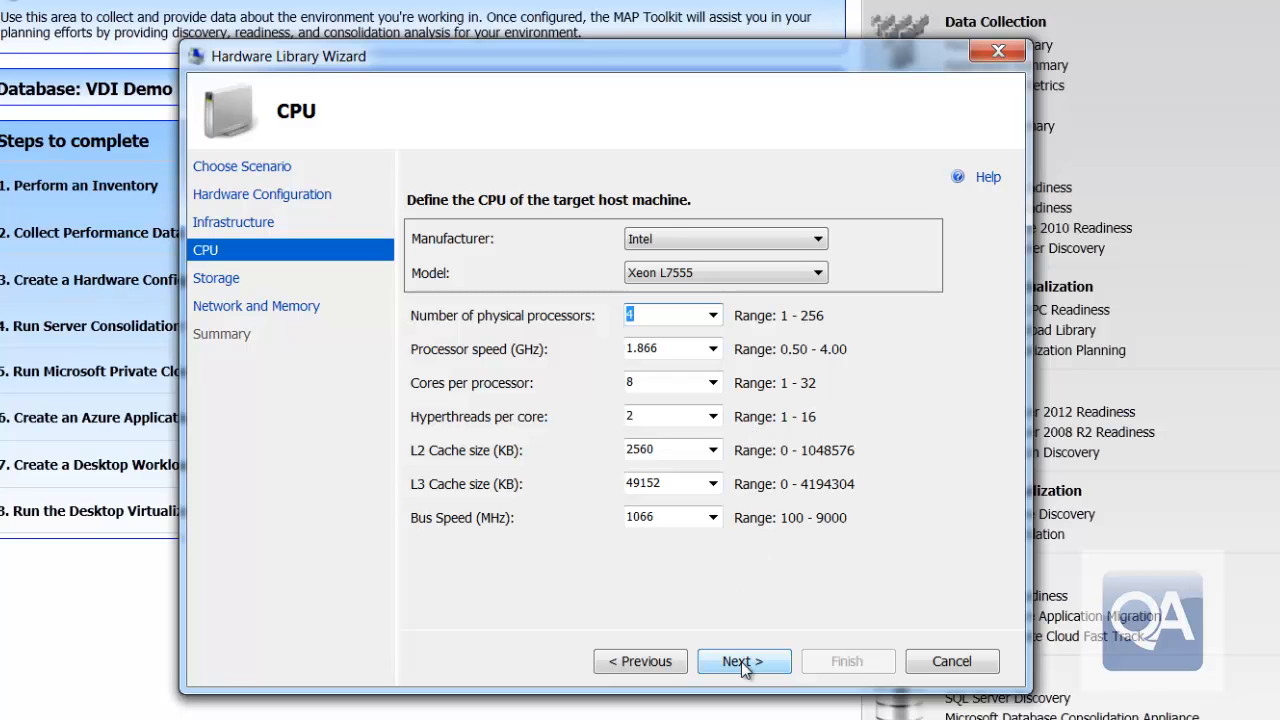
click(744, 660)
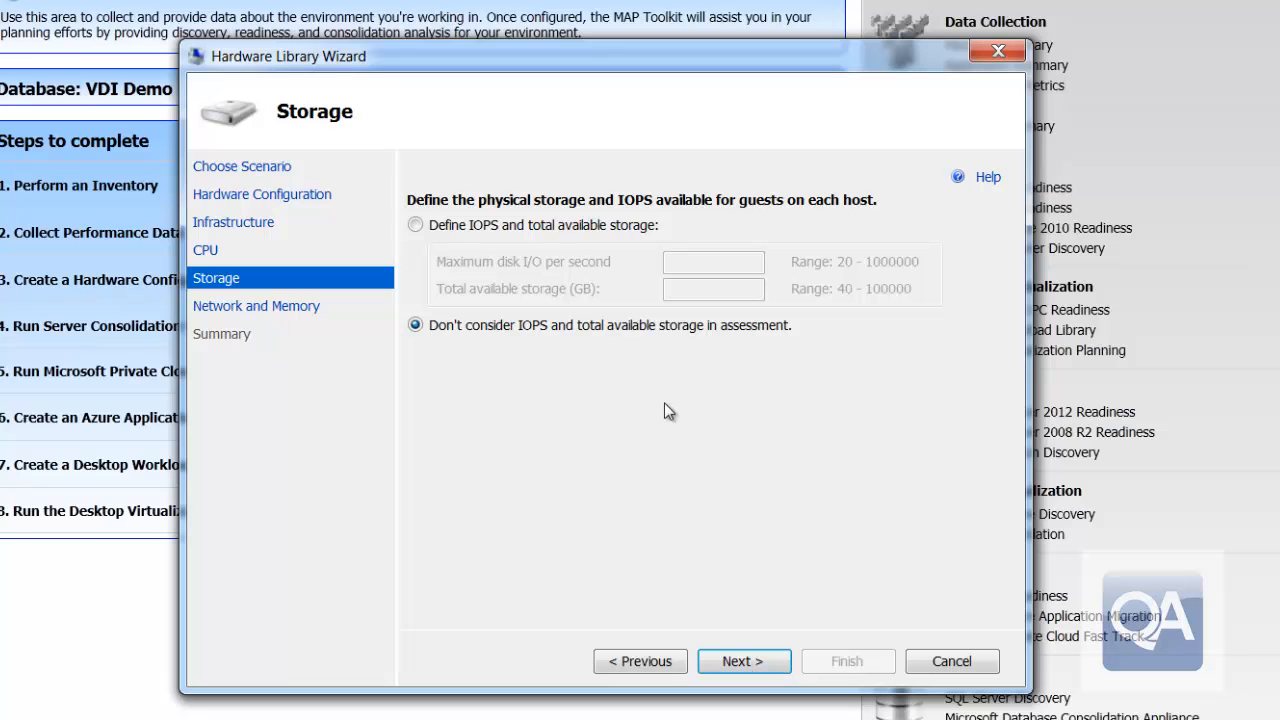
mouse_move(490, 248)
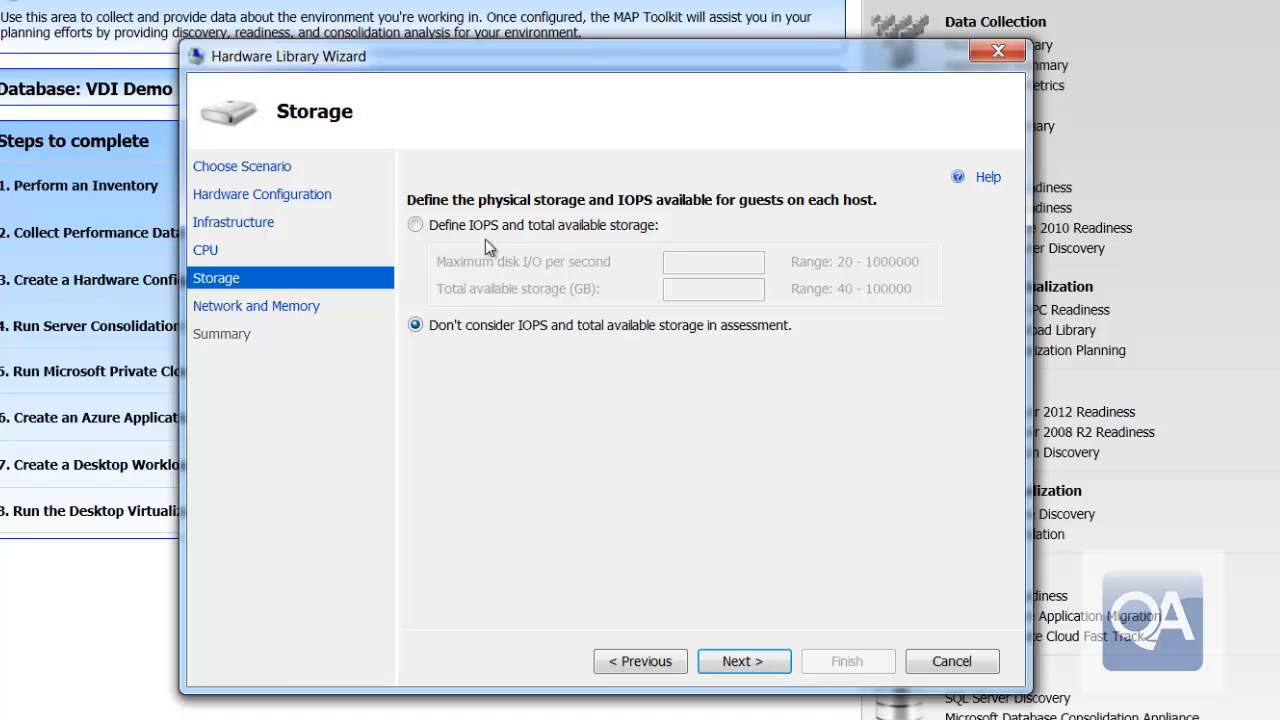
- Define storage as 2000 maximum disk IOPS and 2048 GB available, then continue
click(416, 224)
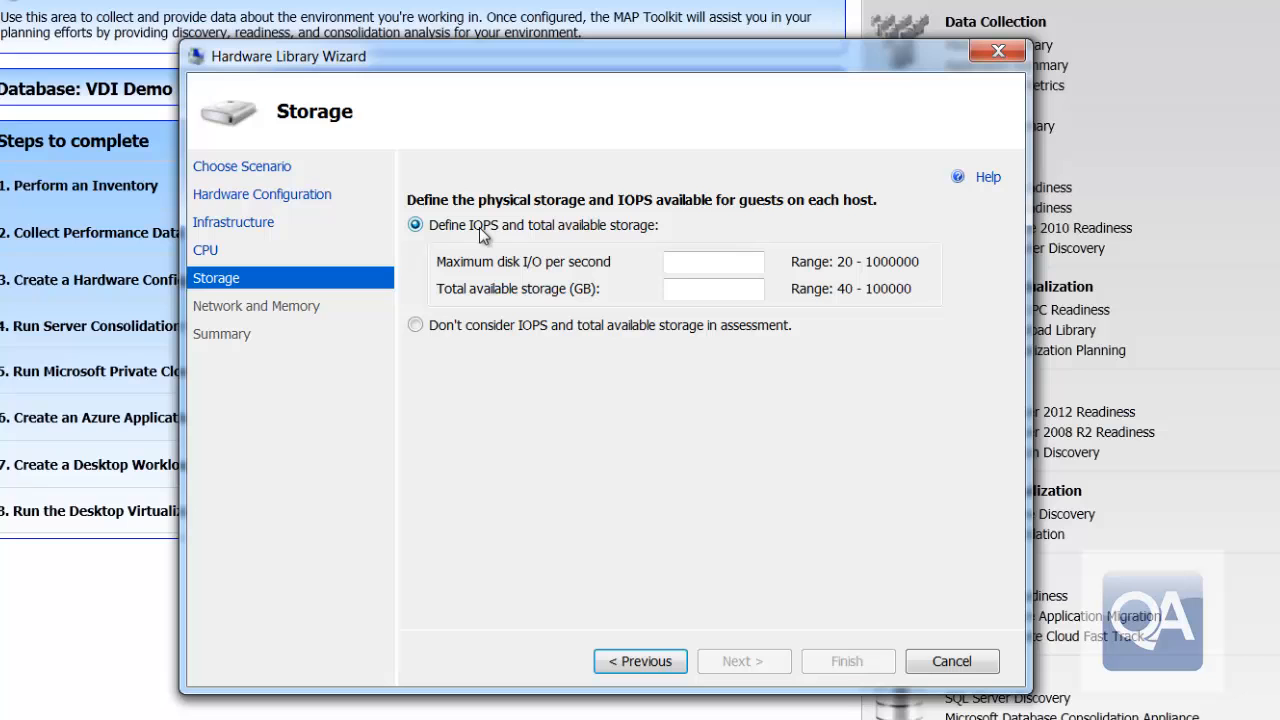
click(712, 262)
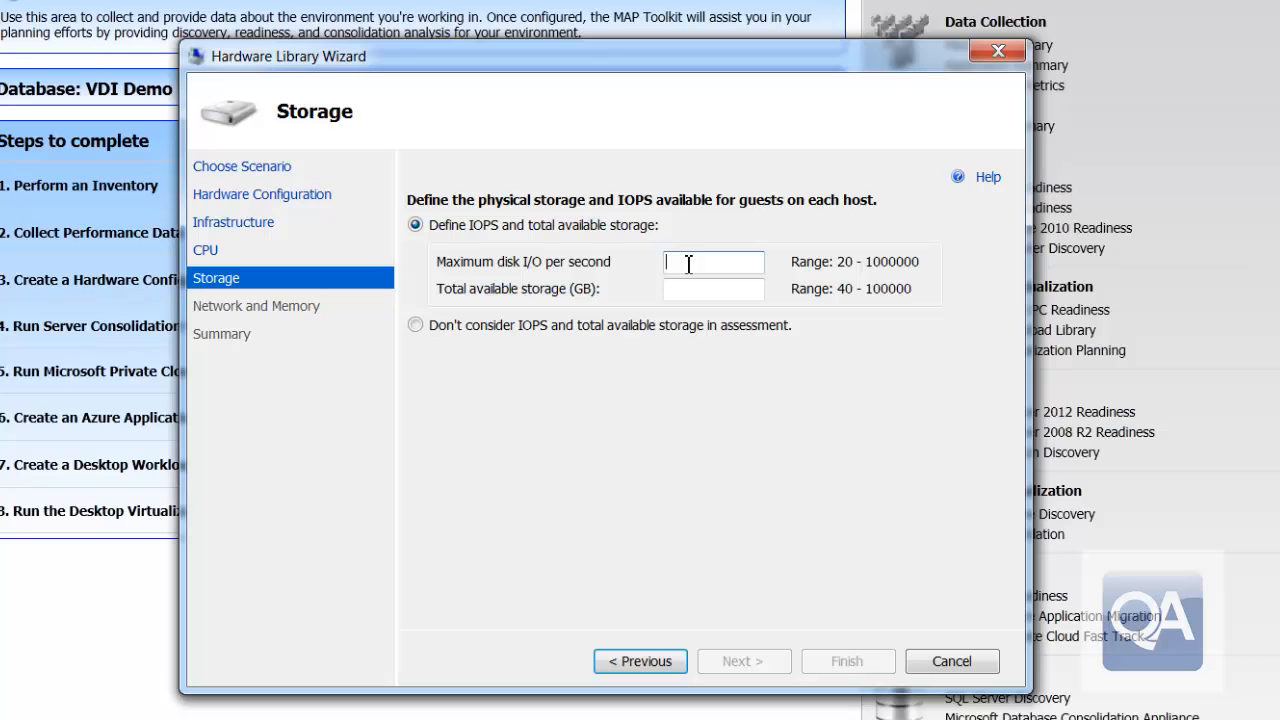
text(2000)
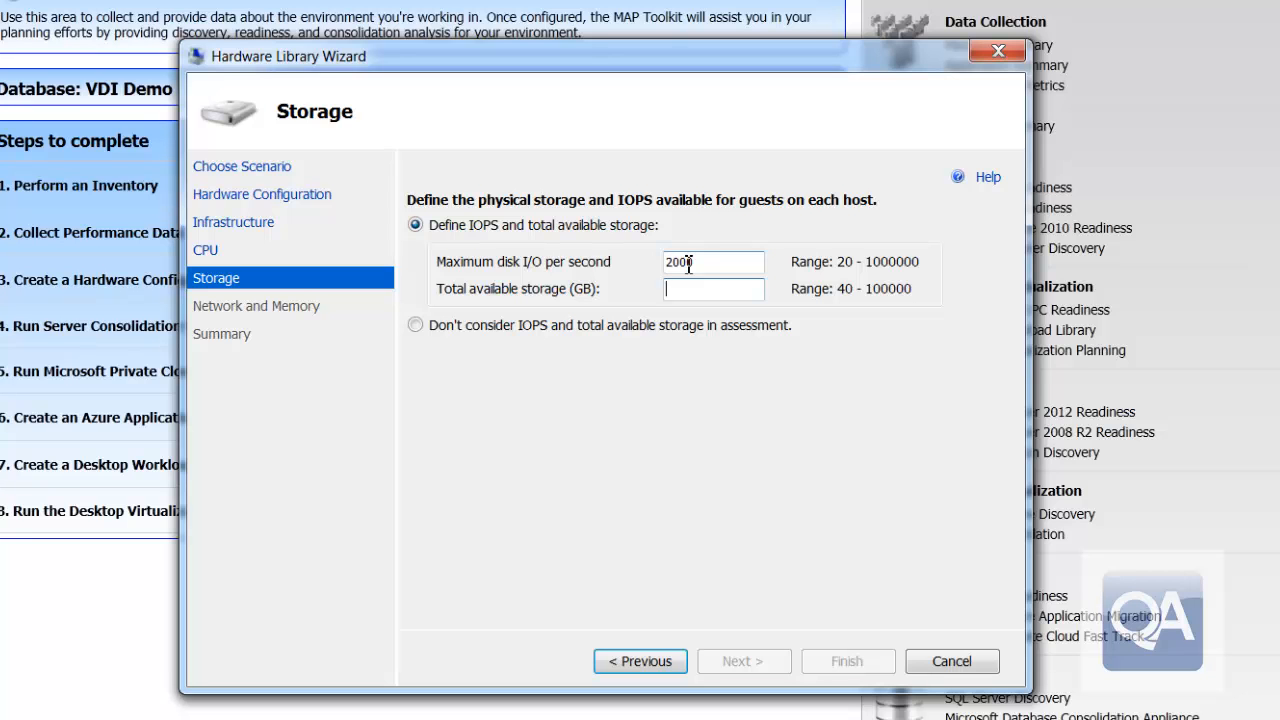
text(2)
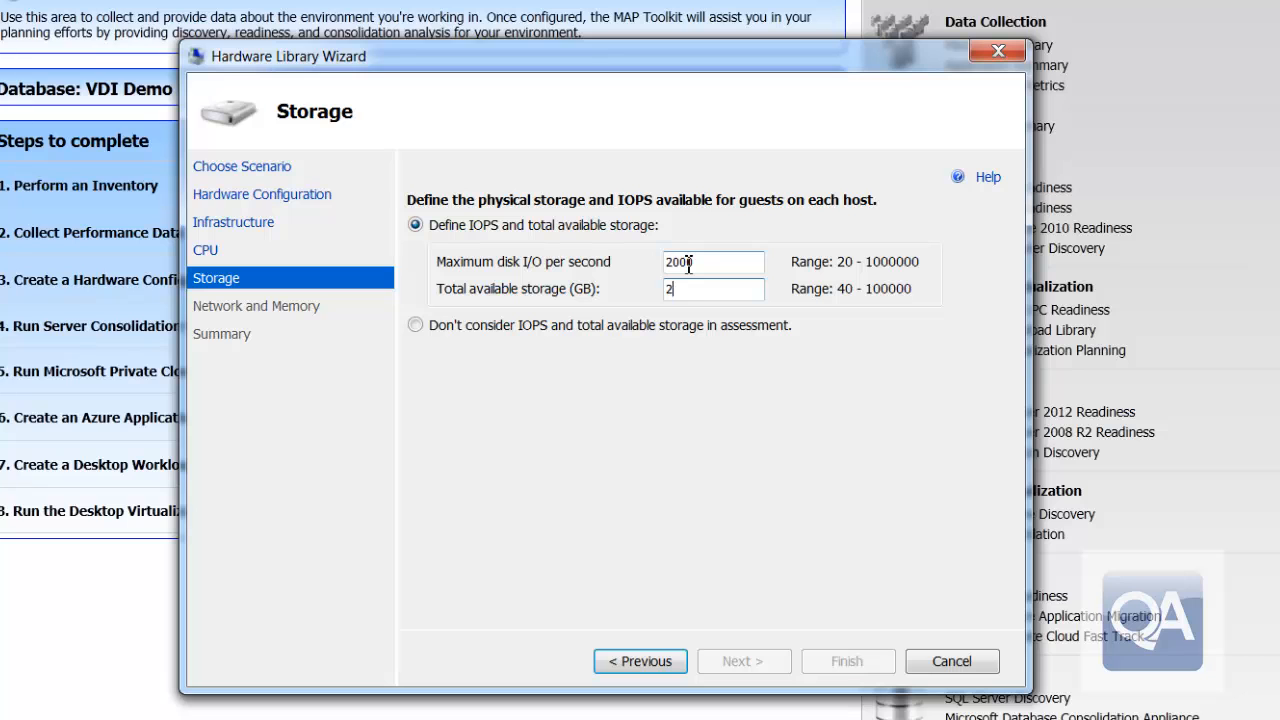
text(048)
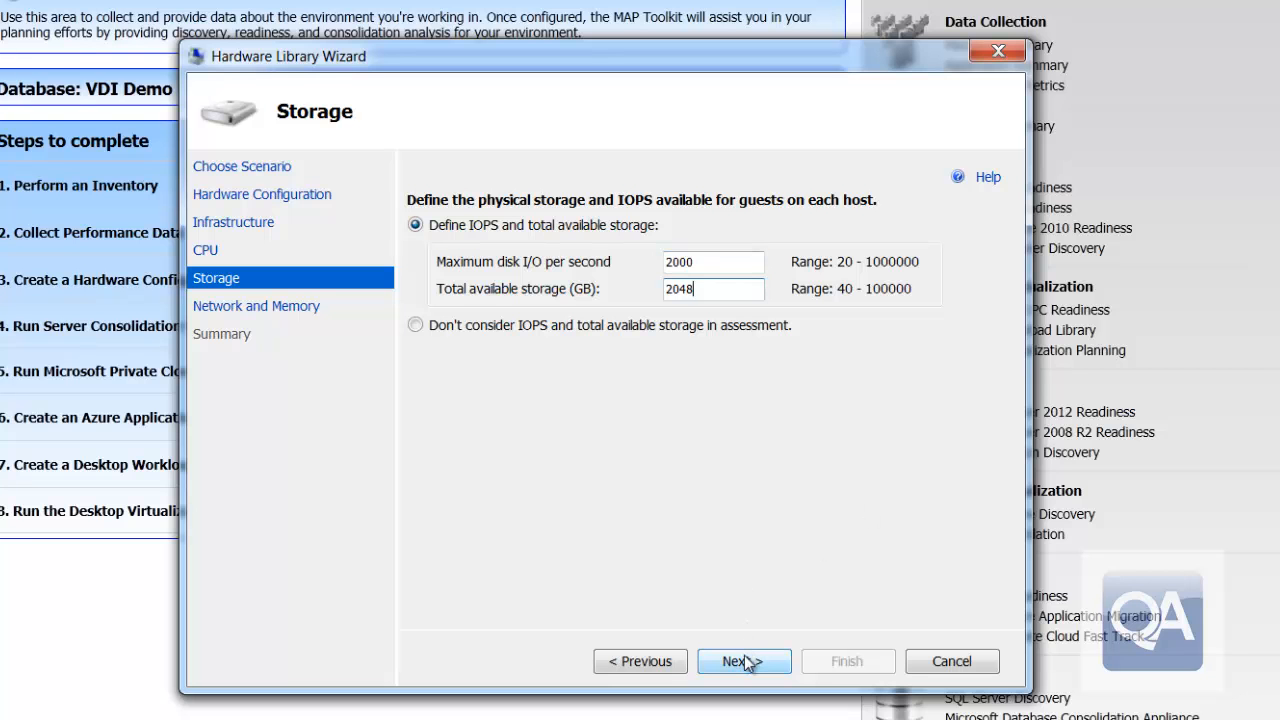
click(744, 660)
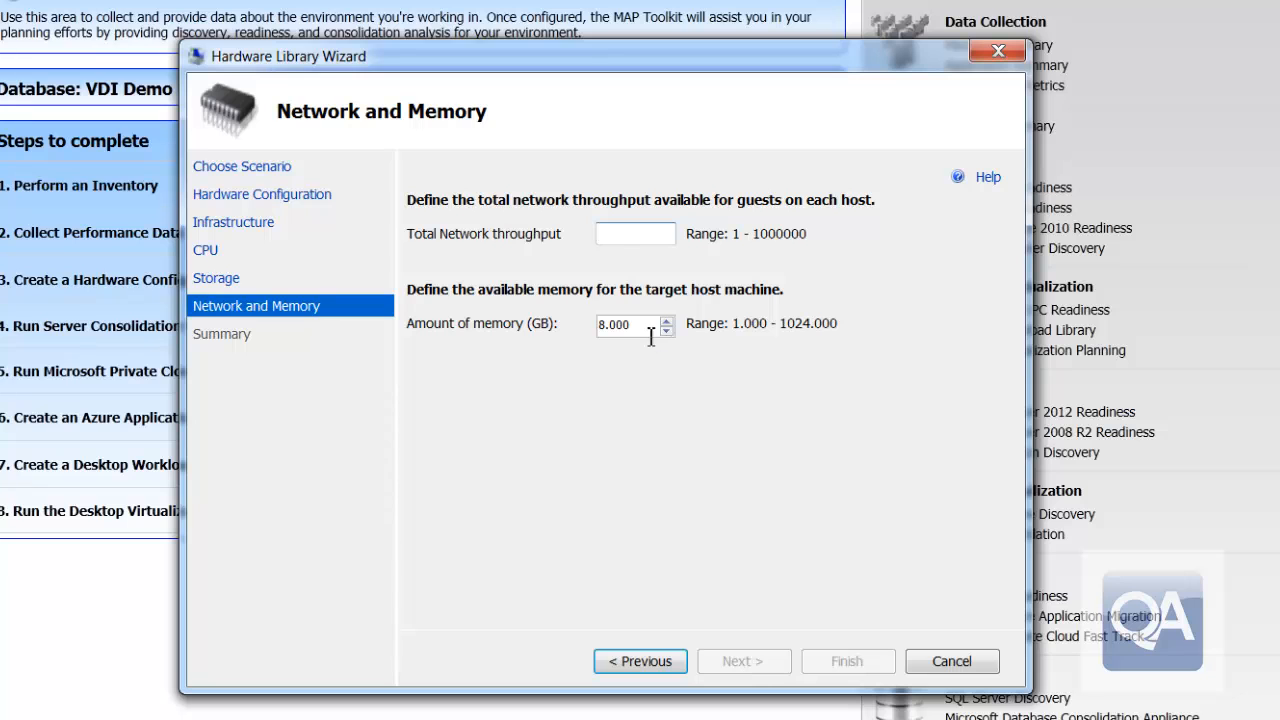
- Enter 20480 network throughput and 128 GB memory, then finish saving VDI Hardware
text(20480)
text(128)
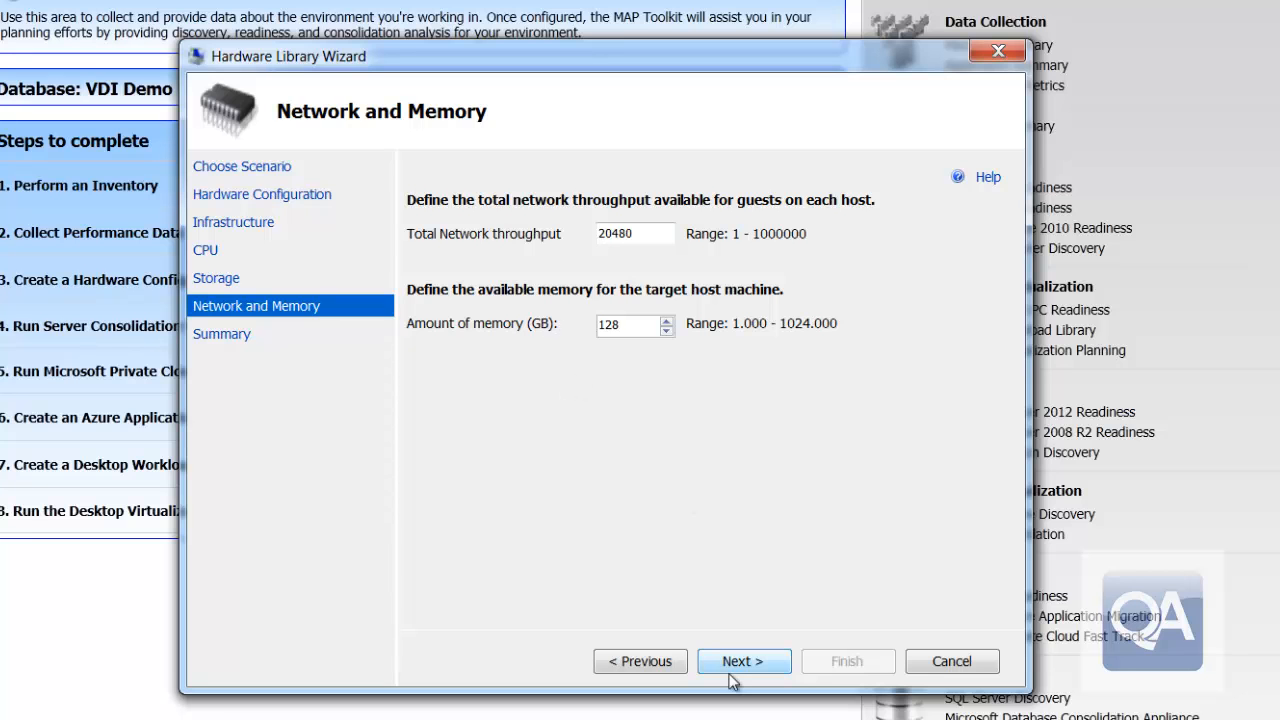
click(744, 660)
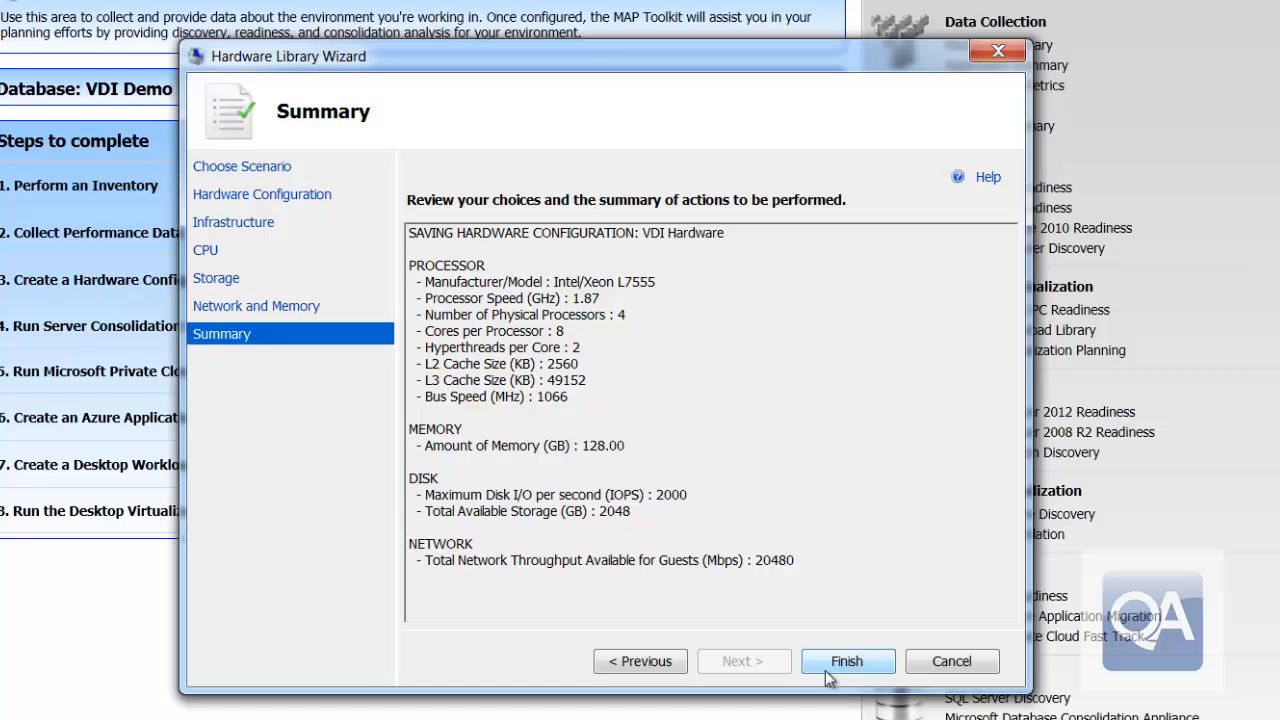
click(846, 660)
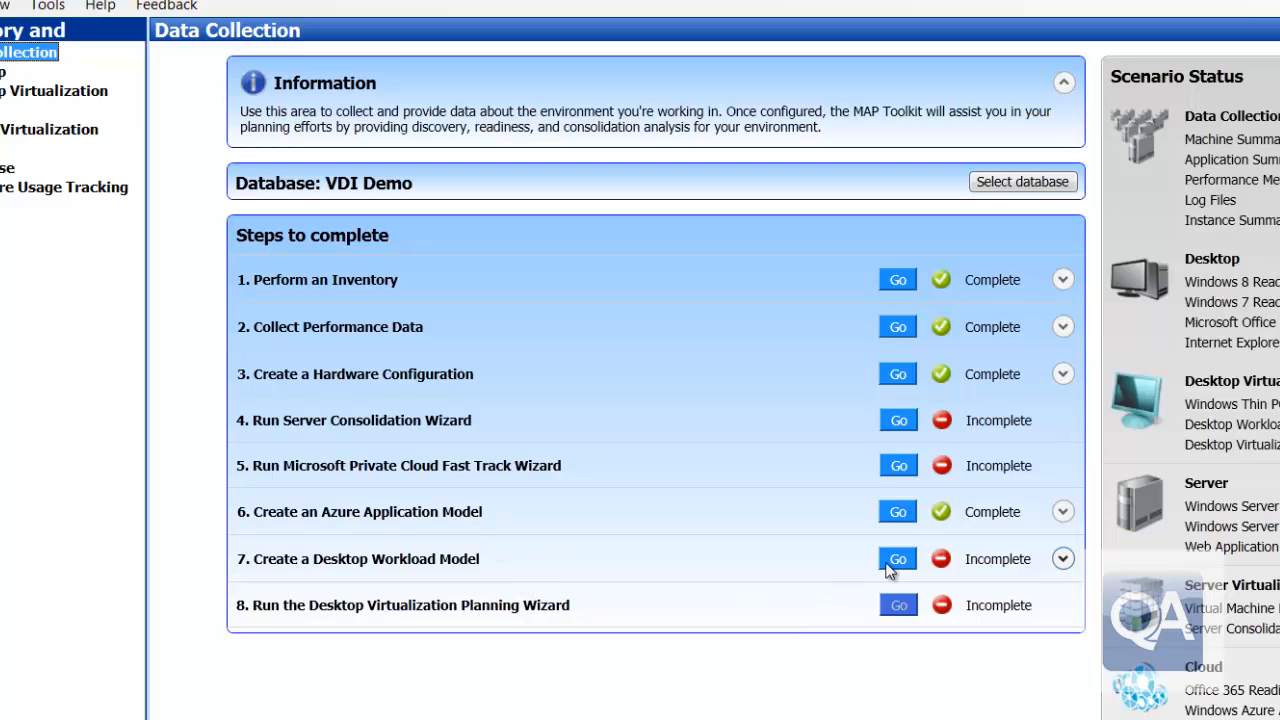
mouse_move(1084, 568)
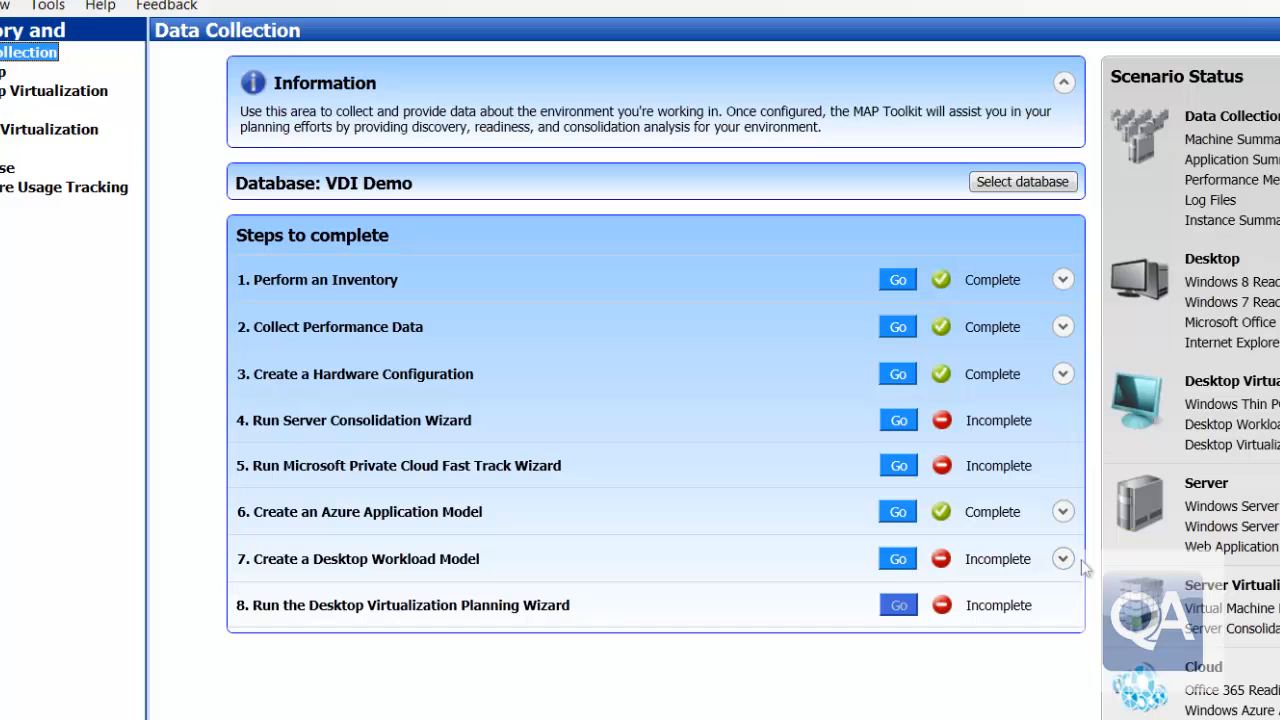
- Create a new desktop workload model named 'VDI Workload Model' and continue to the computer list
click(1062, 560)
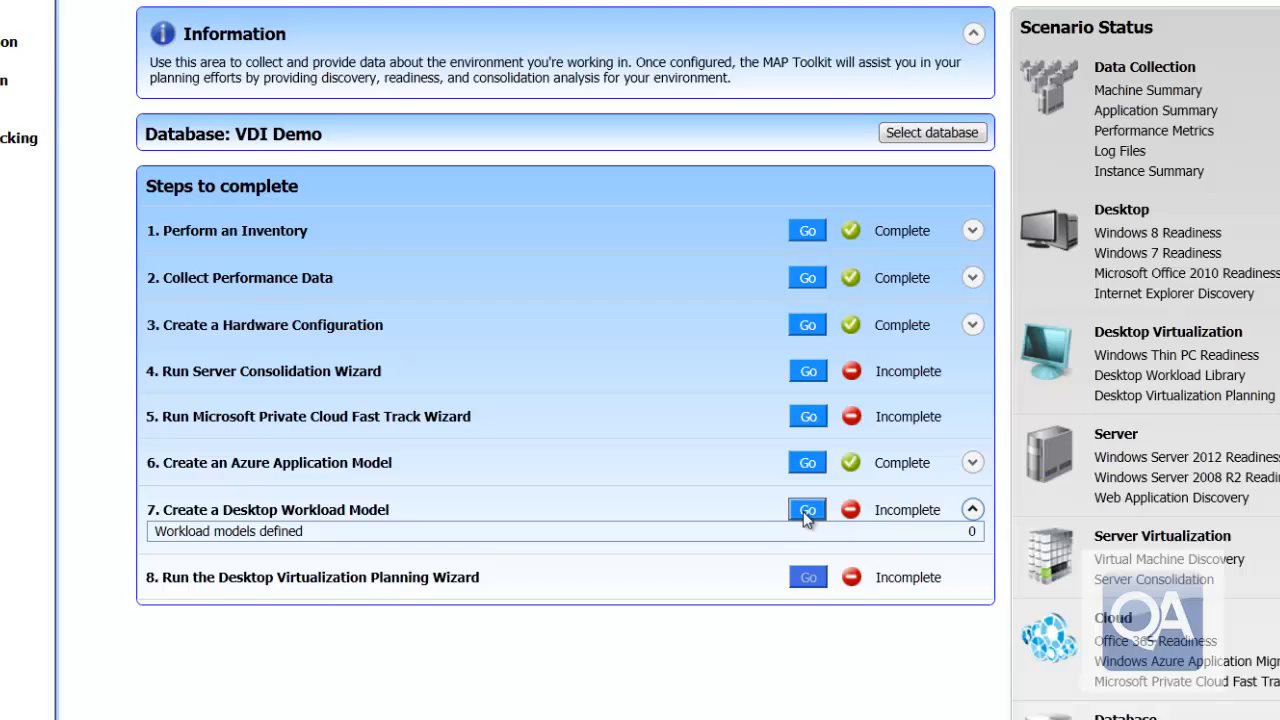
click(808, 510)
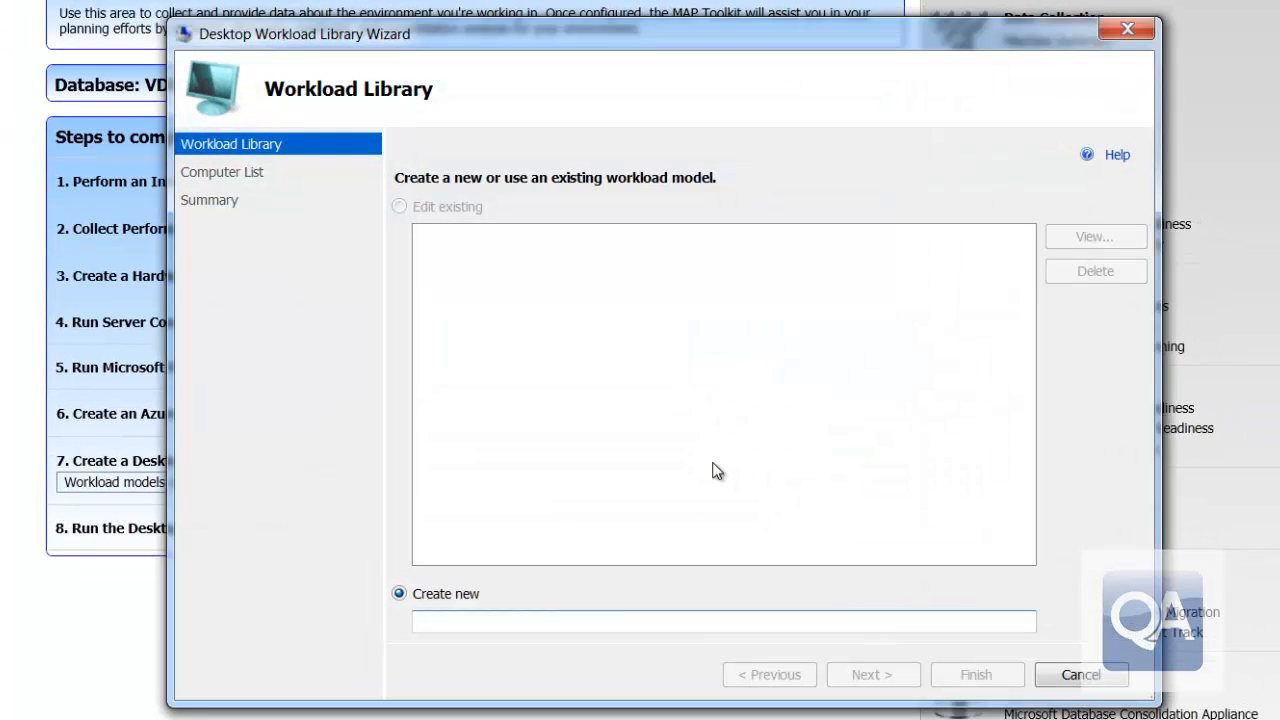
mouse_move(656, 542)
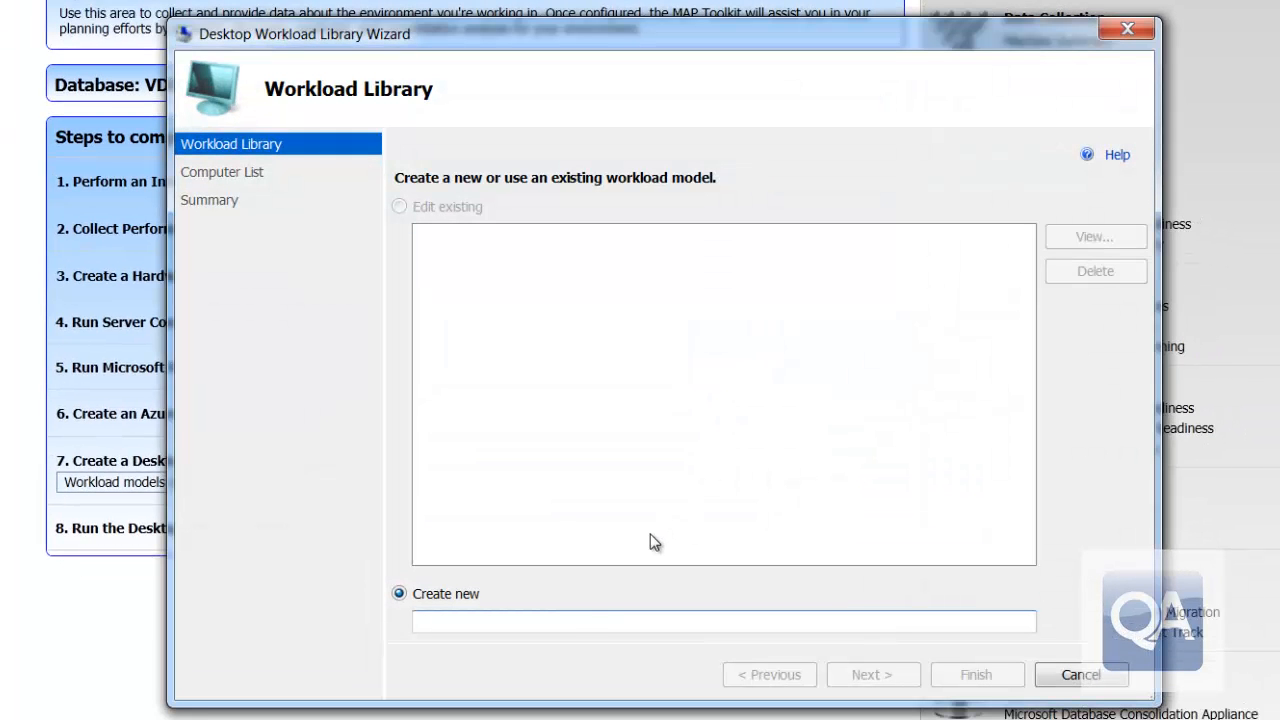
click(552, 620)
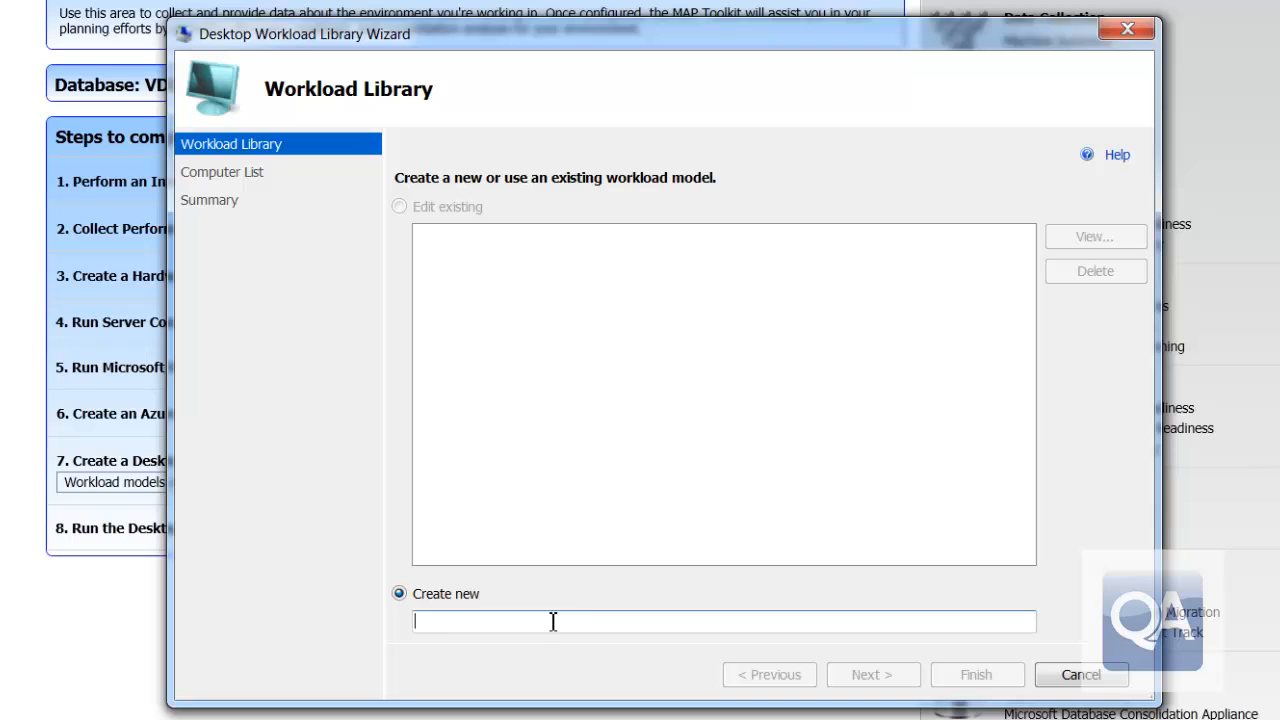
text(VDI W)
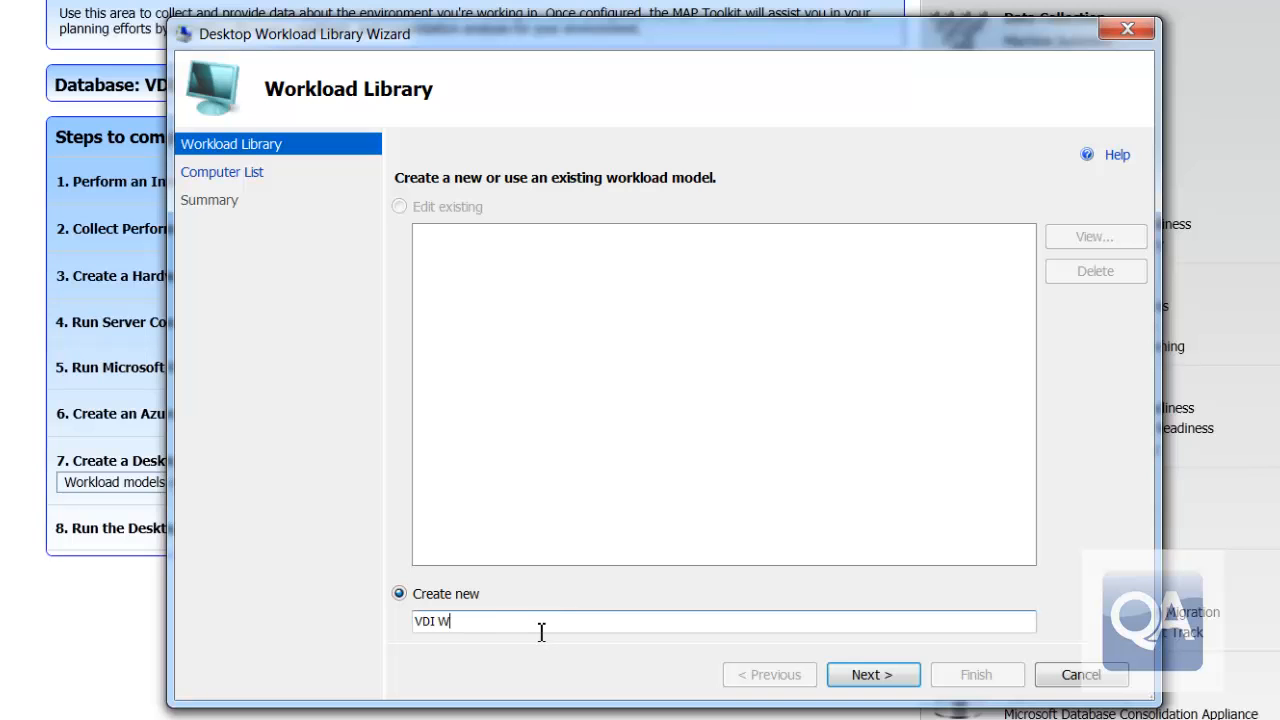
text(orload Model)
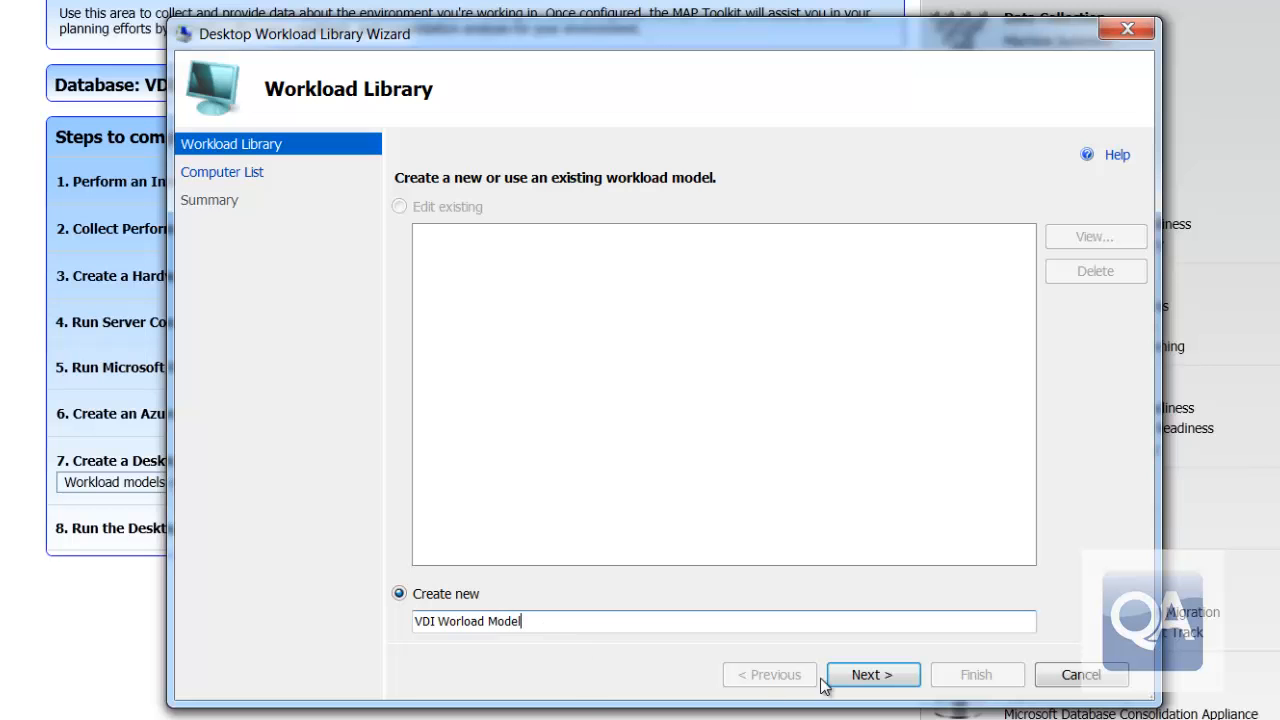
click(872, 674)
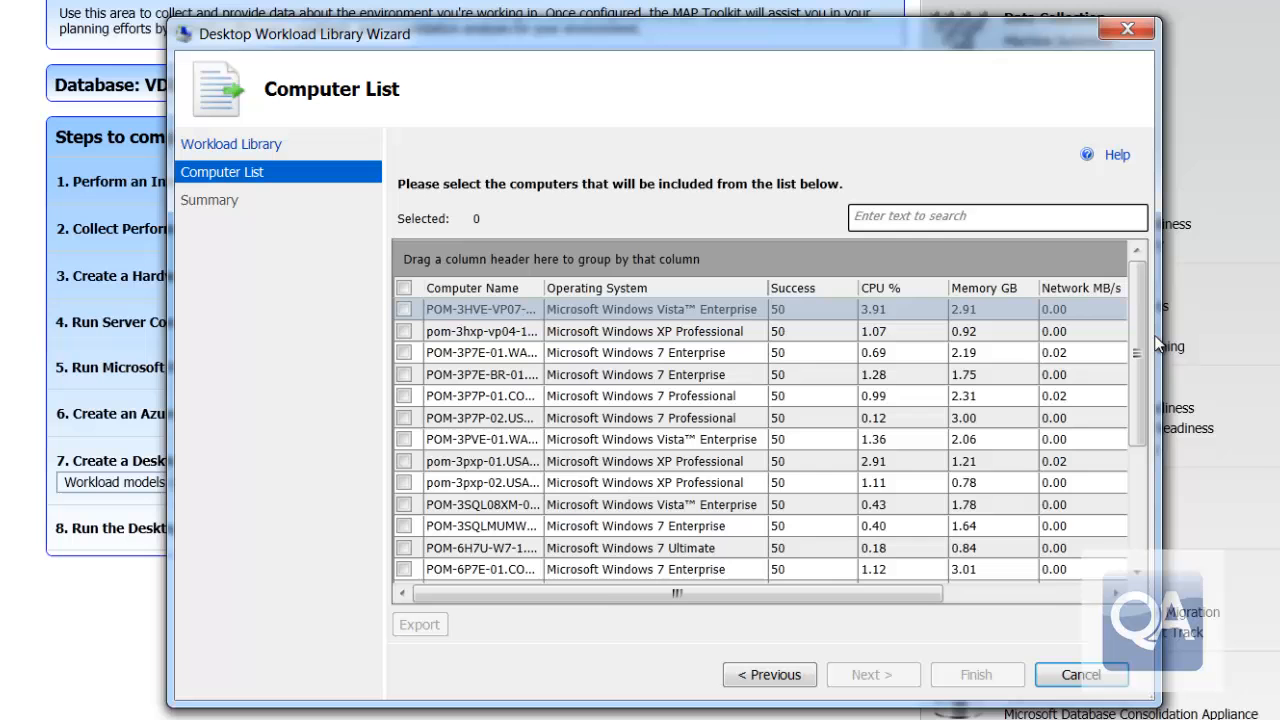
- Include all 21 listed computers and finish saving the VDI Workload Model
scroll(down, 3)
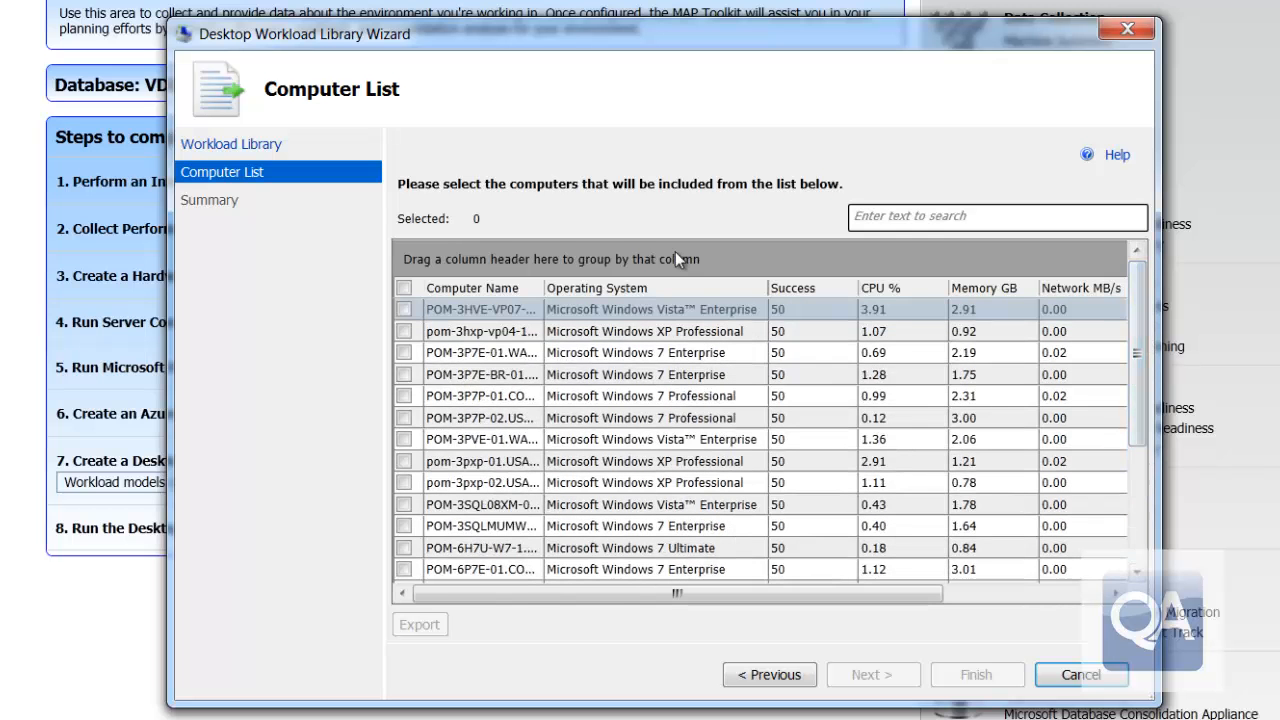
click(404, 288)
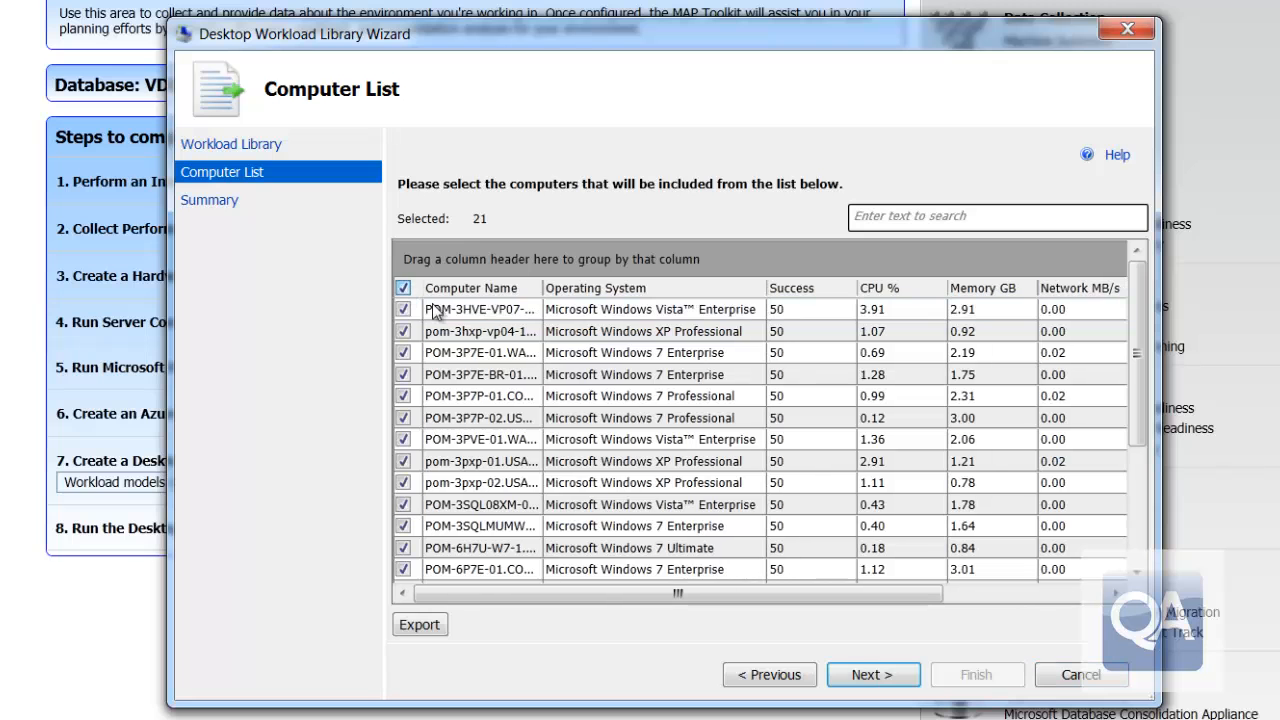
mouse_move(872, 674)
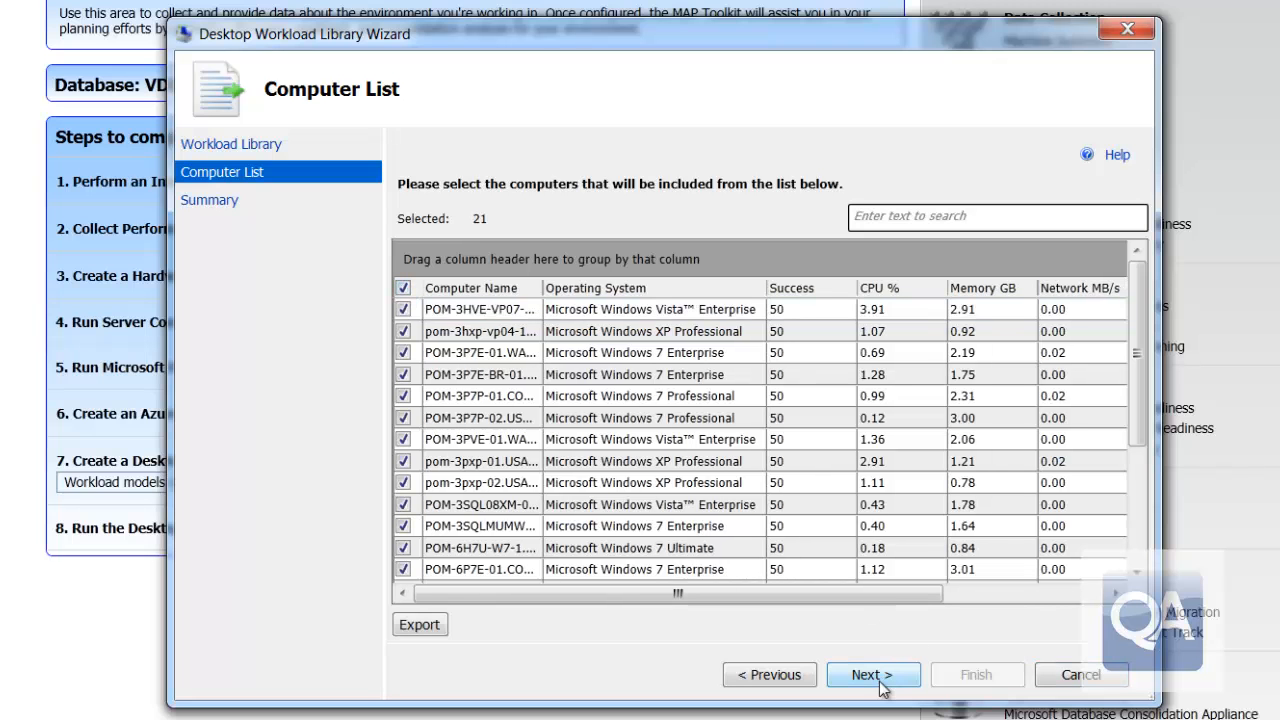
click(872, 674)
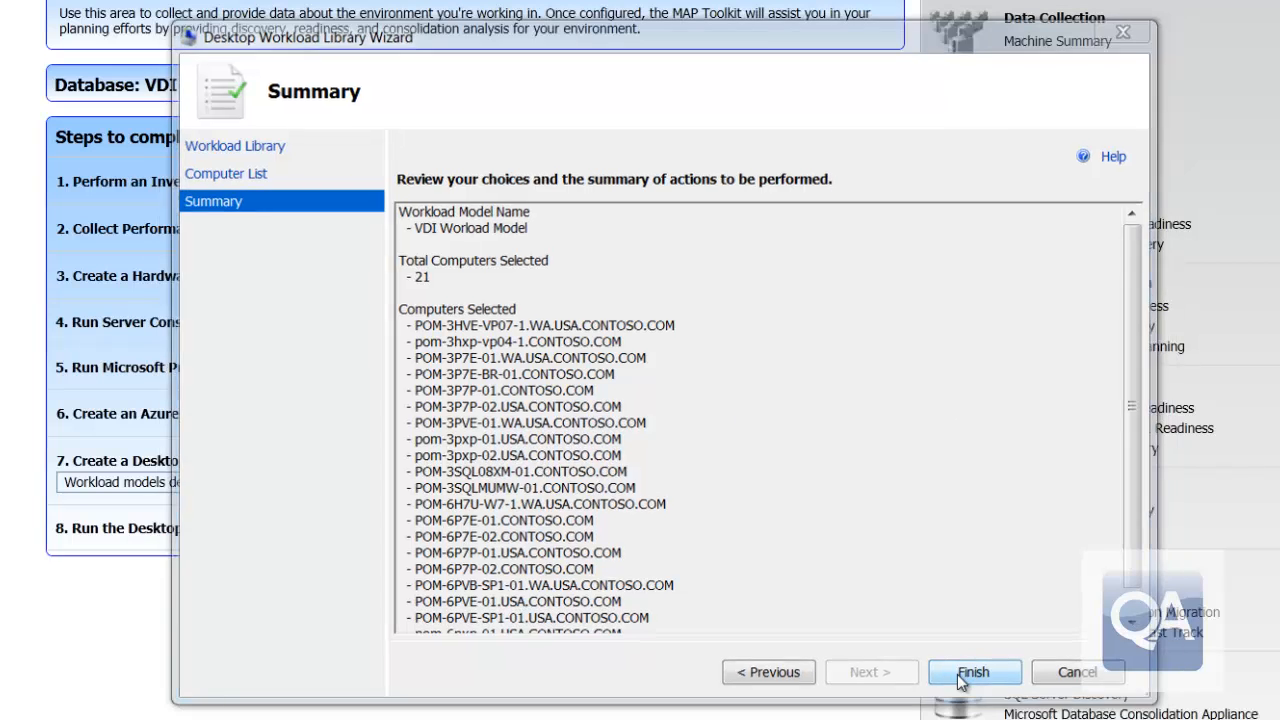
click(974, 672)
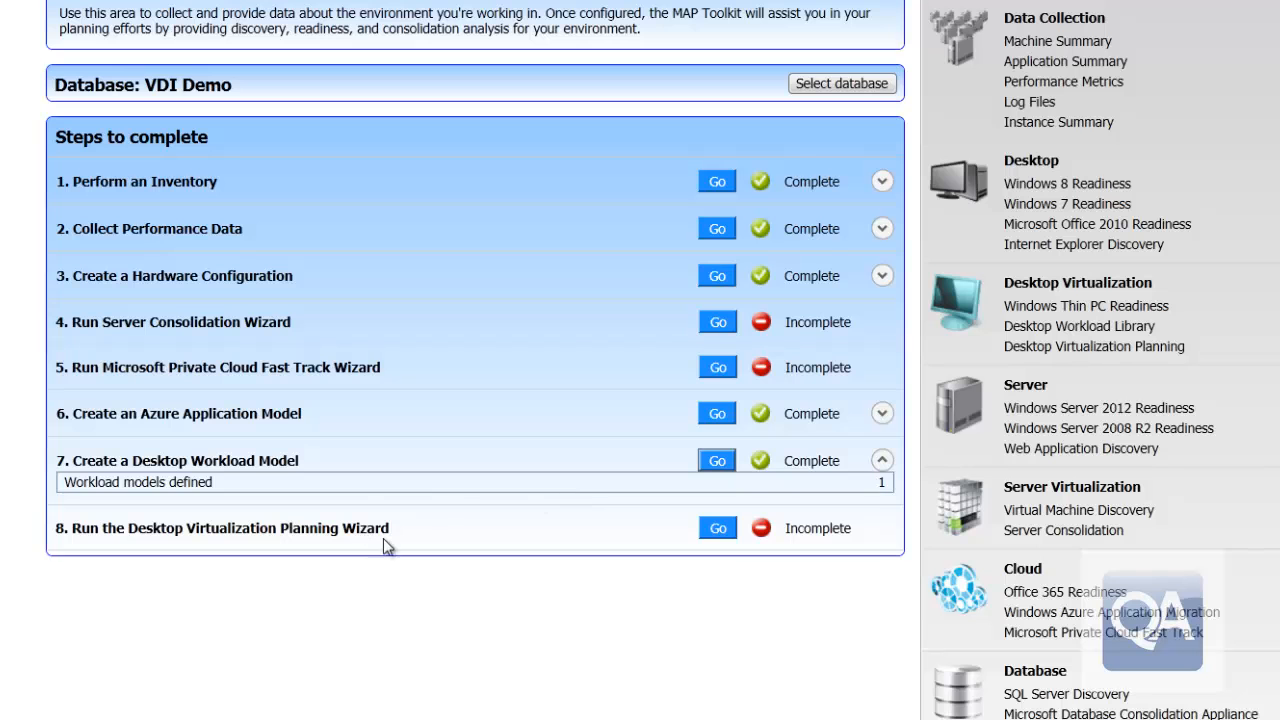
mouse_move(718, 528)
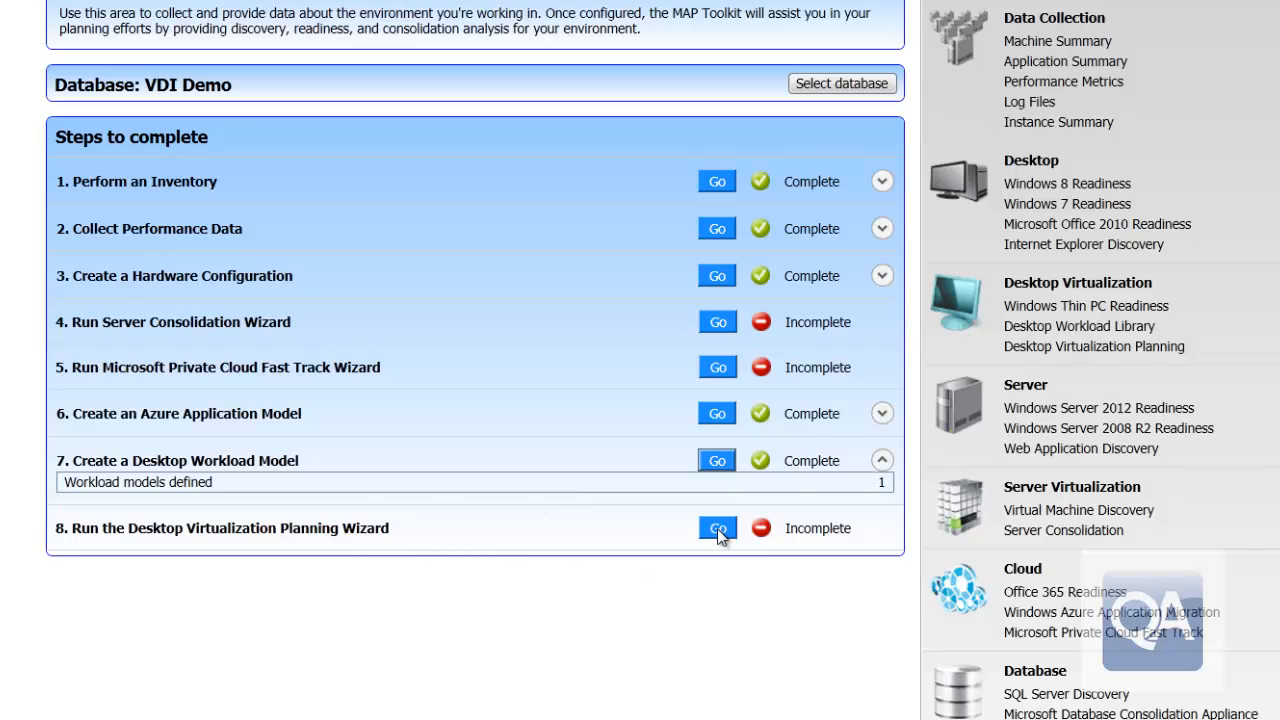
- Start step 8 planning with VDI Workload Model, Average profile and 1000 desktops, continuing to hardware
click(716, 528)
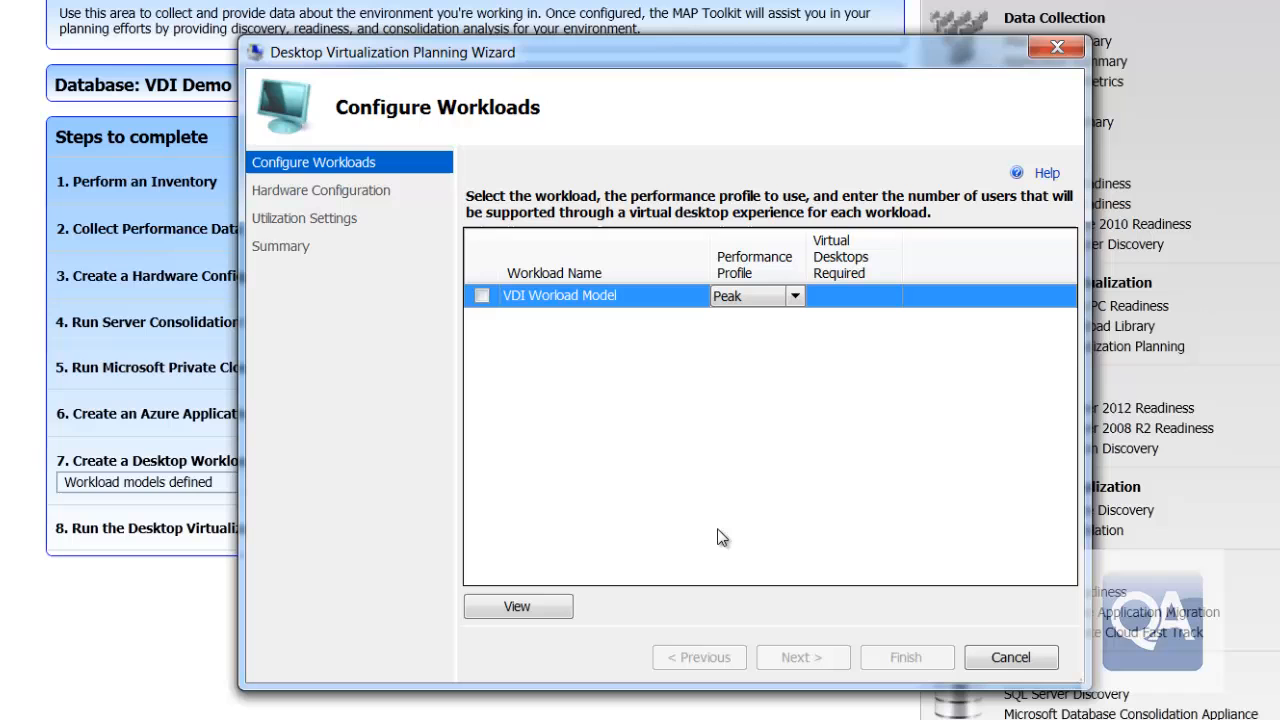
click(480, 296)
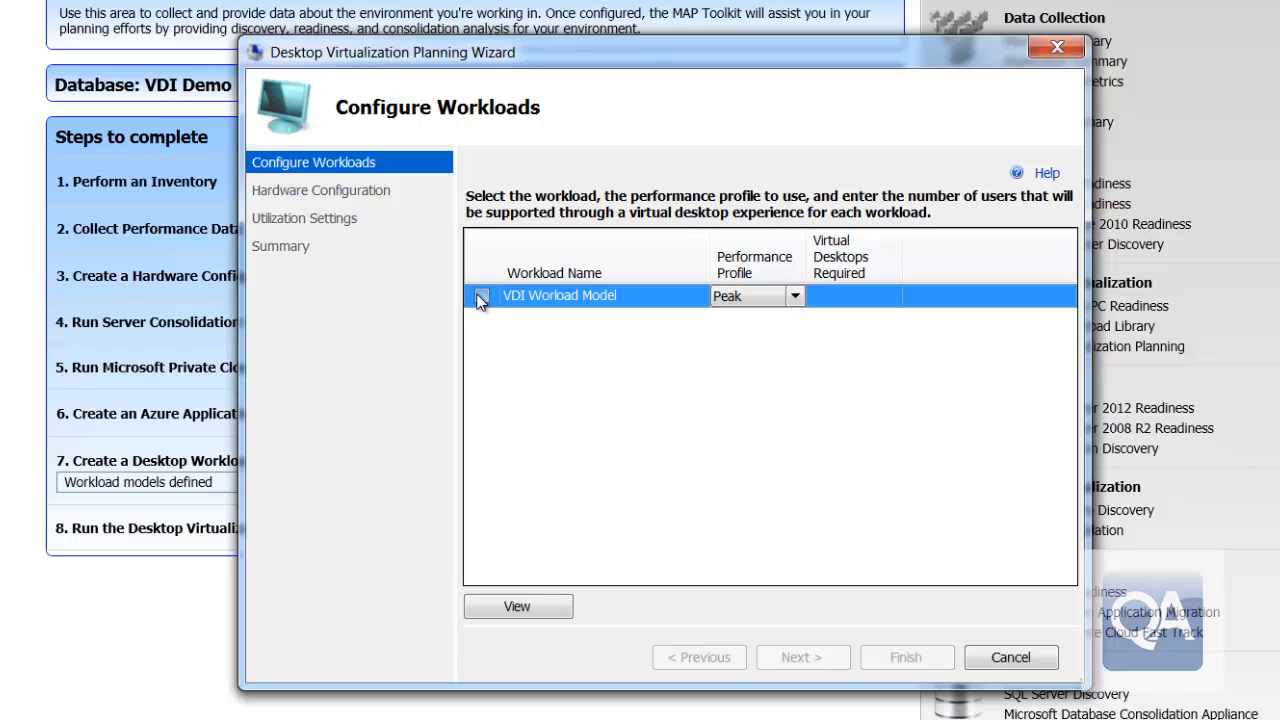
click(480, 296)
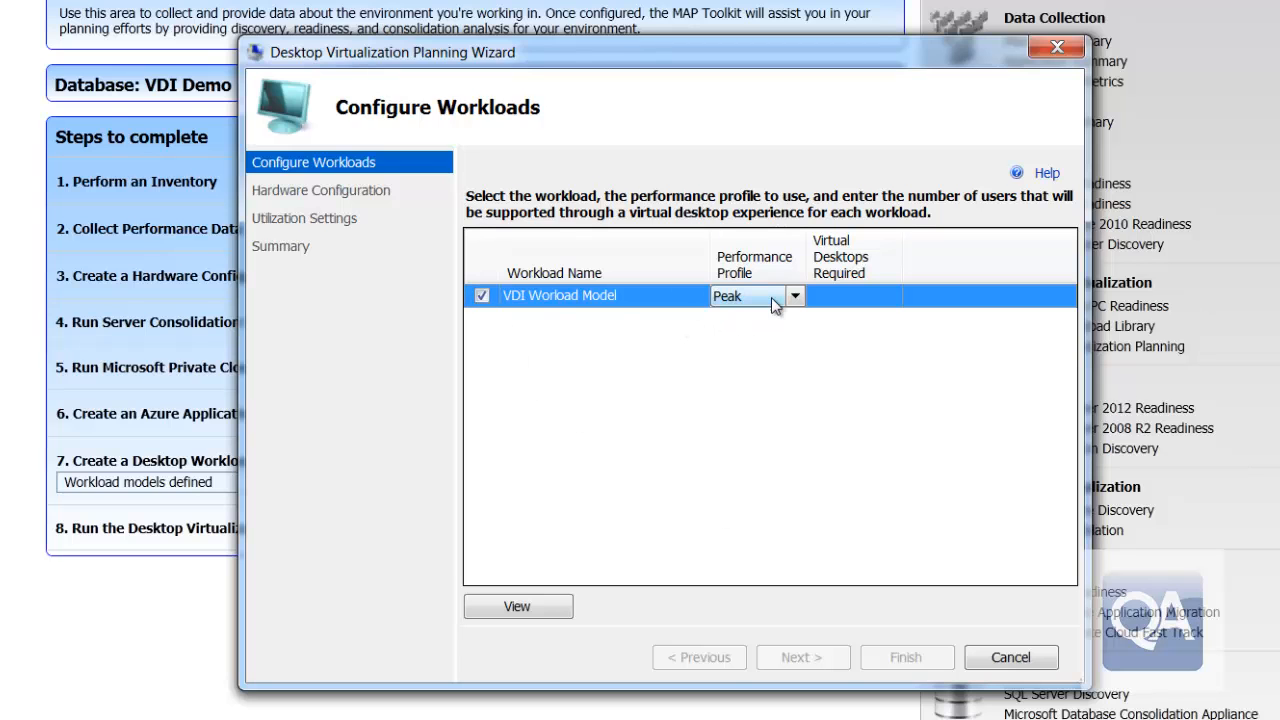
click(796, 296)
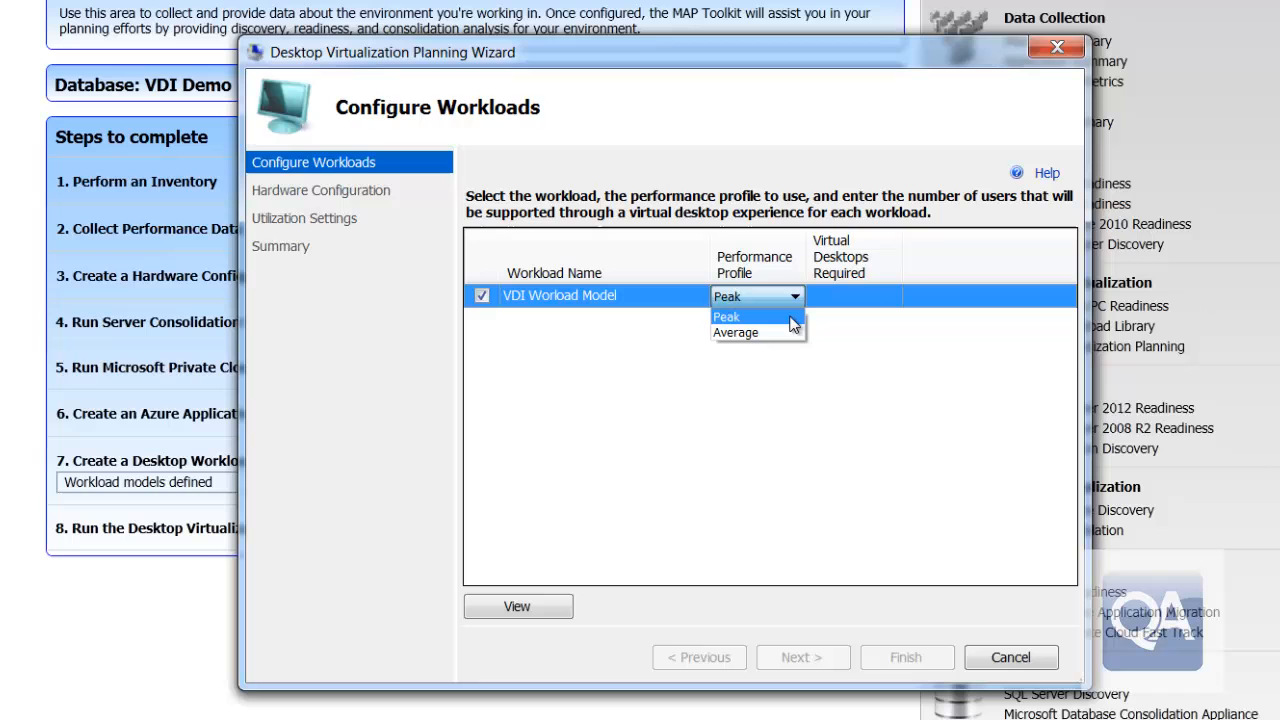
click(736, 332)
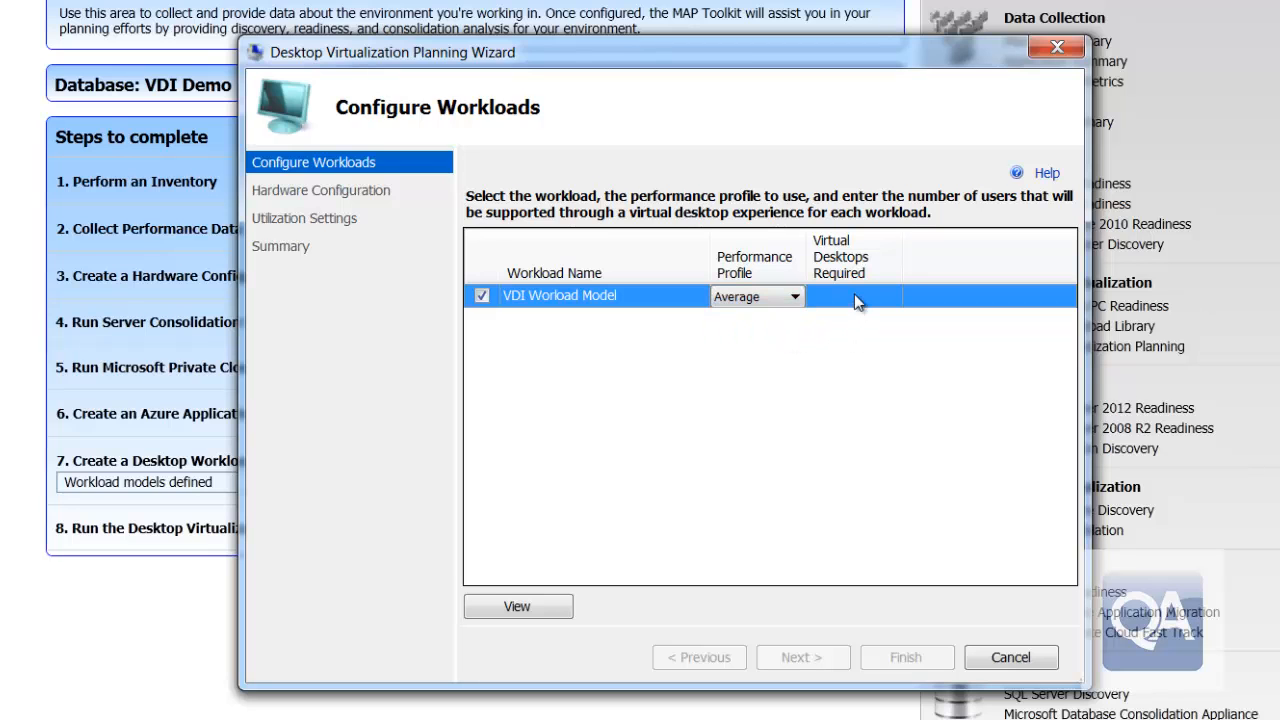
text(1000)
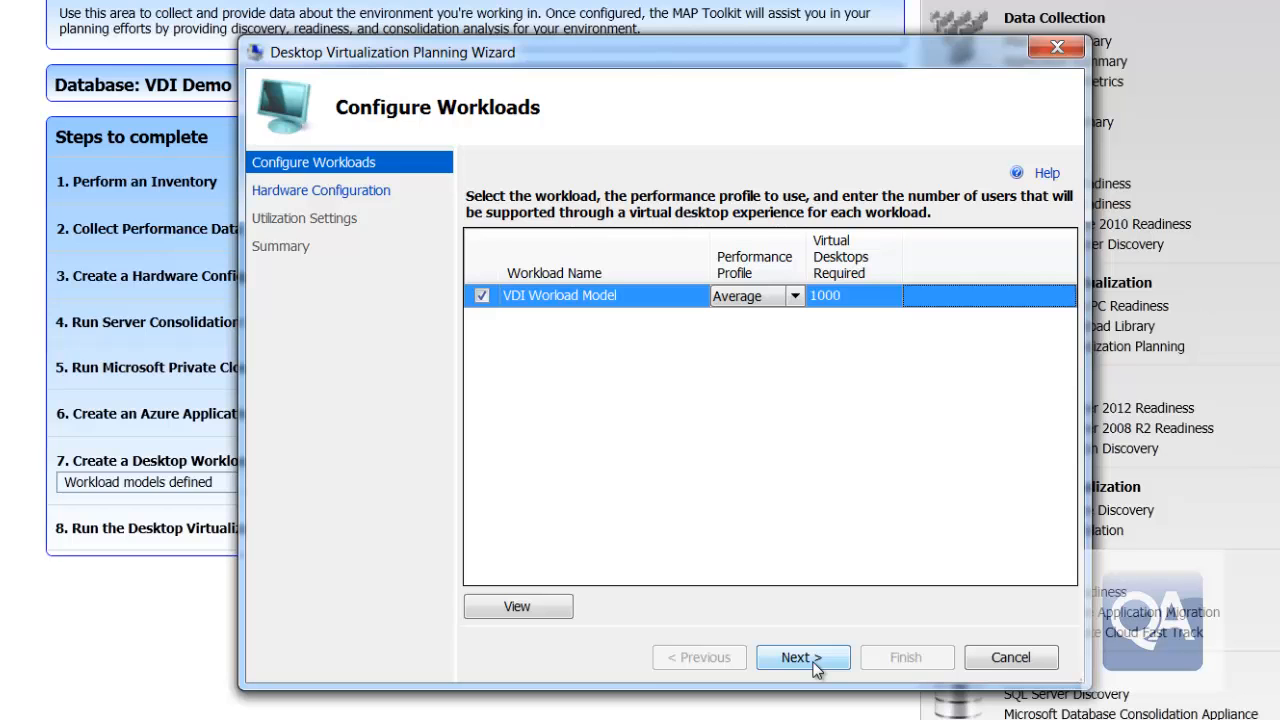
click(804, 656)
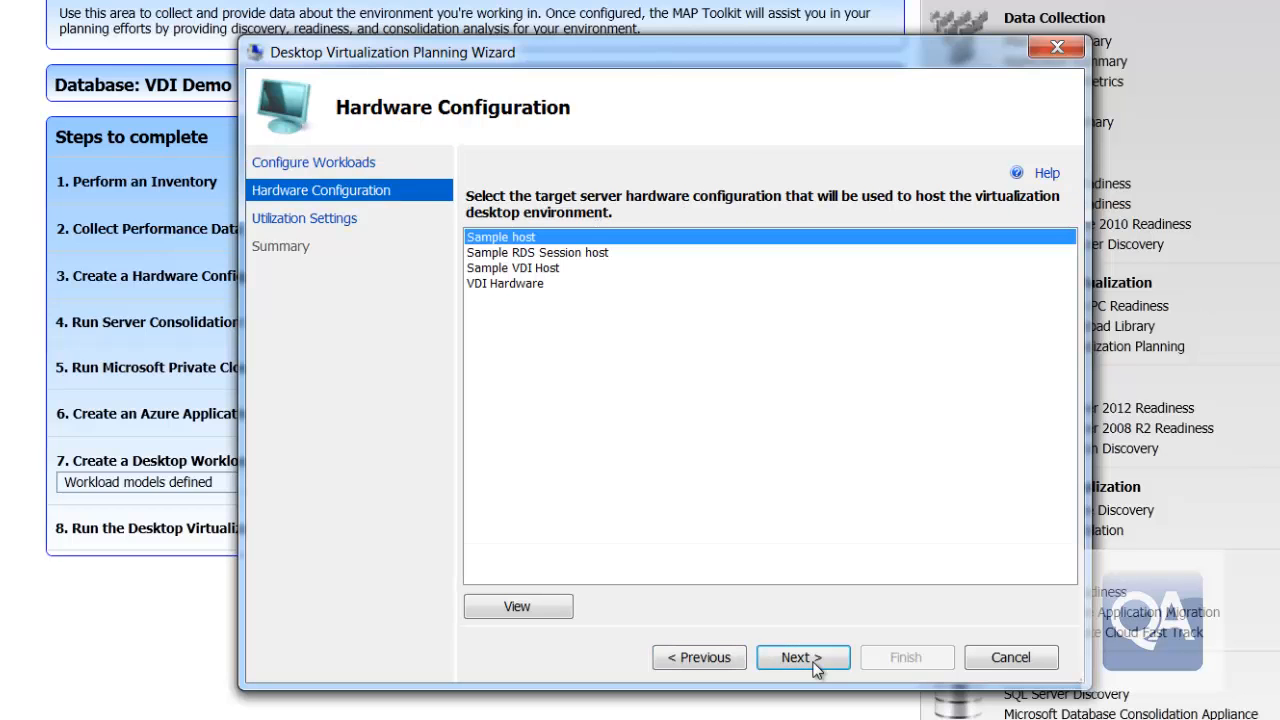
mouse_move(724, 480)
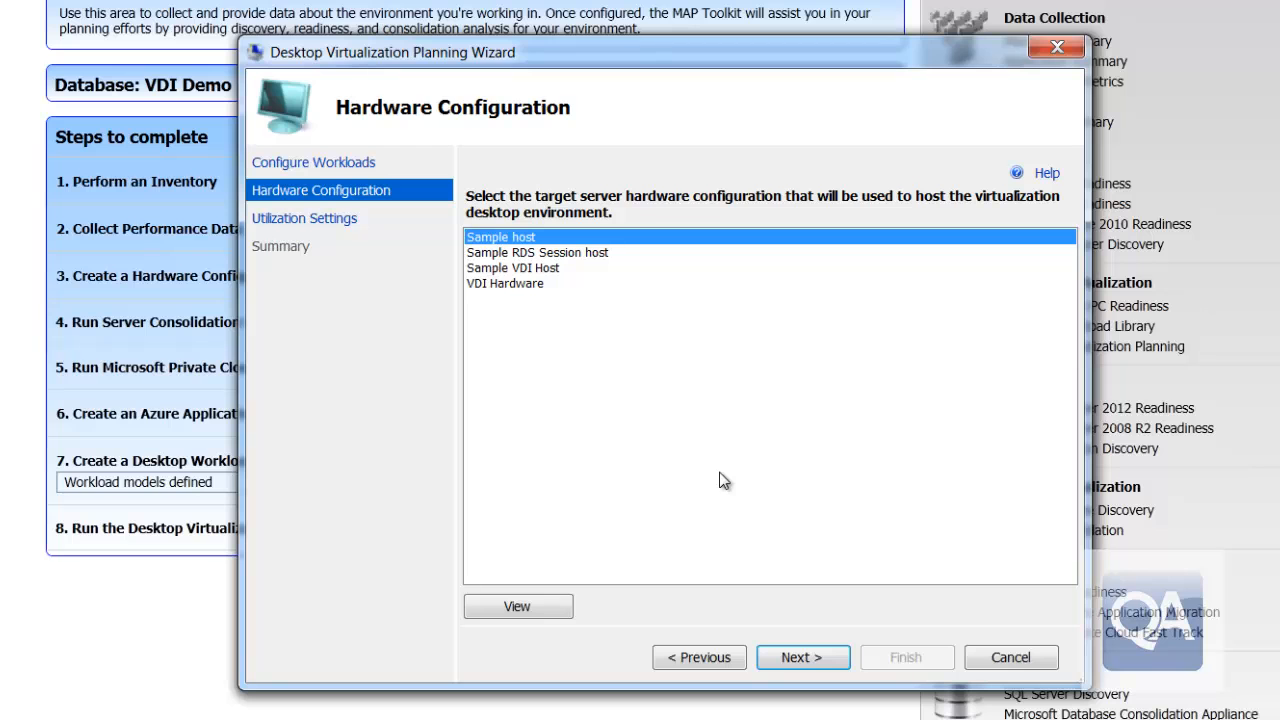
mouse_move(558, 280)
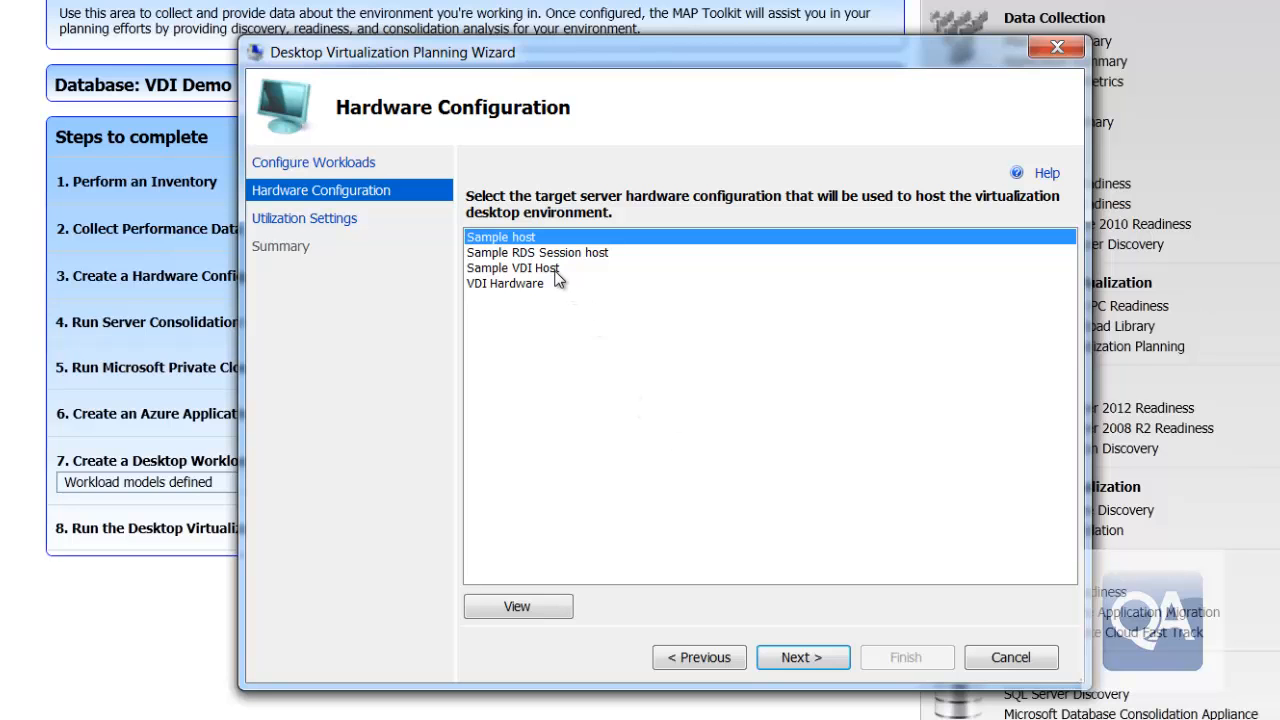
- Select Sample VDI Host as the host hardware and continue to utilization settings
click(512, 268)
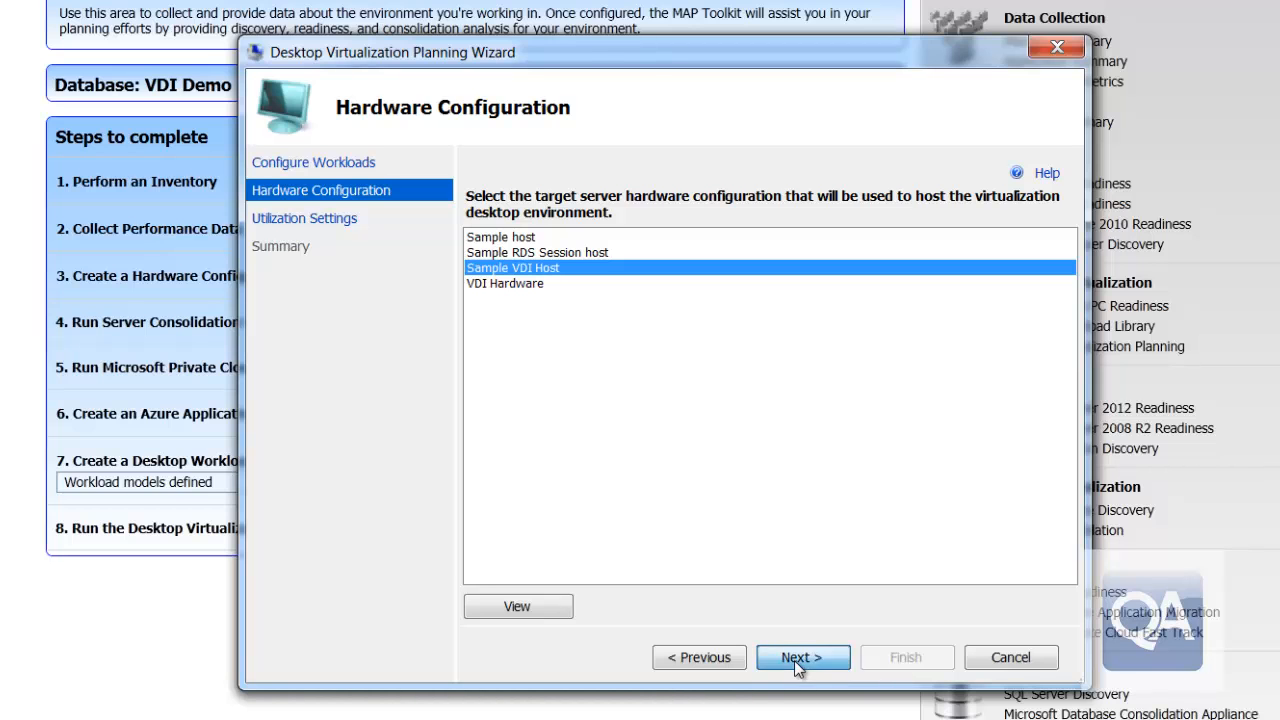
click(802, 656)
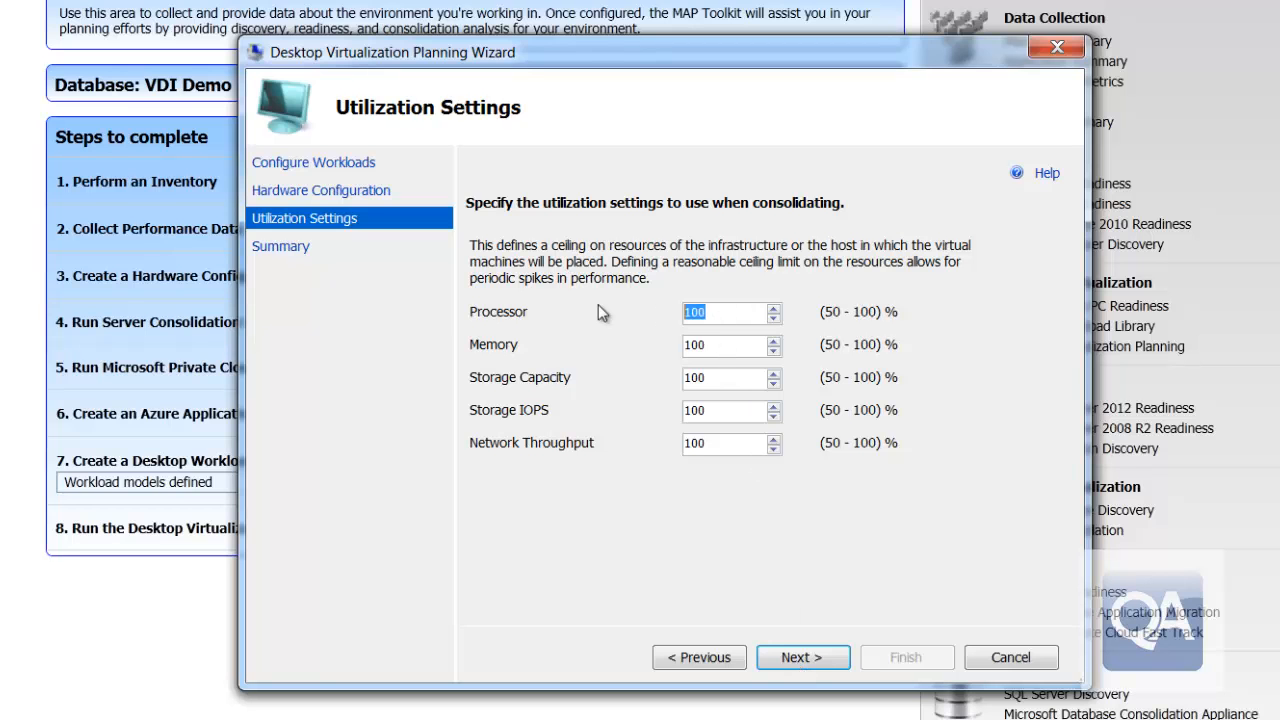
- Set utilization ceilings to 80% processor and 95% memory and continue to the summary
text(80)
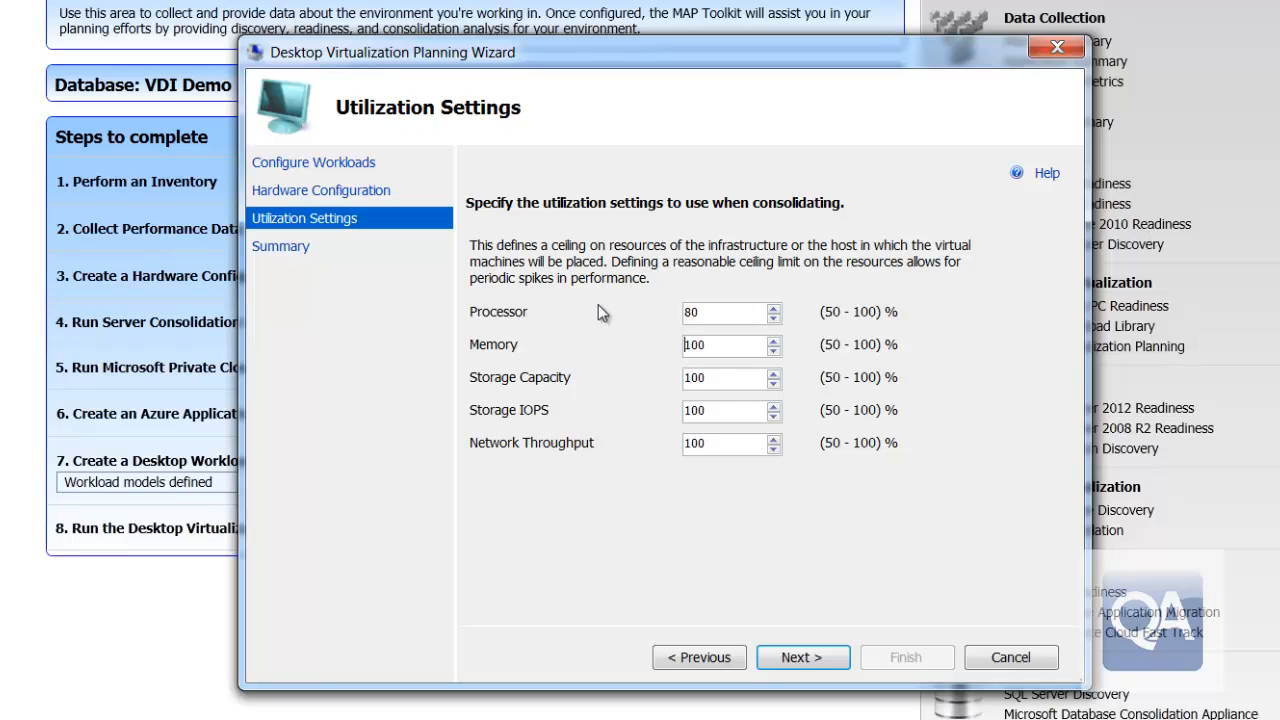
text(0)
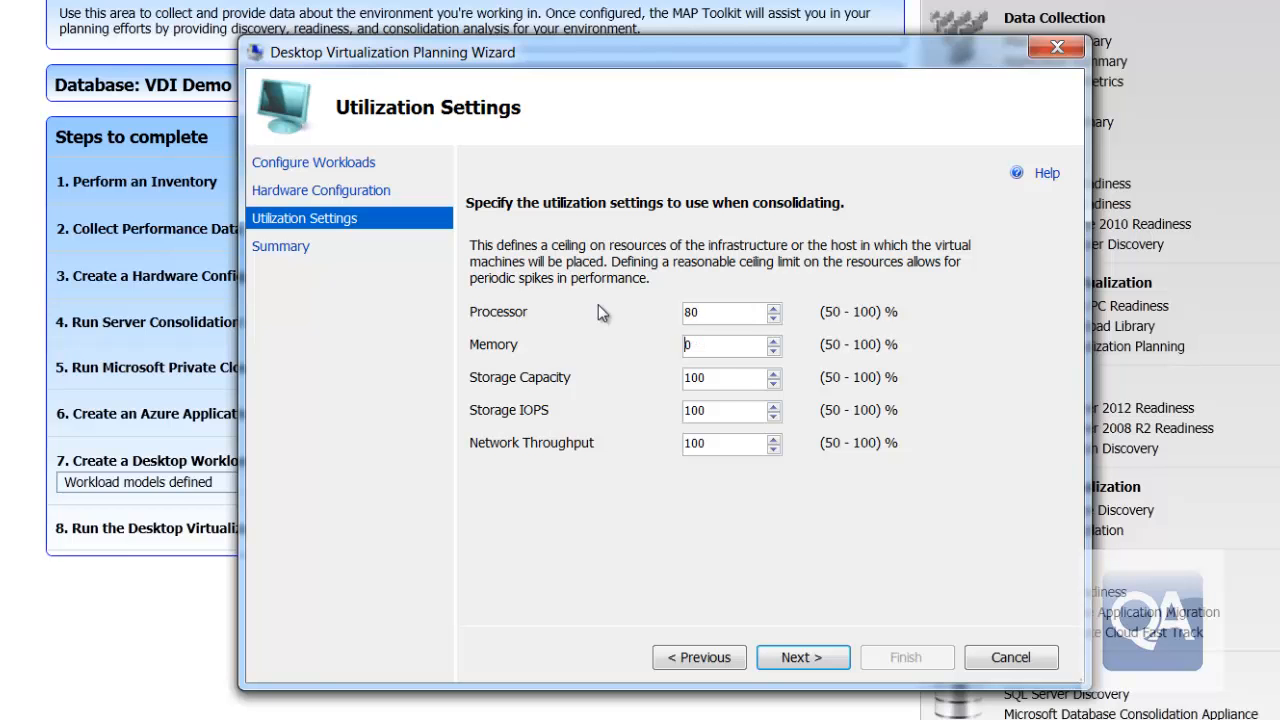
text(95)
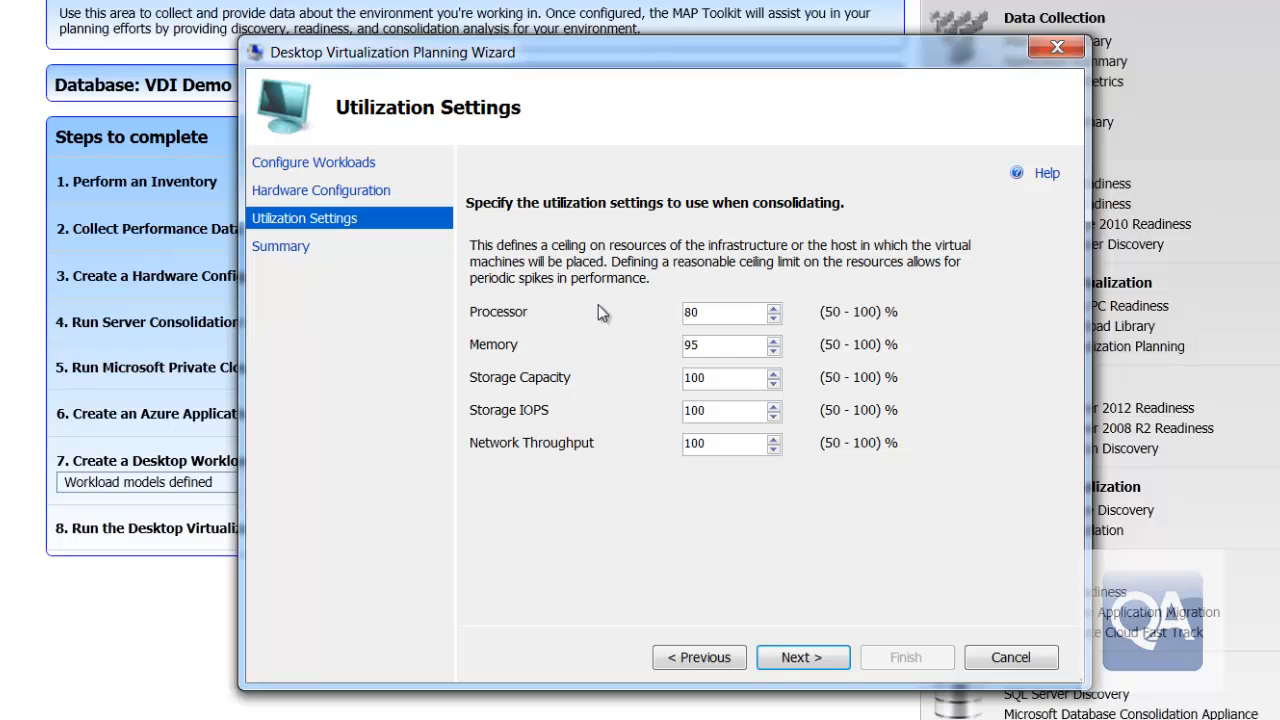
mouse_move(704, 476)
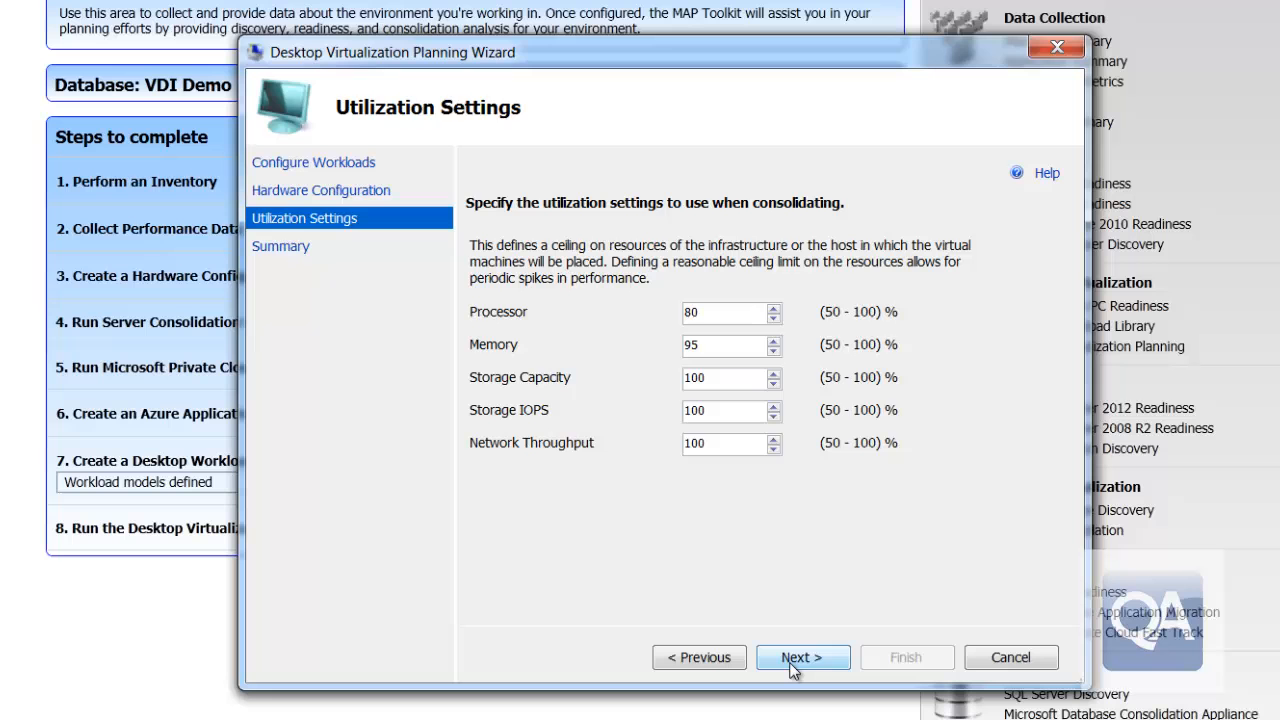
click(802, 656)
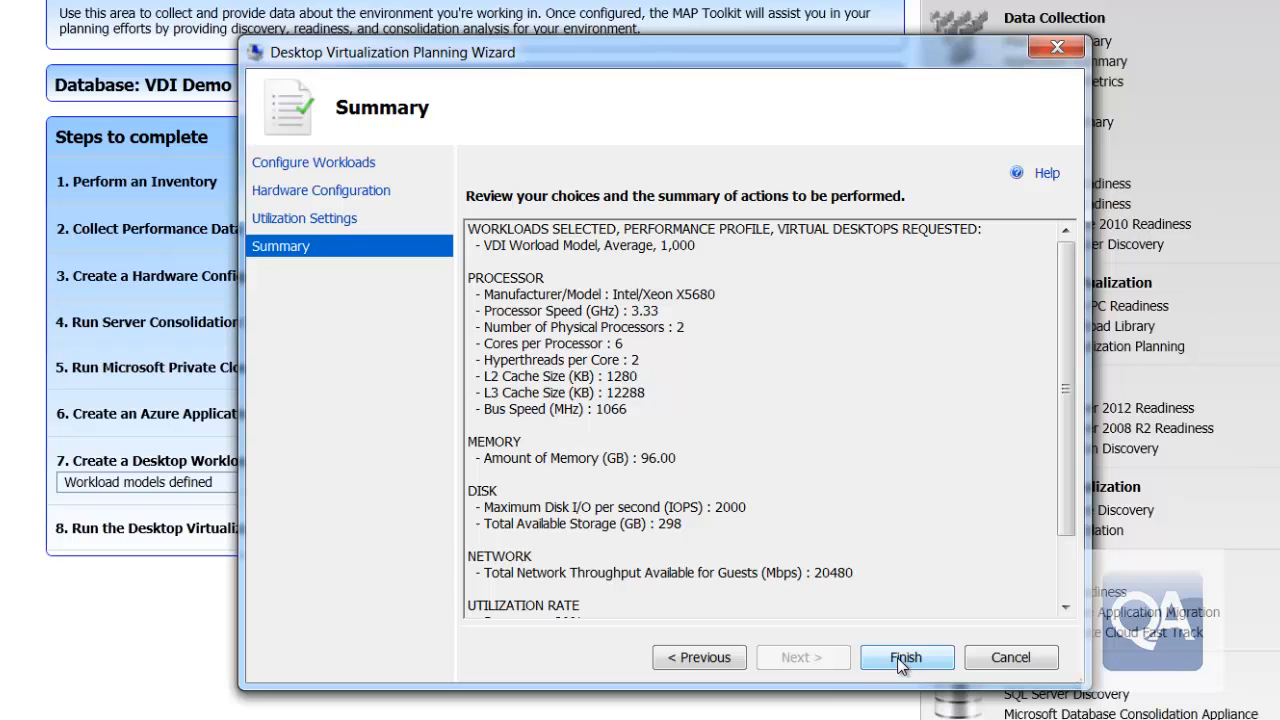
- Run the planning assessment from the summary and close its completion notice
click(904, 656)
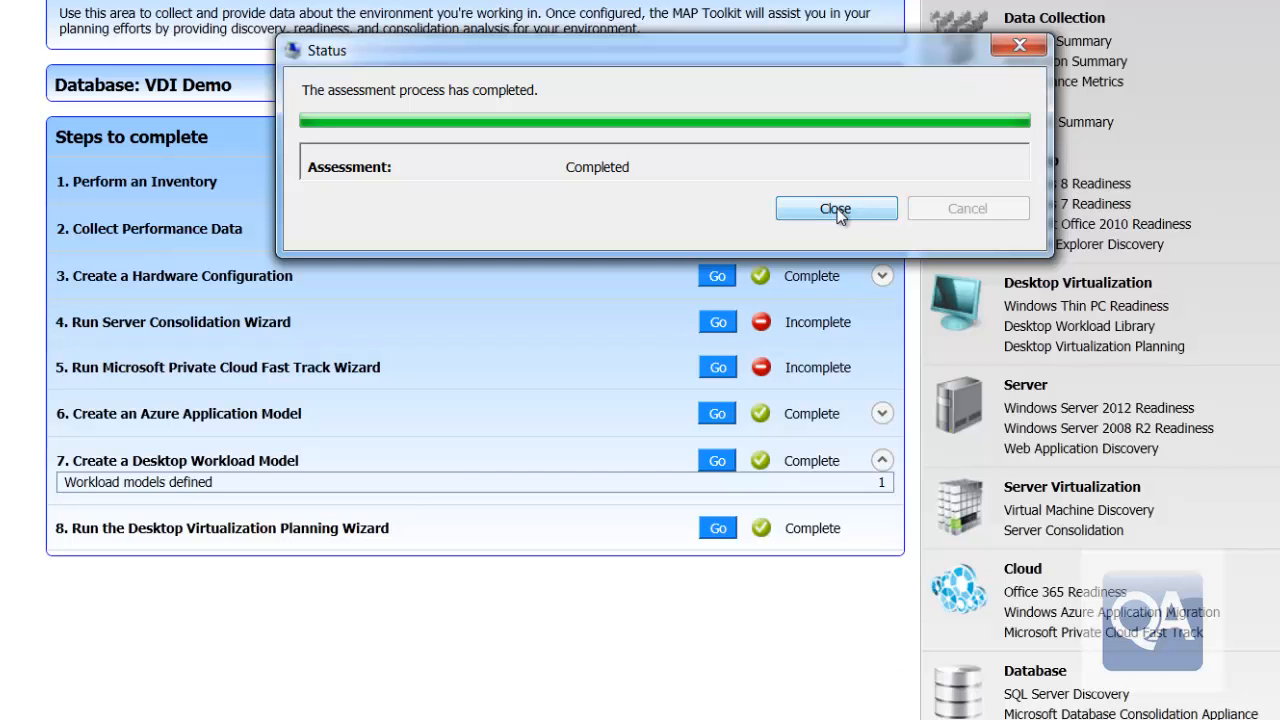
click(836, 208)
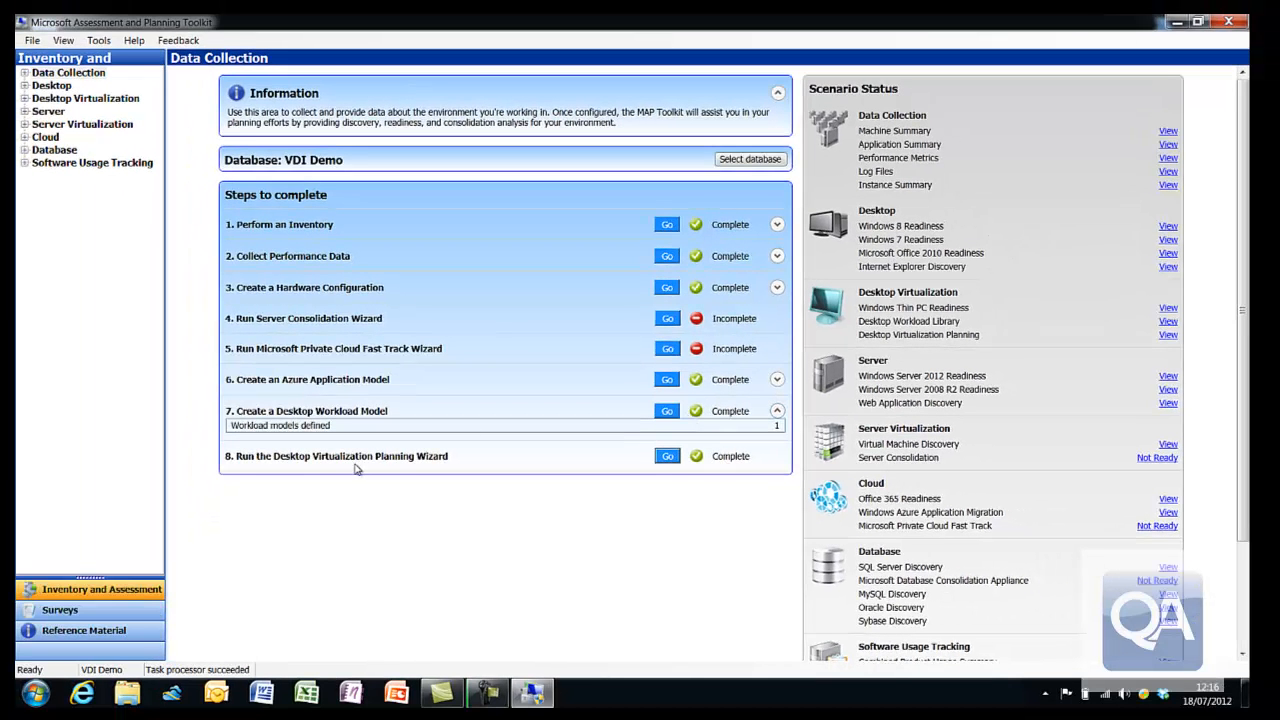
mouse_move(38, 104)
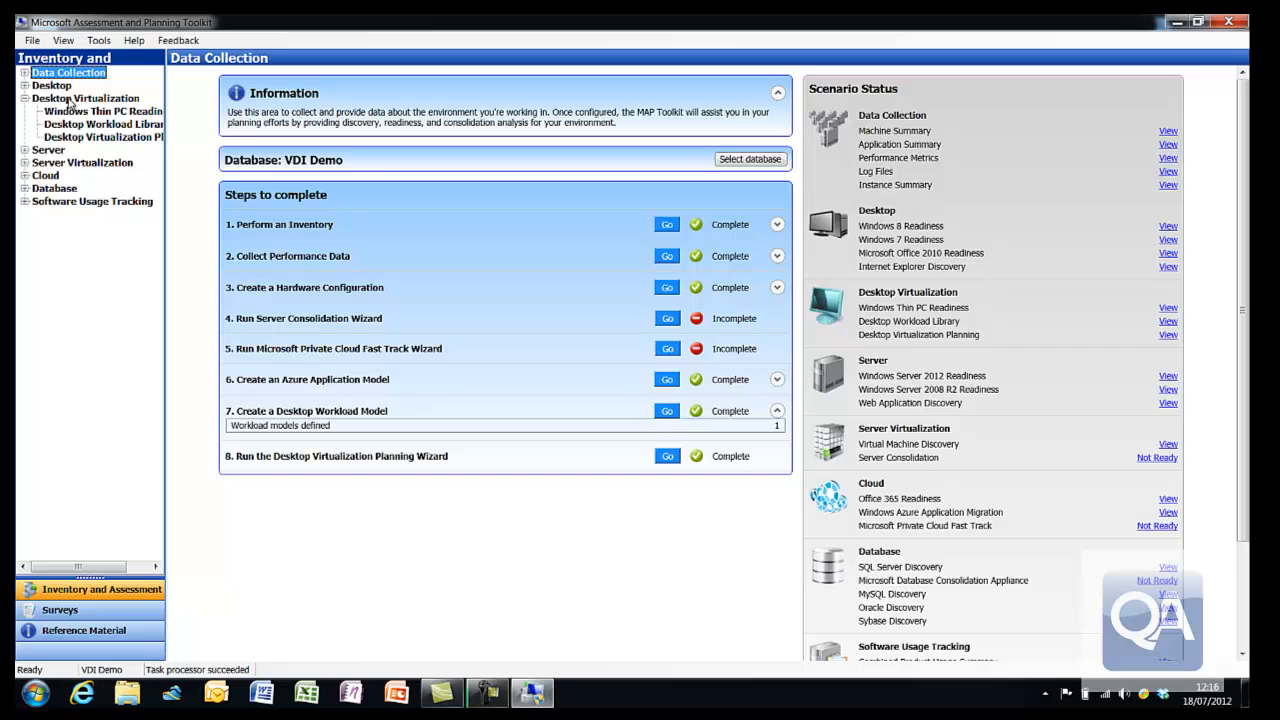
- Browse Windows Thin PC Readiness and Desktop Workload Library, then show Desktop Virtualization Planning results
click(84, 98)
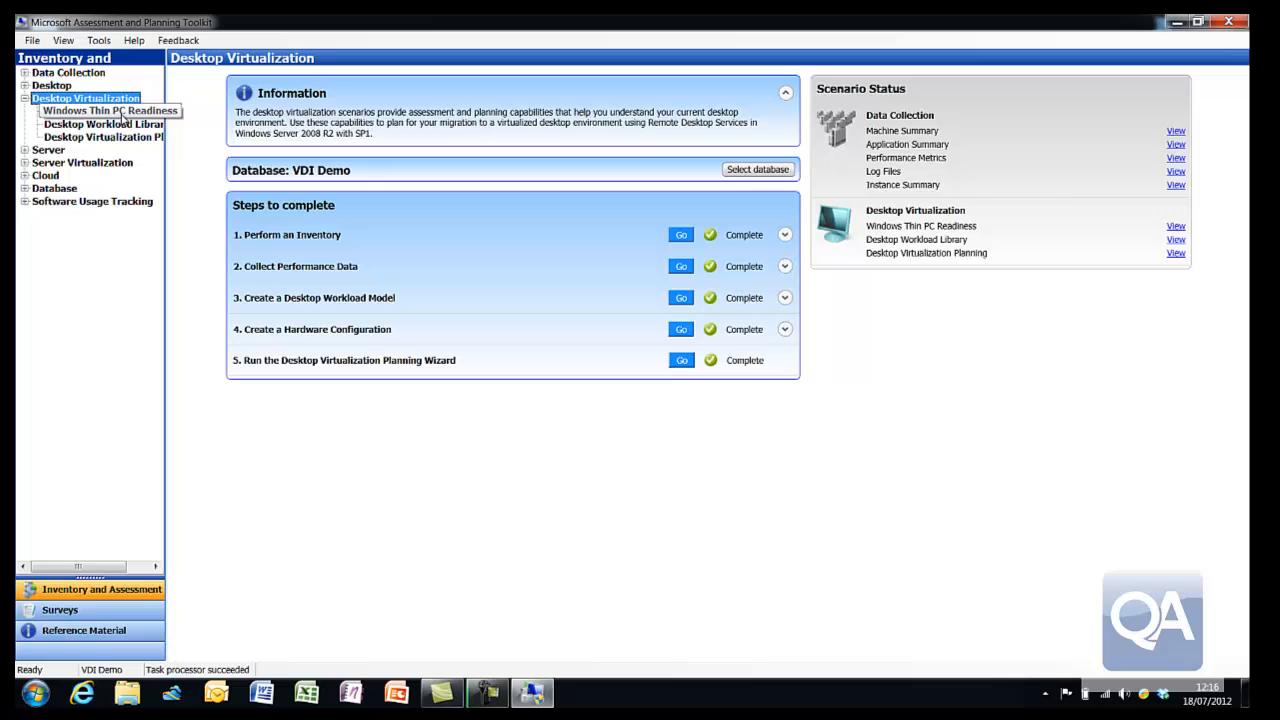
click(108, 110)
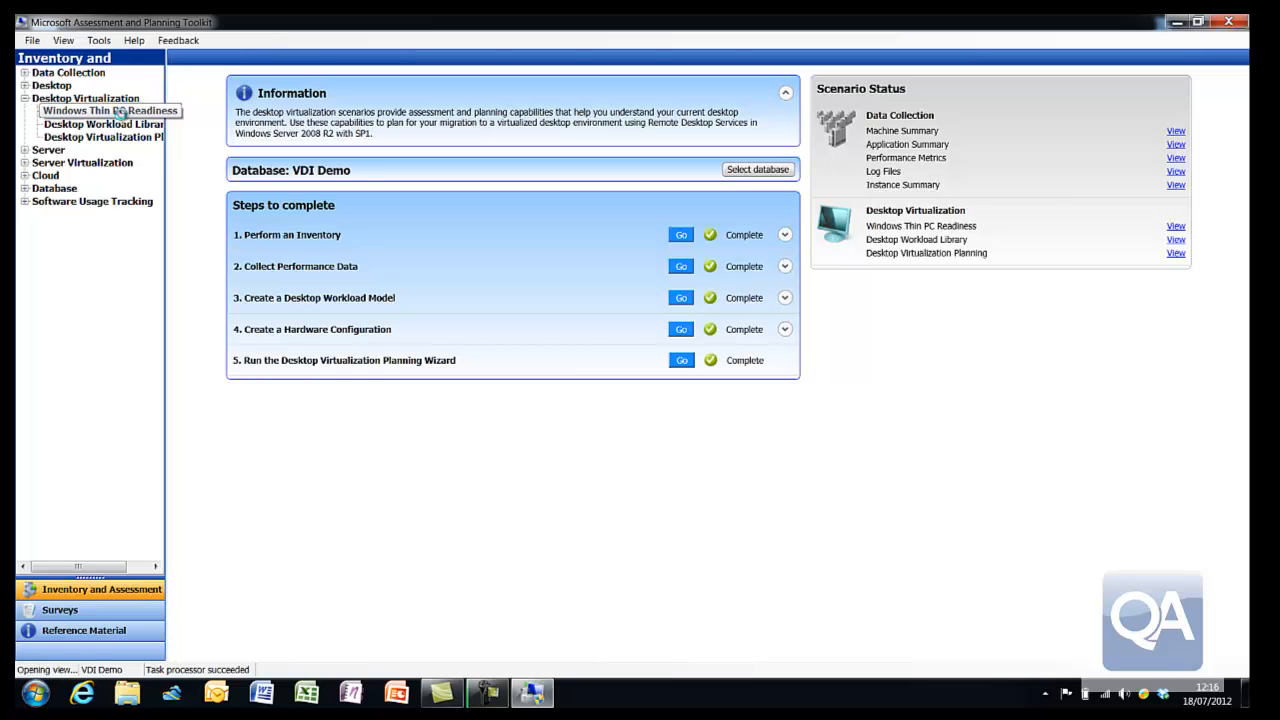
click(110, 110)
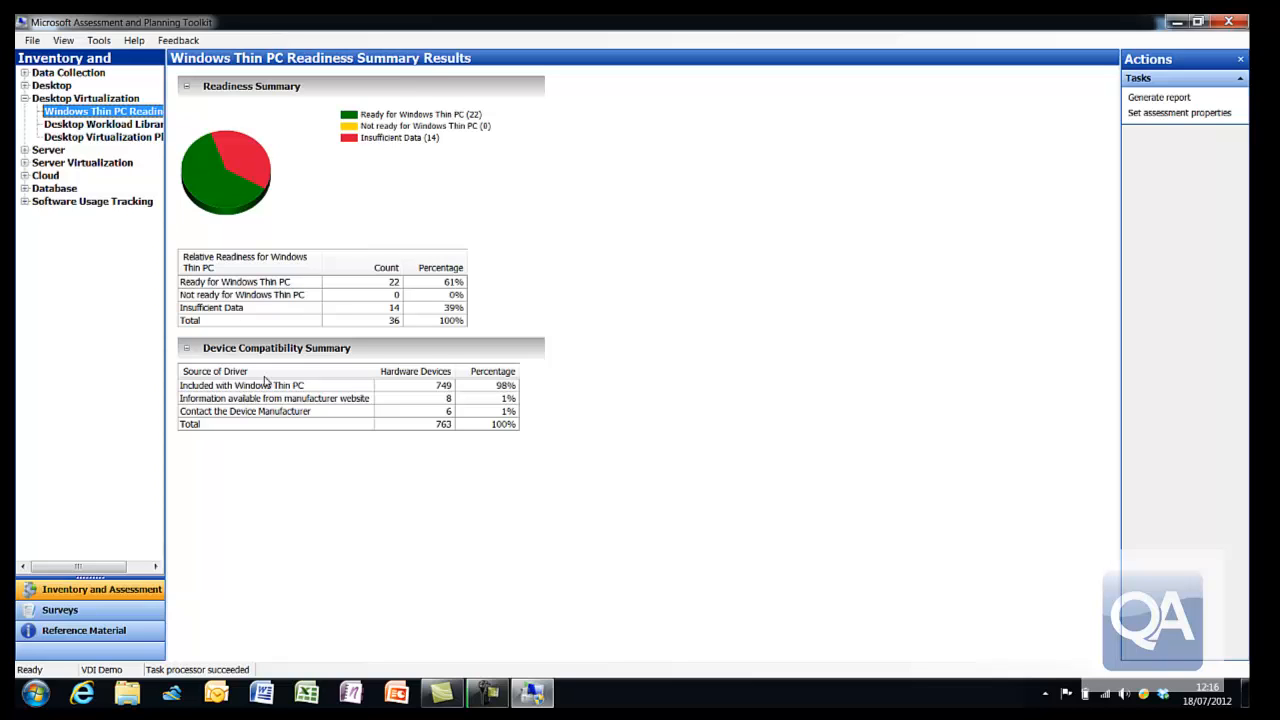
mouse_move(1158, 96)
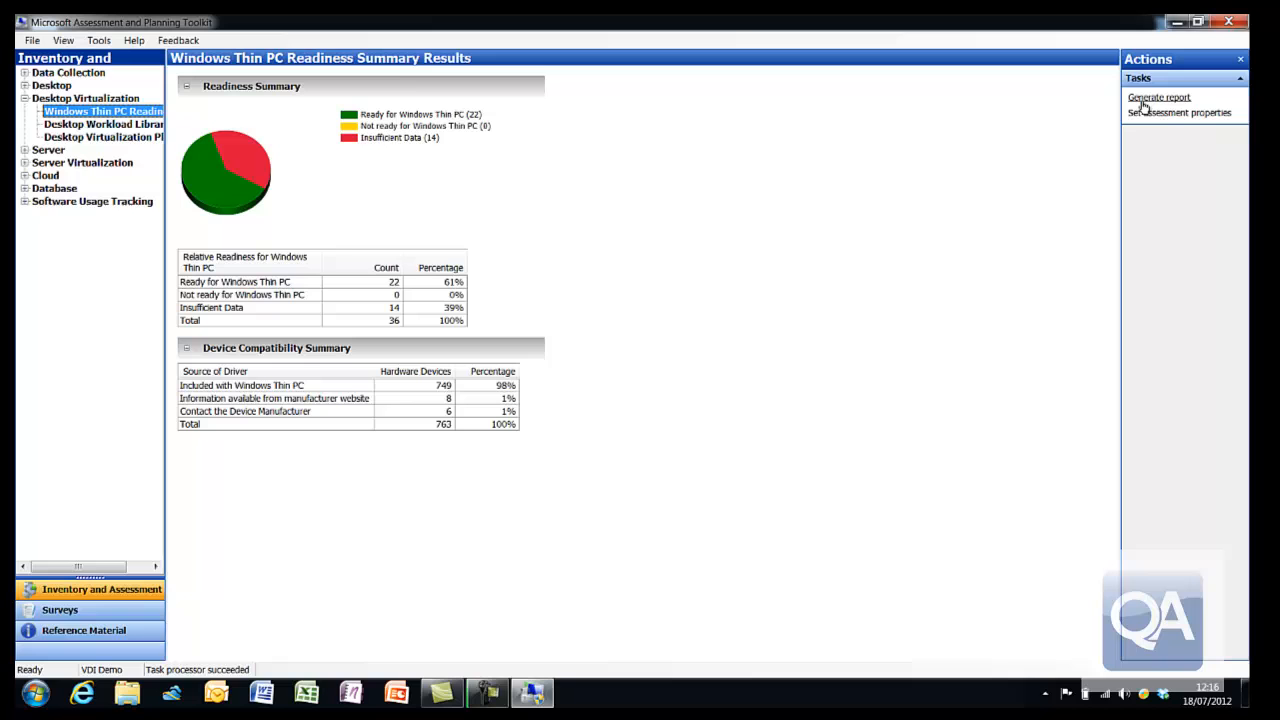
mouse_move(330, 158)
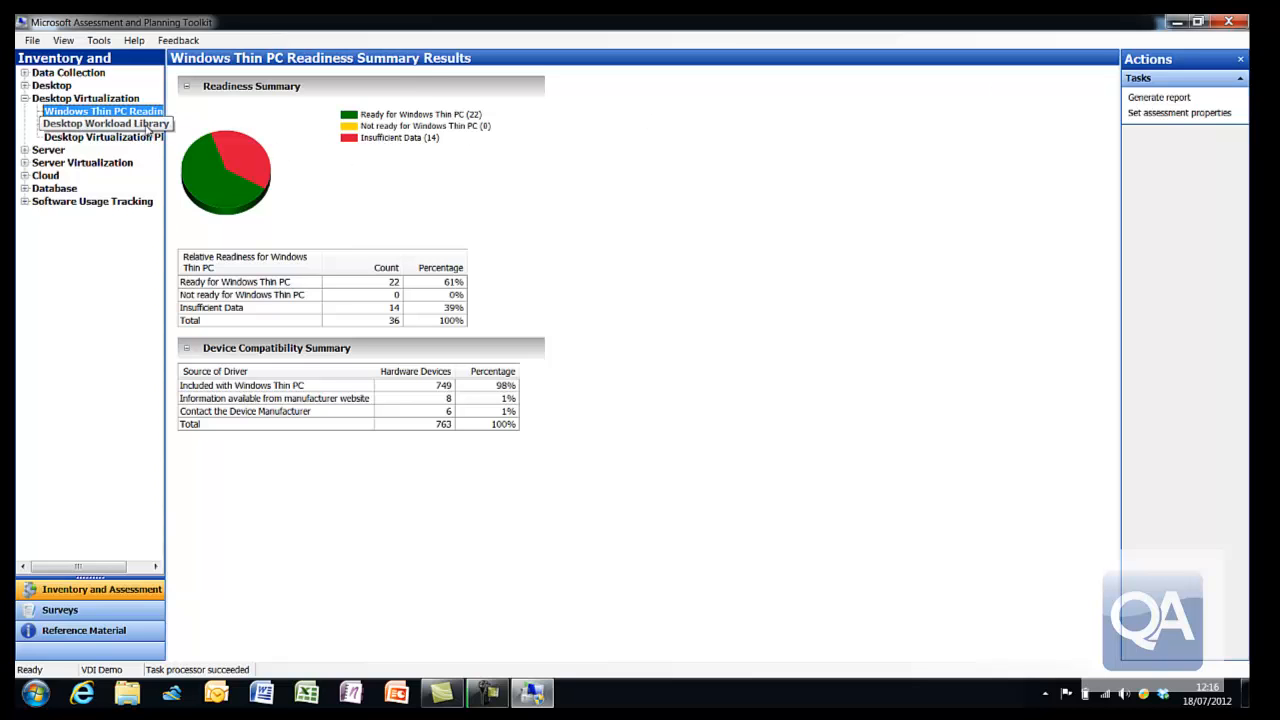
click(104, 124)
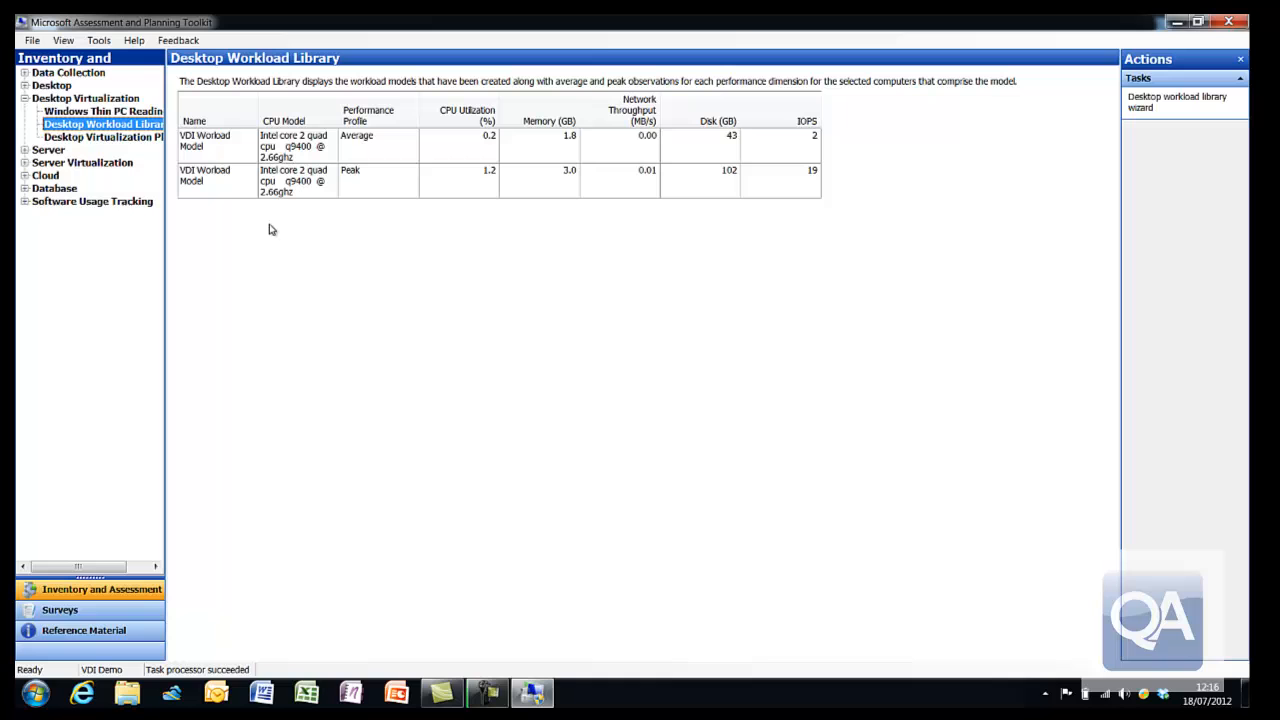
mouse_move(152, 168)
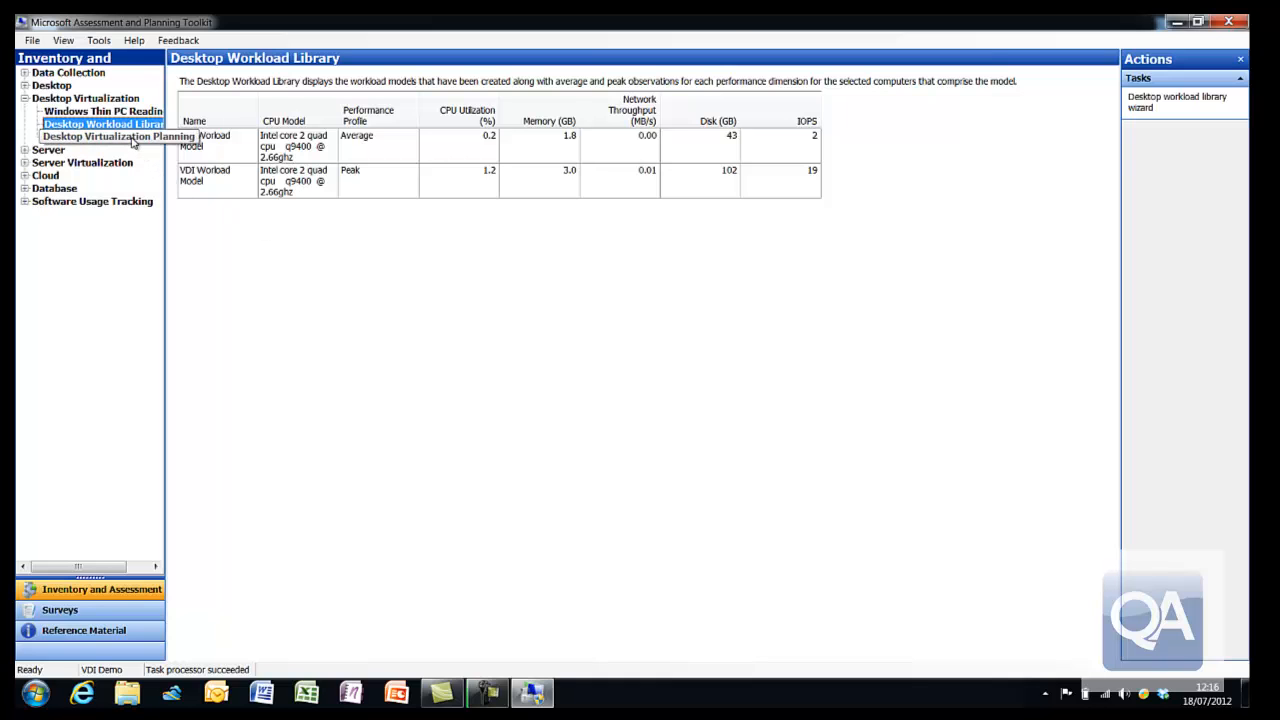
click(118, 136)
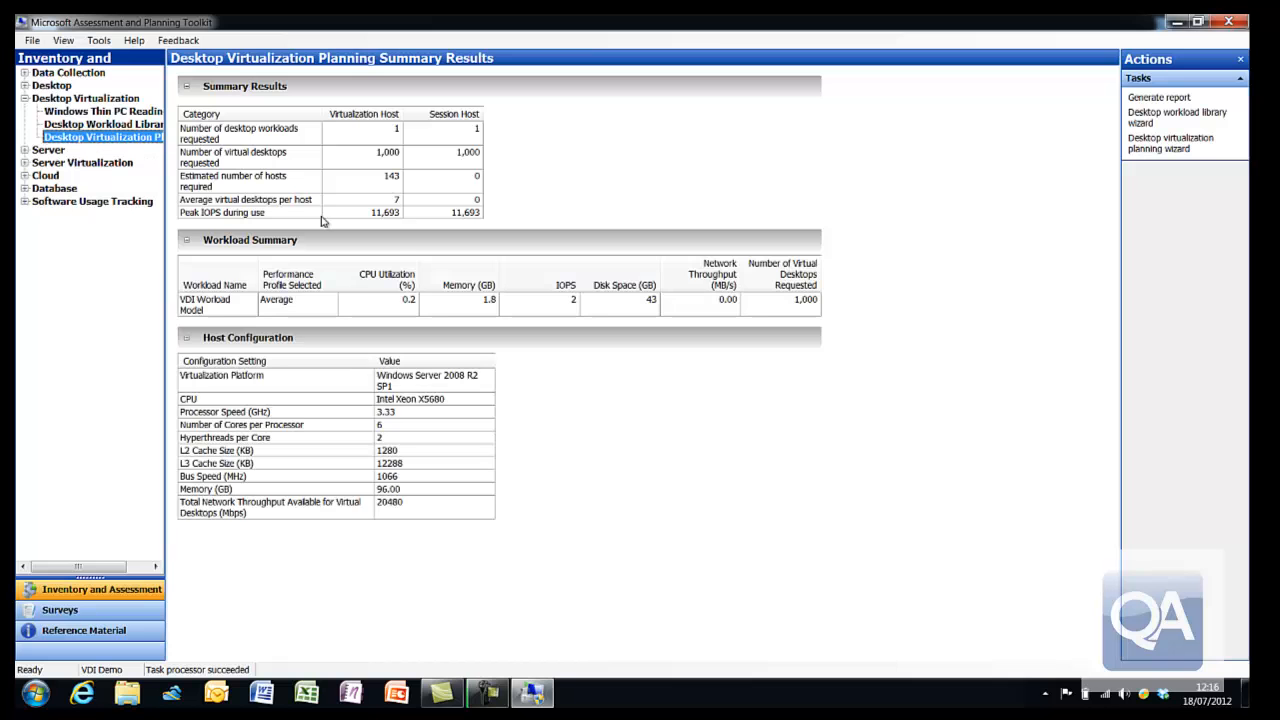
mouse_move(390, 244)
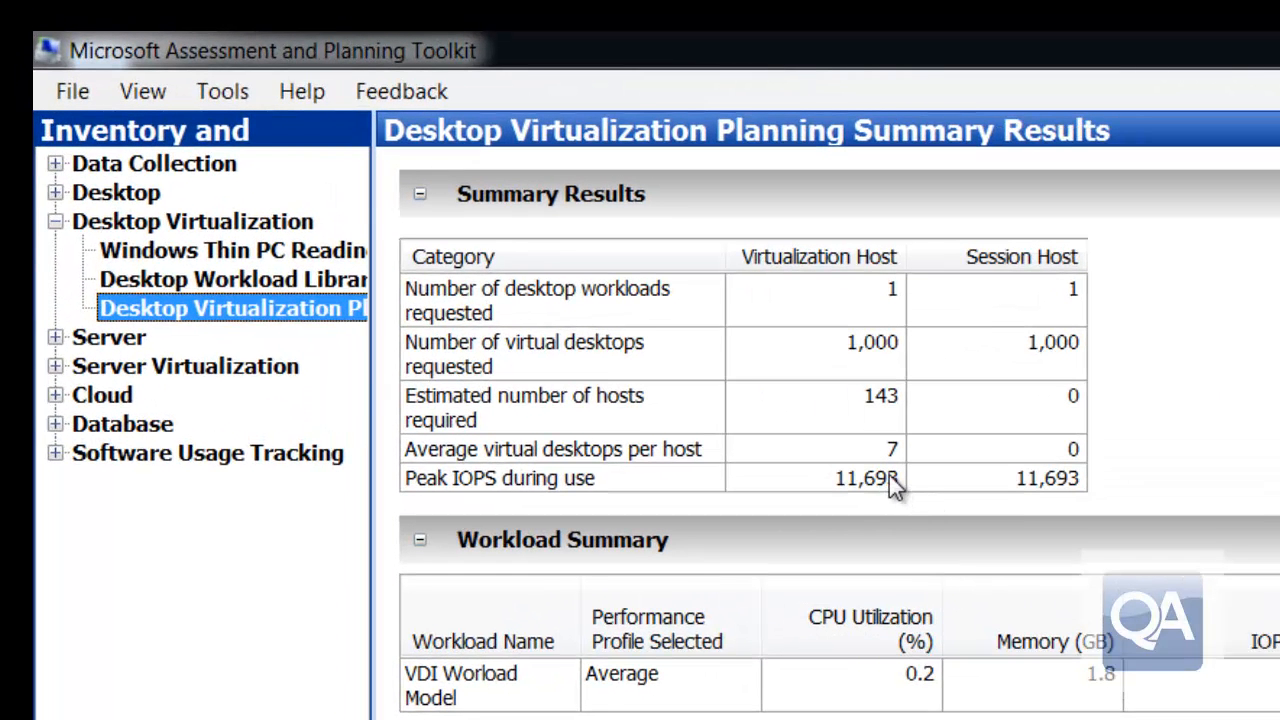
mouse_move(896, 444)
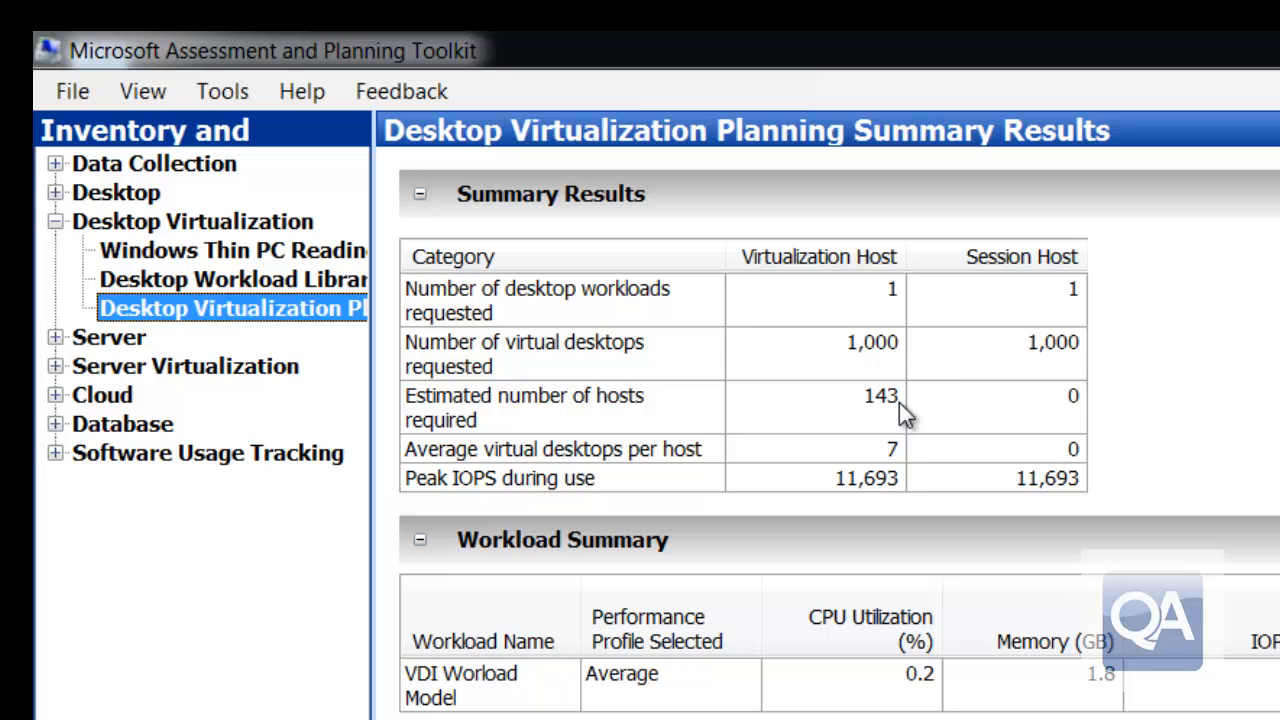
mouse_move(884, 428)
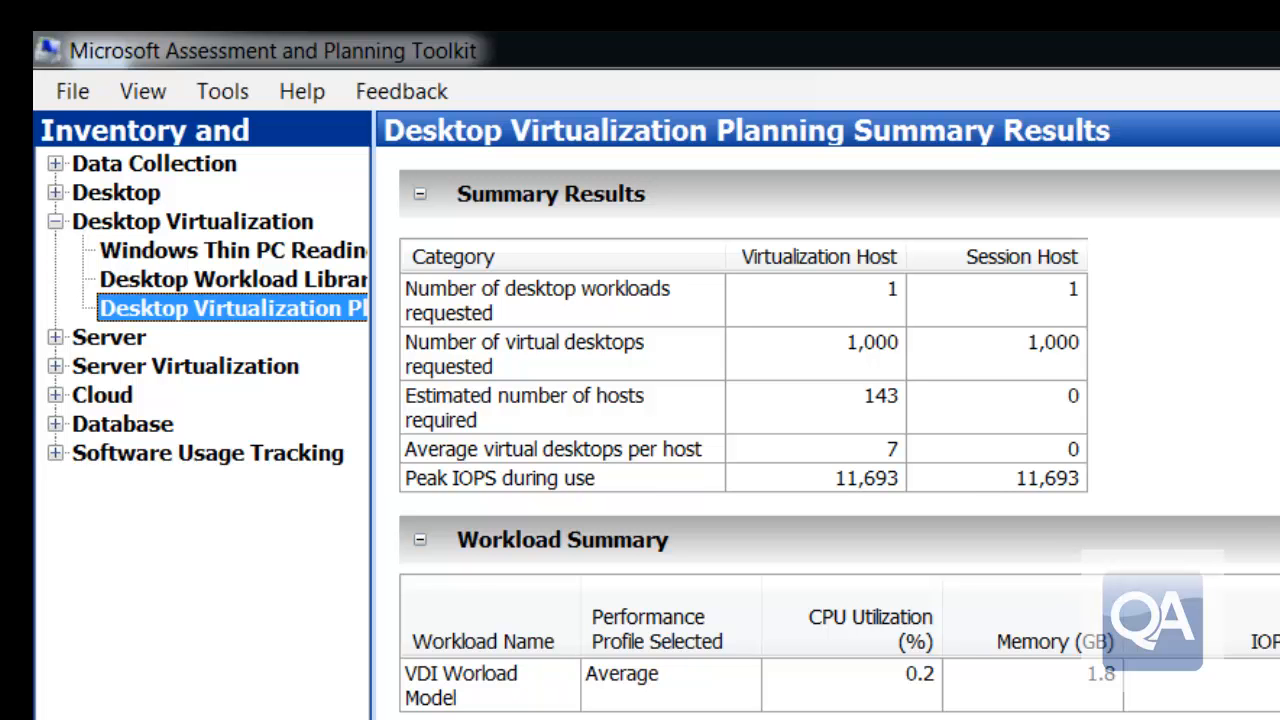
scroll(down, 3)
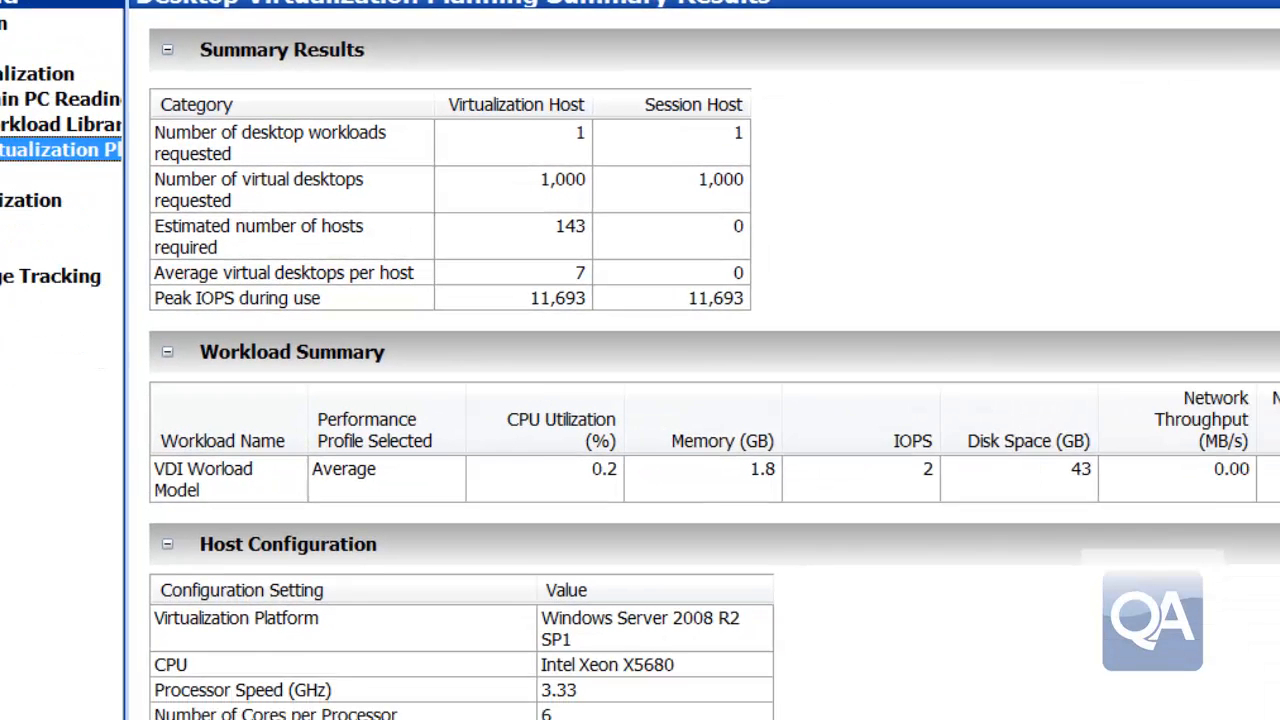
scroll(down, 3)
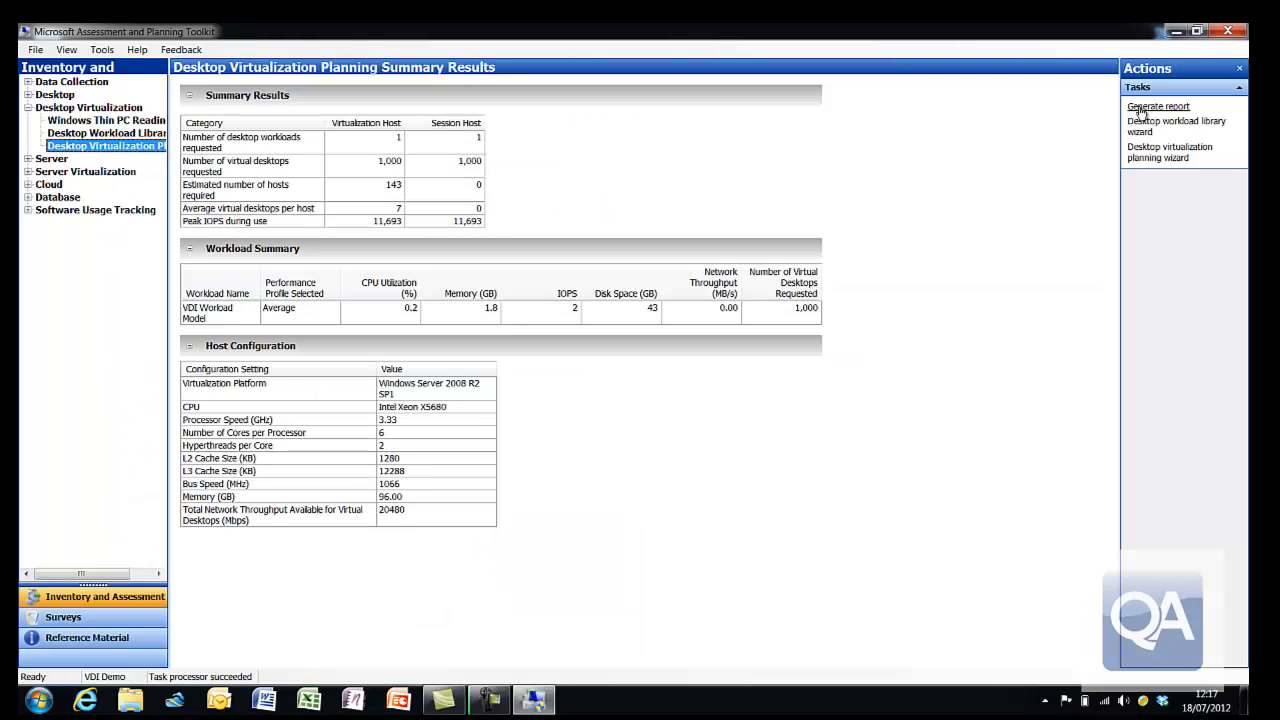
- Generate the DesktopVirtPlan report and open the workbook from its output folder
click(1158, 106)
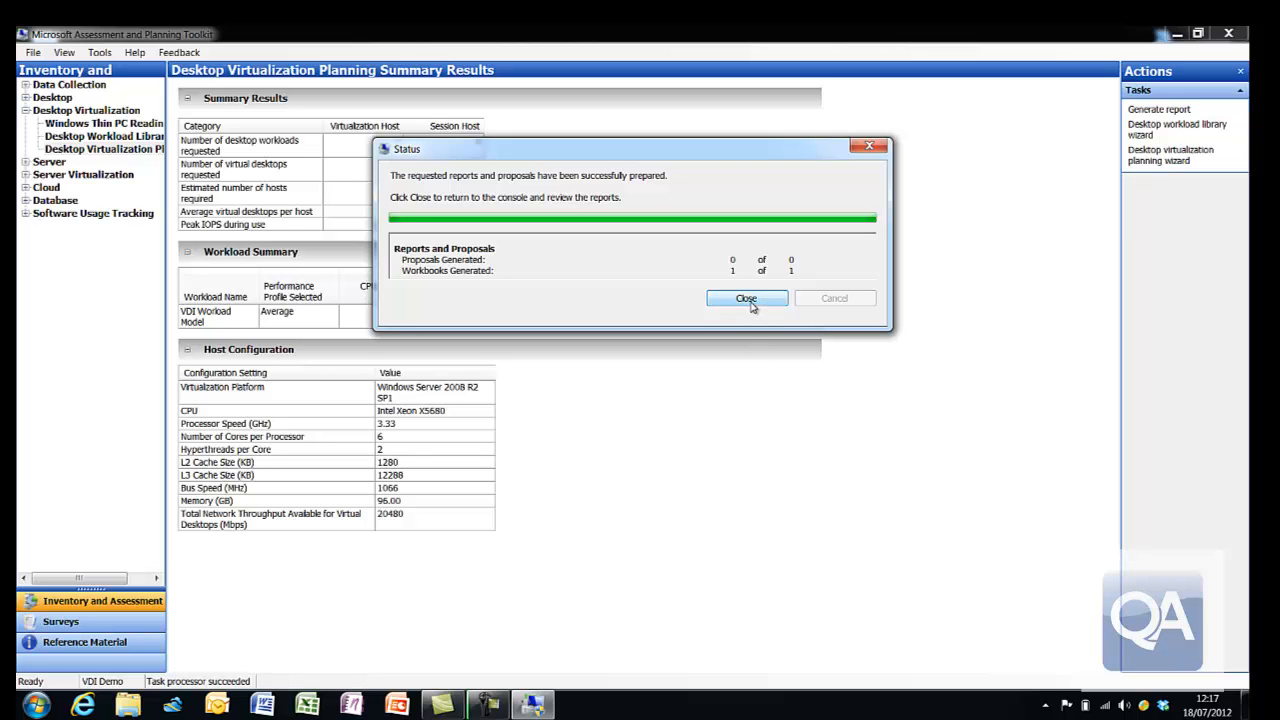
click(746, 298)
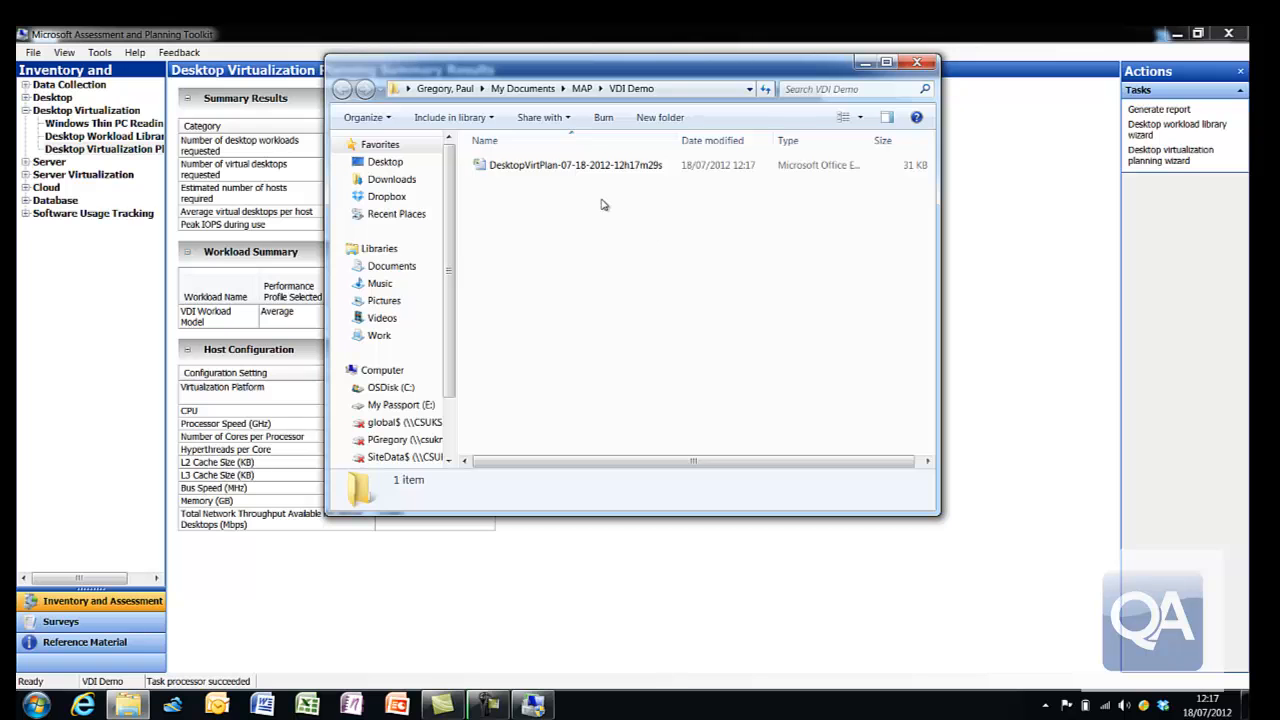
click(576, 164)
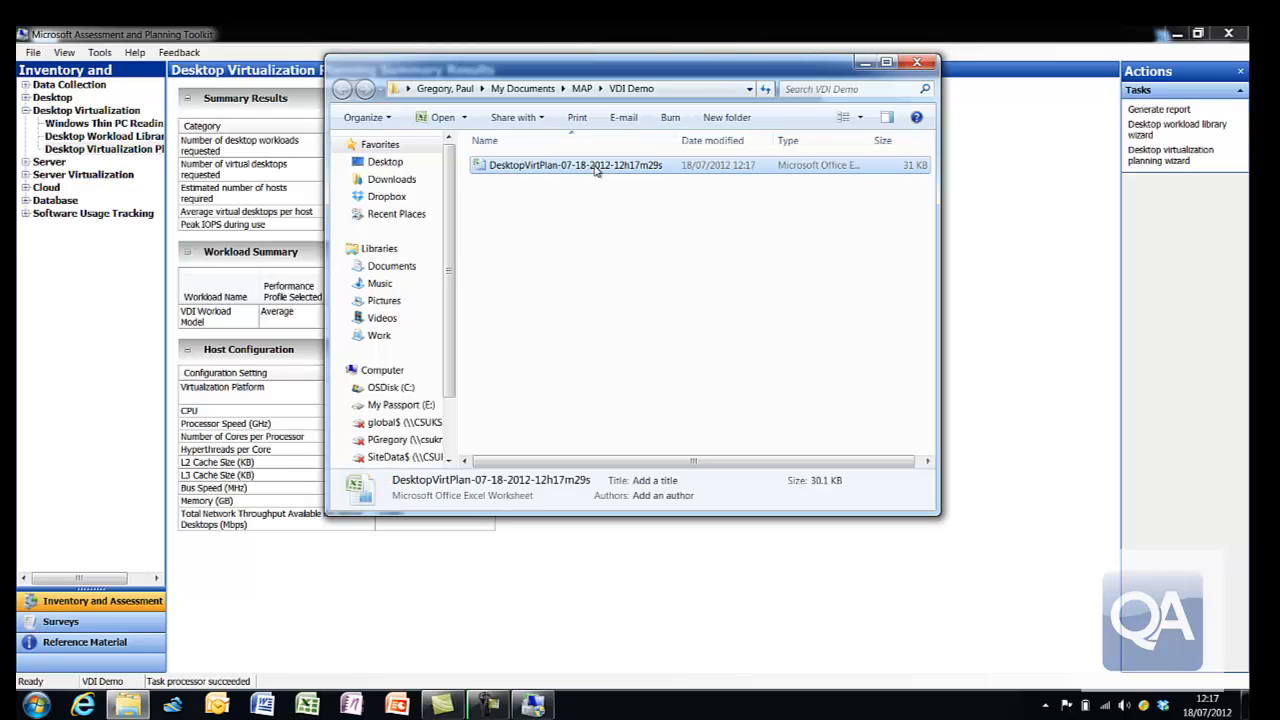
double_click(576, 164)
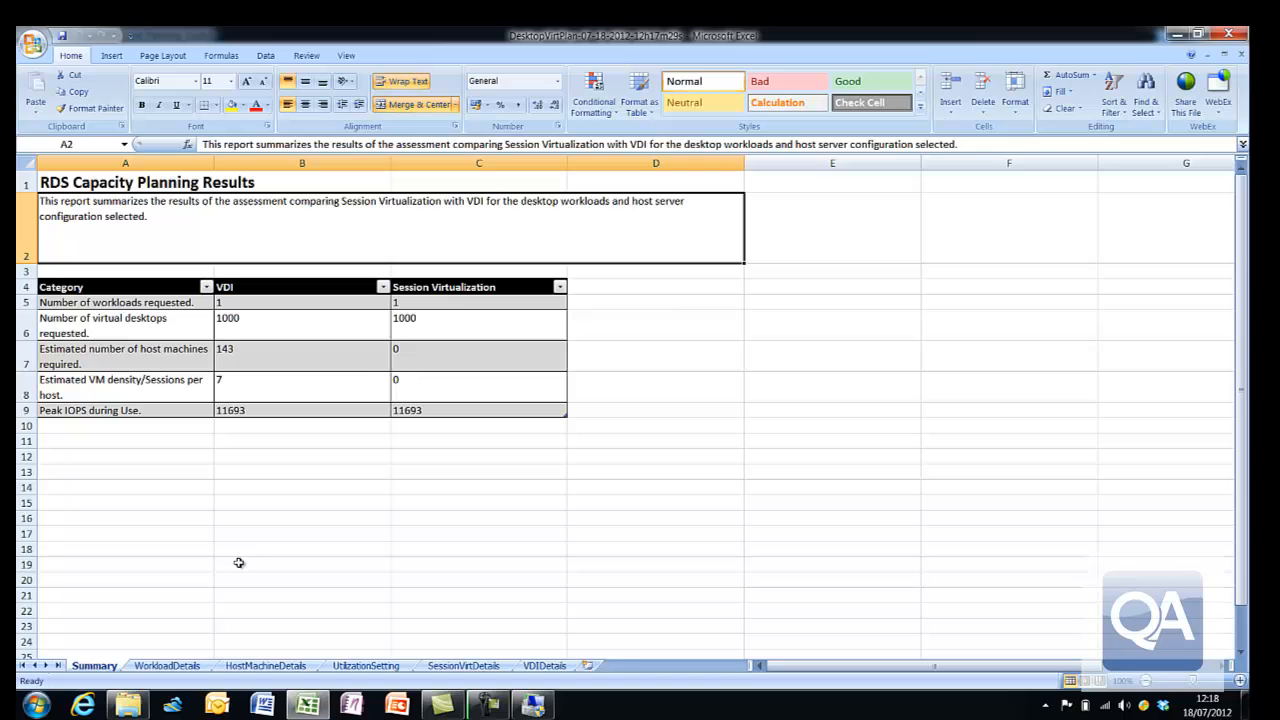
mouse_move(296, 532)
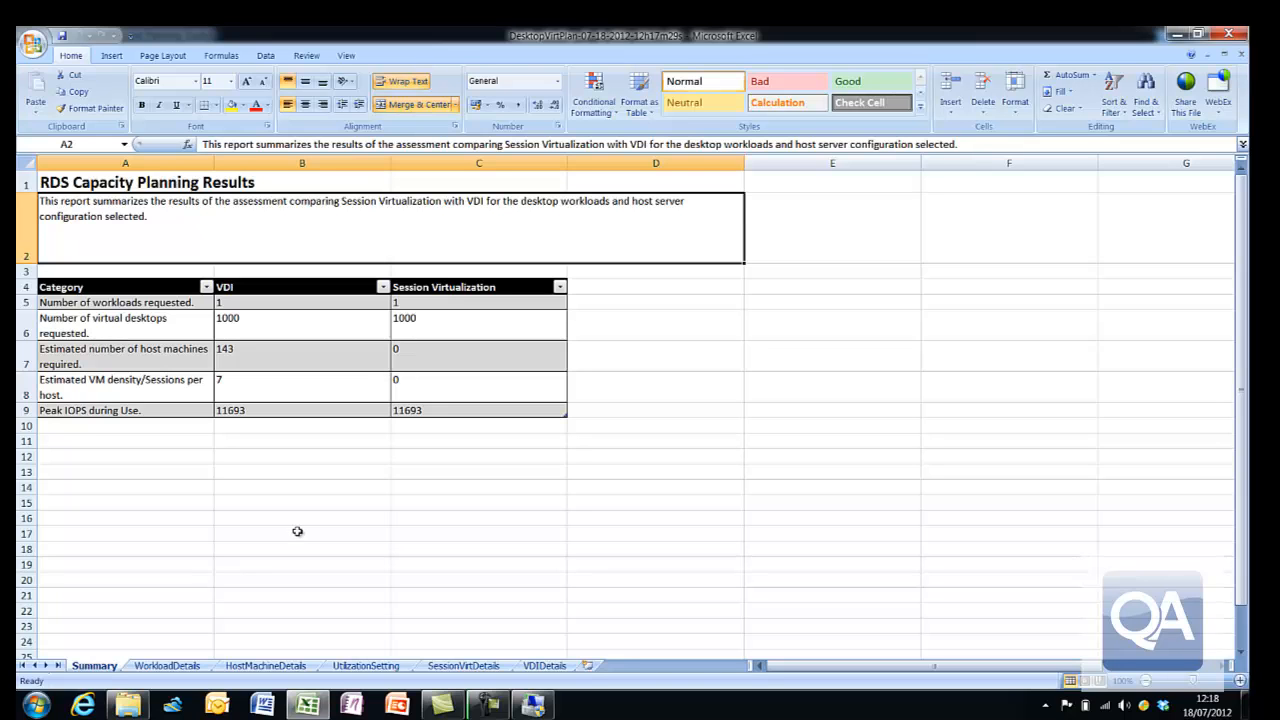
mouse_move(296, 440)
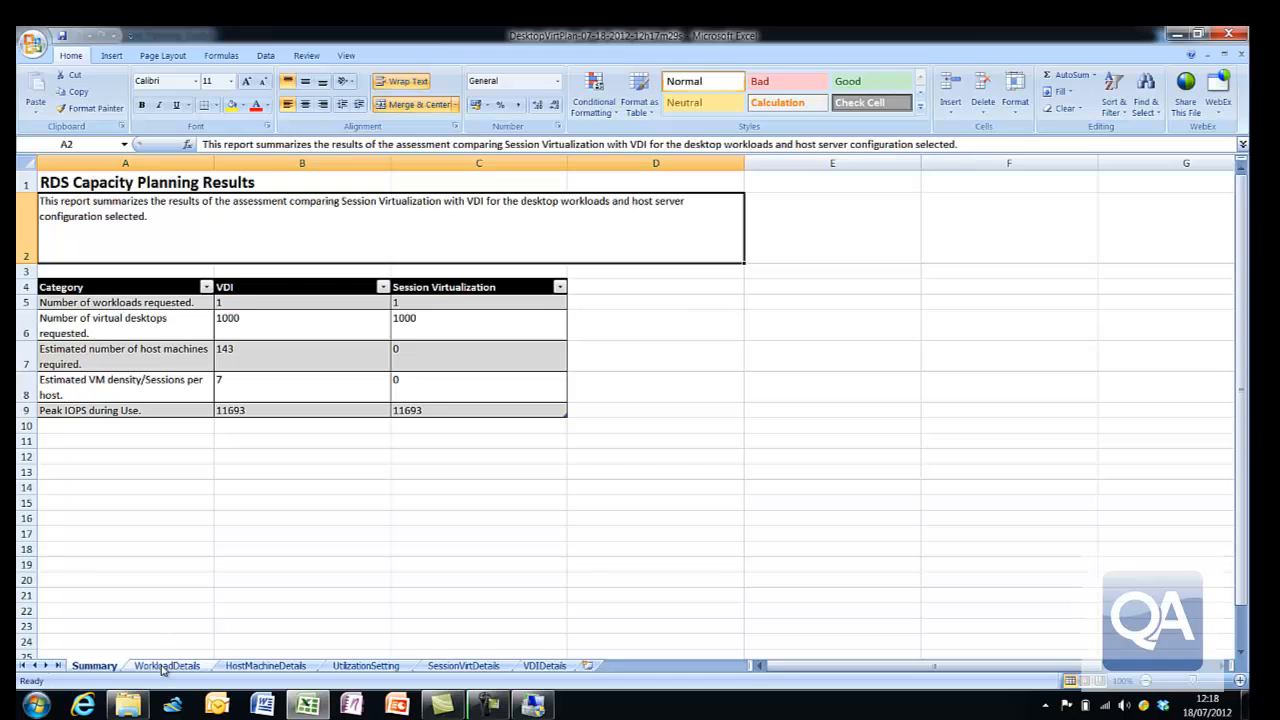
- Review the WorkloadDetails, HostMachineDetails, UtilizationSetting and SessionVirtDetails sheets in turn
click(166, 664)
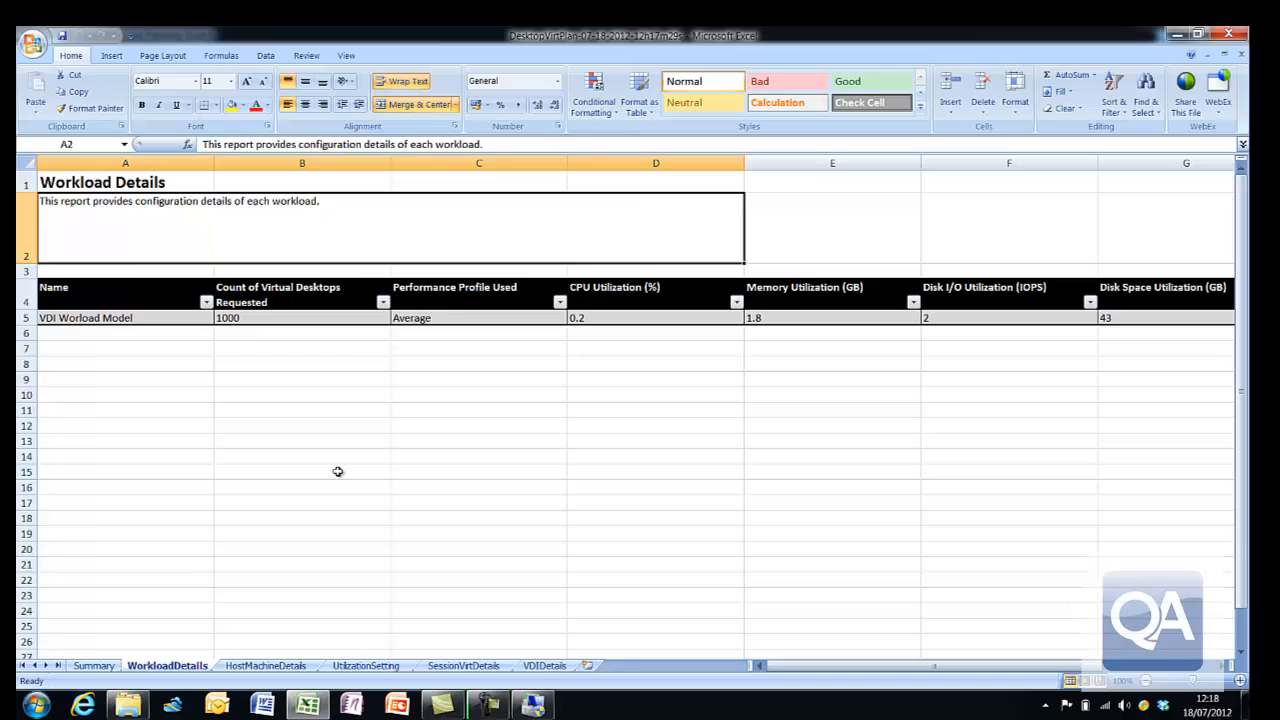
mouse_move(268, 656)
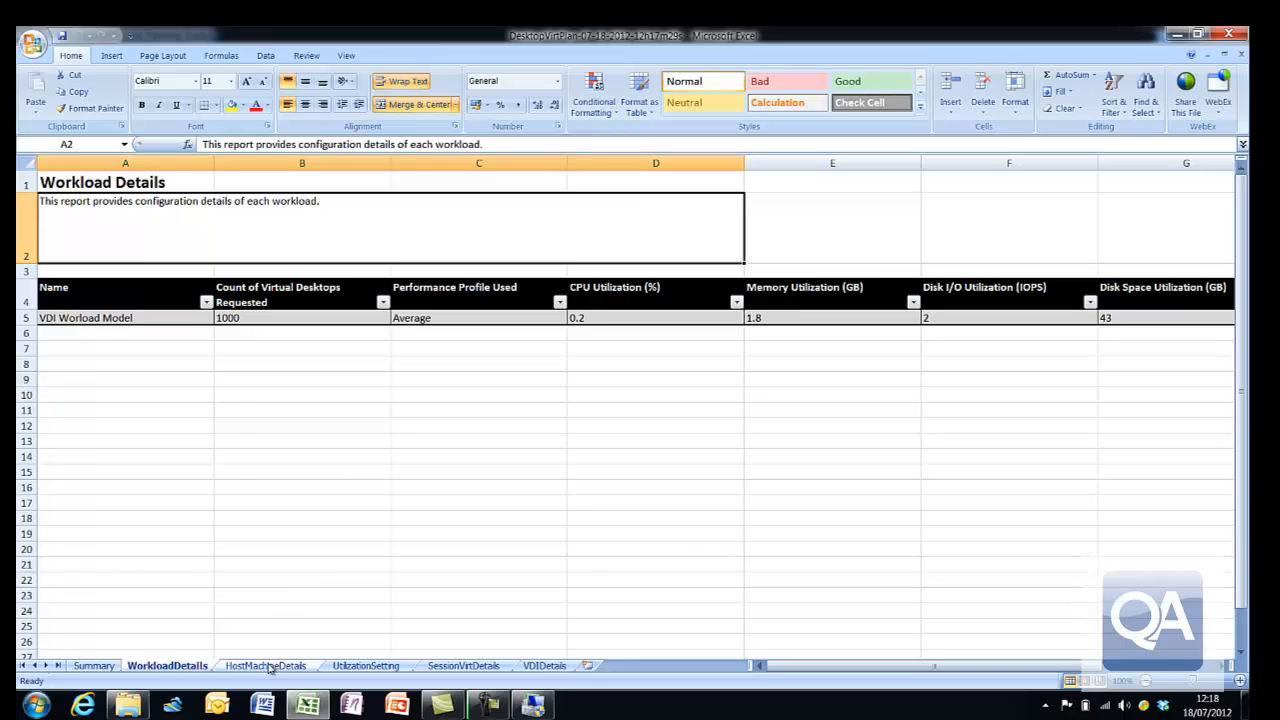
click(264, 664)
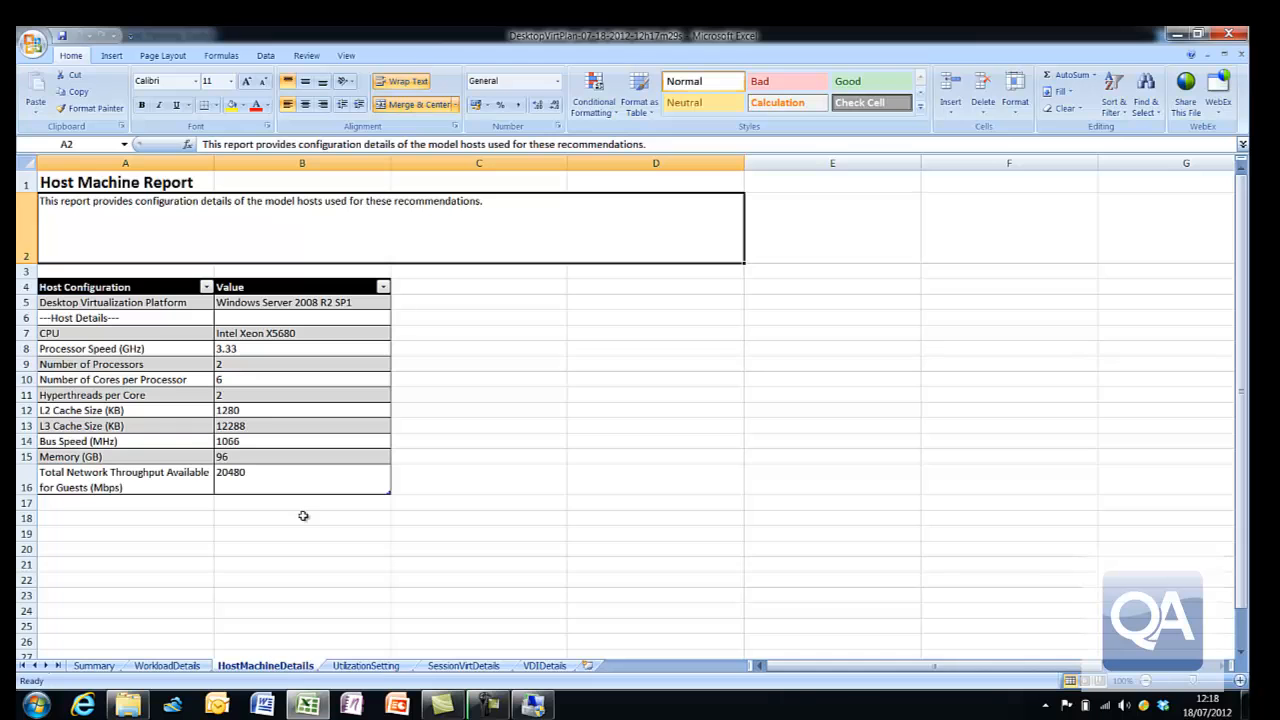
mouse_move(276, 488)
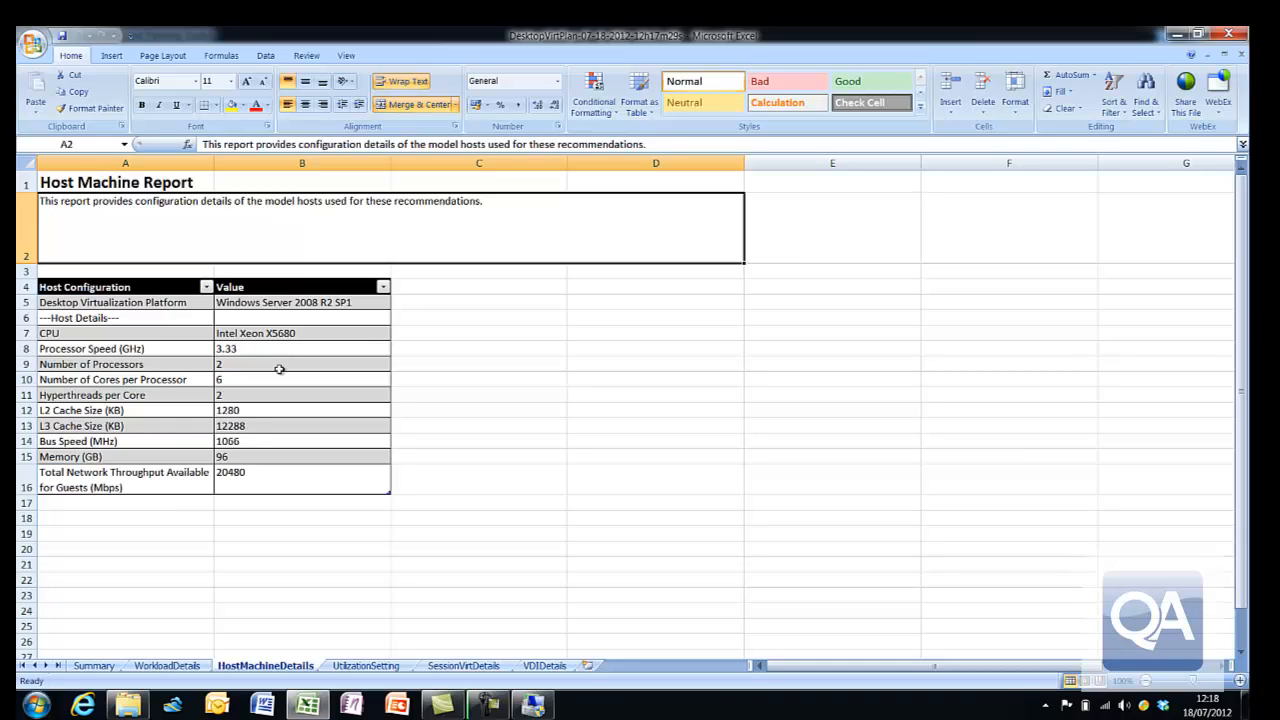
mouse_move(282, 548)
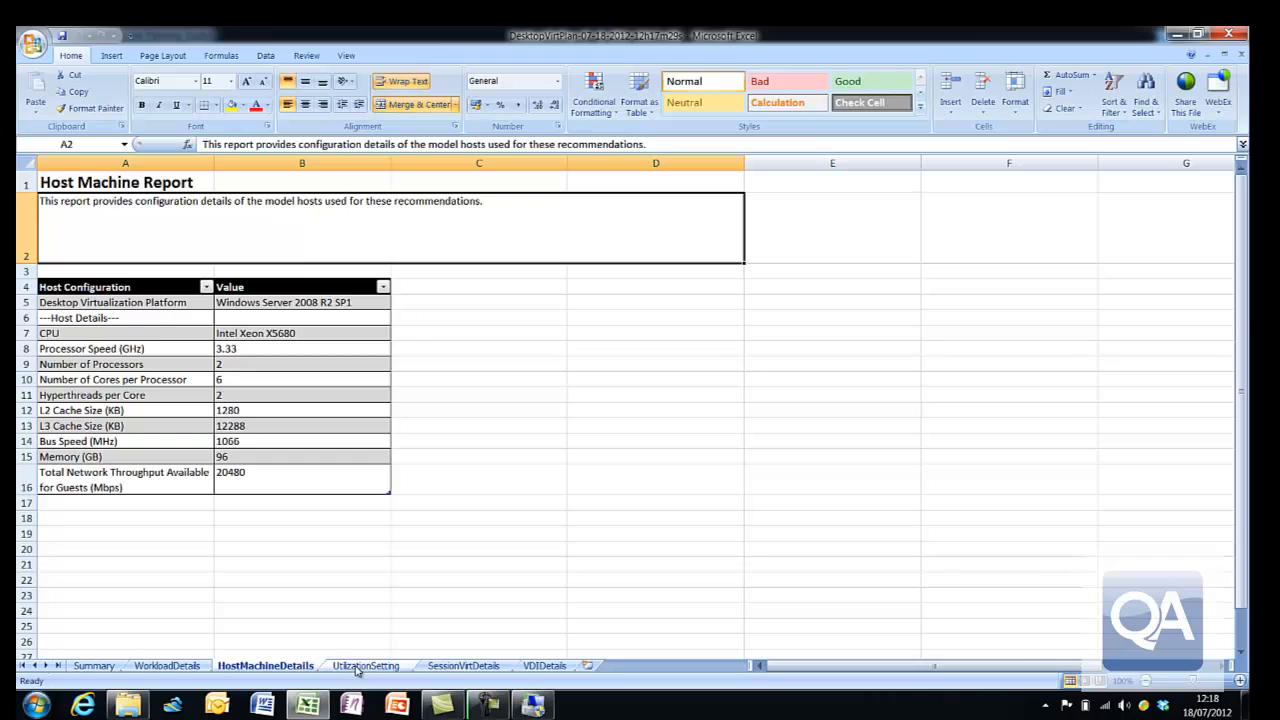
click(366, 664)
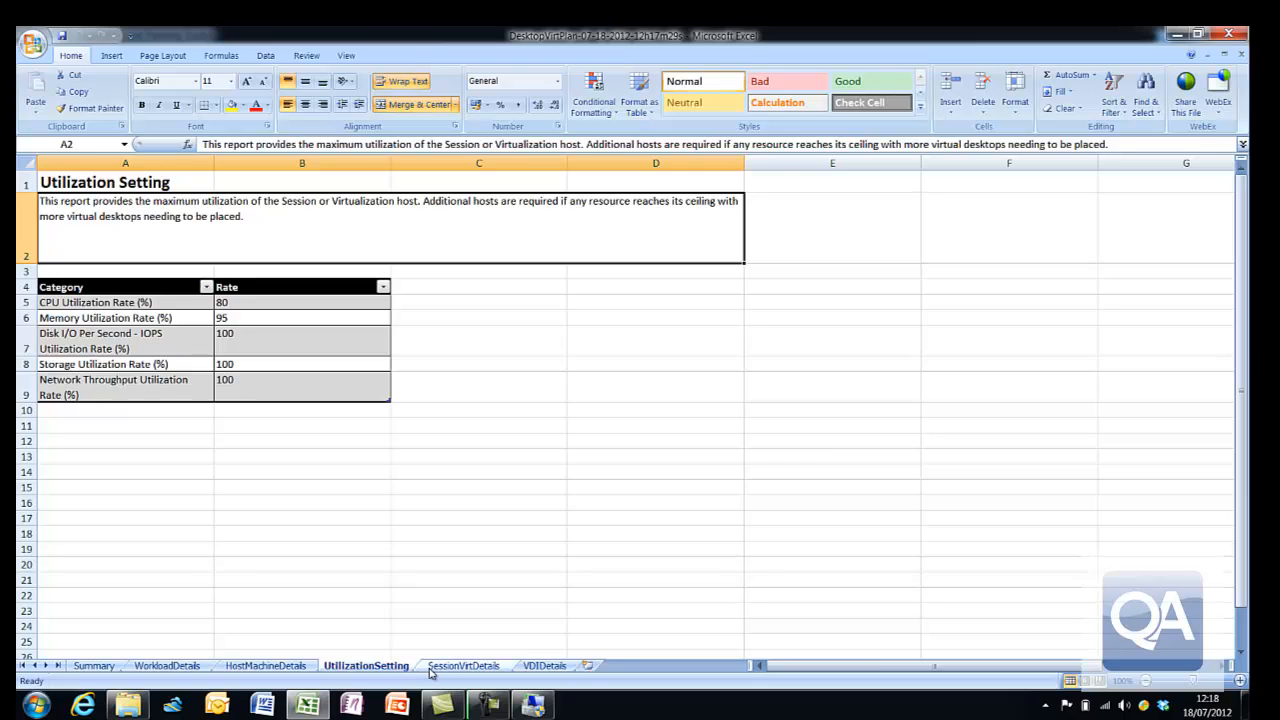
click(462, 664)
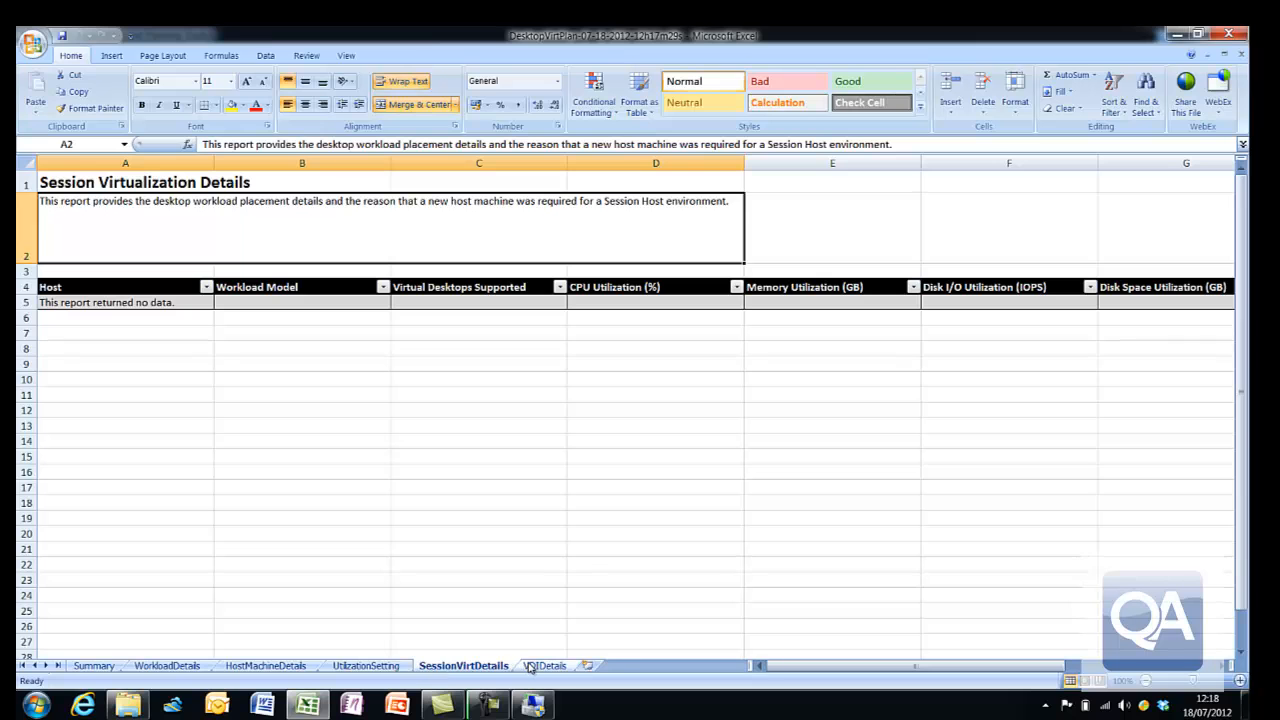
- Review the VDIDetails sheet, scrolling through per-host workload placements
click(544, 664)
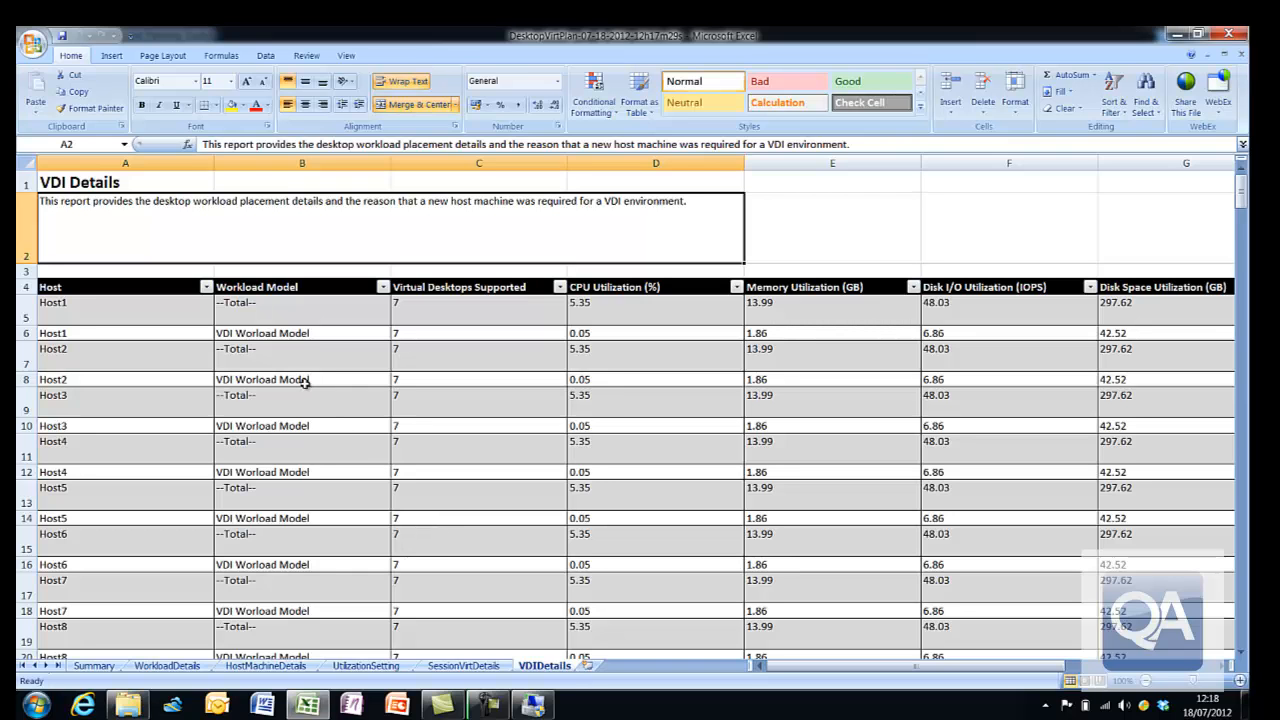
mouse_move(228, 378)
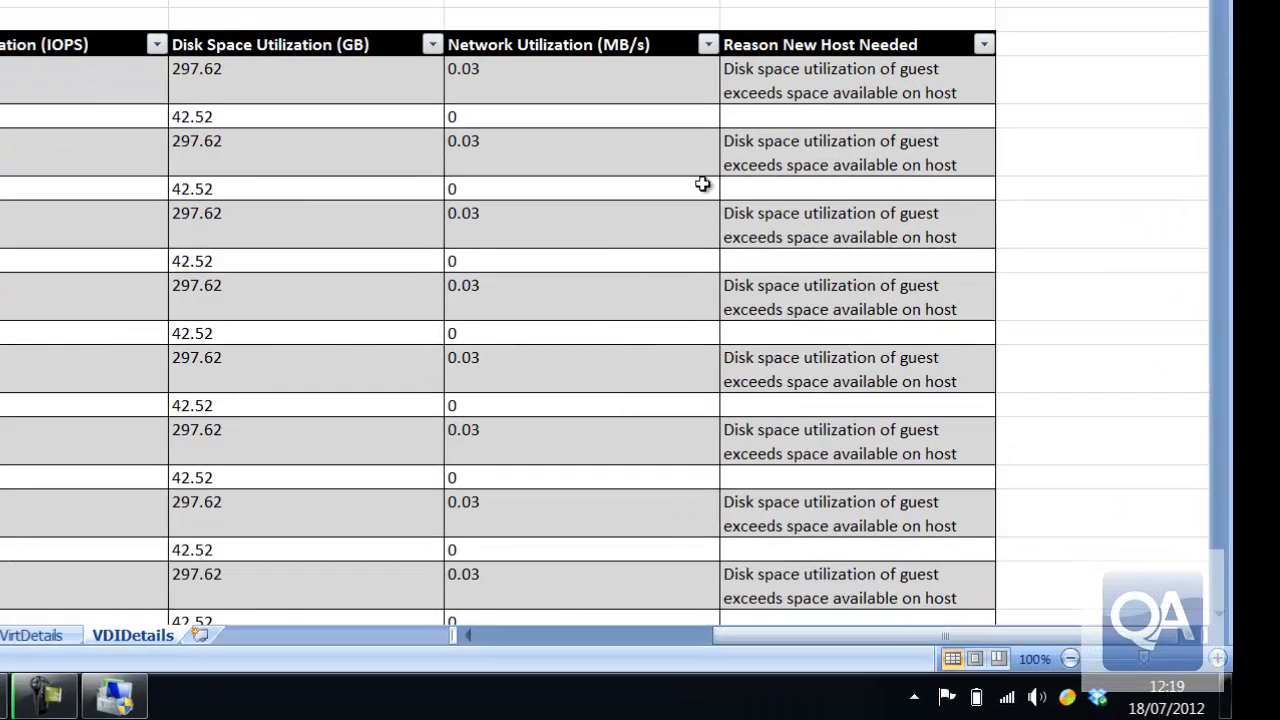
mouse_move(836, 80)
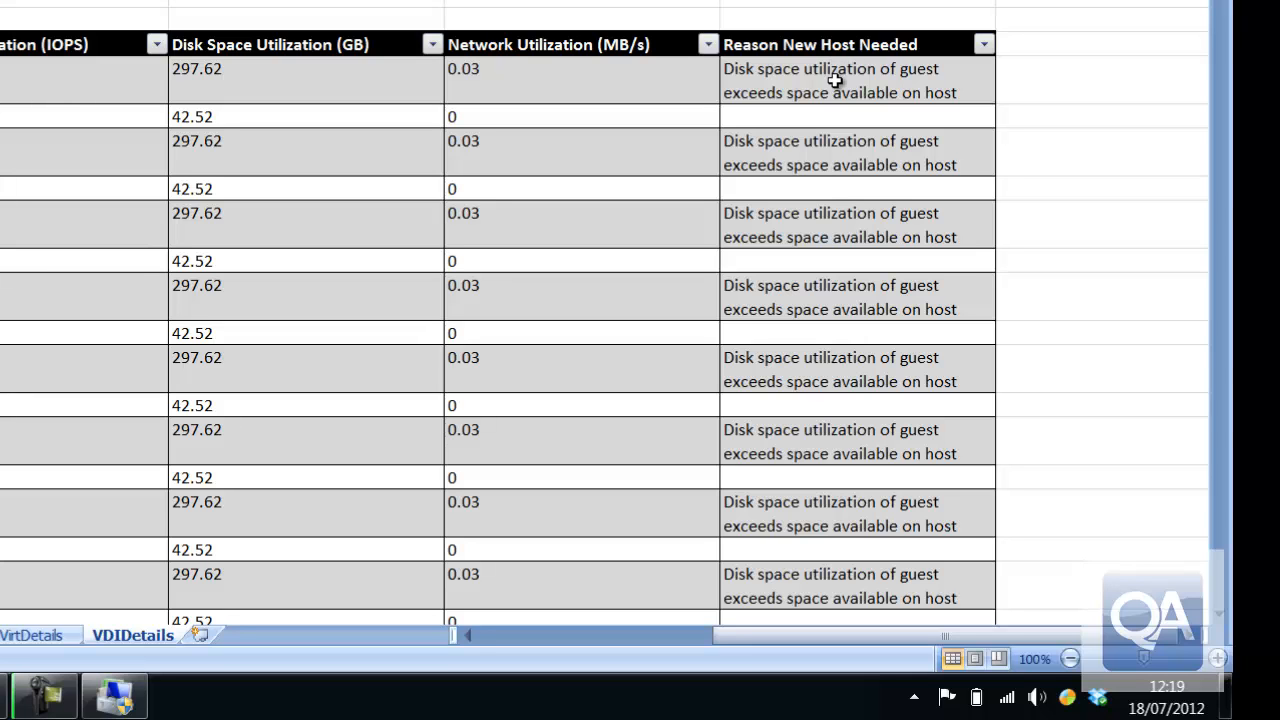
mouse_move(588, 596)
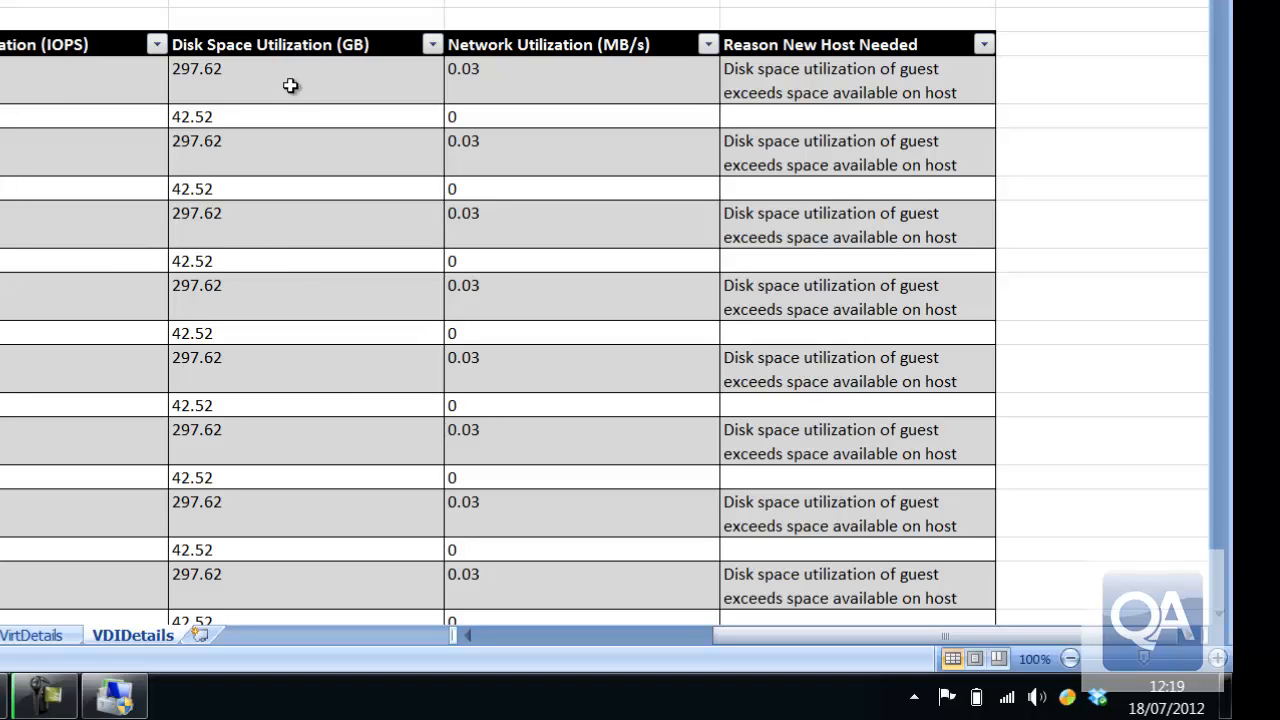
mouse_move(488, 504)
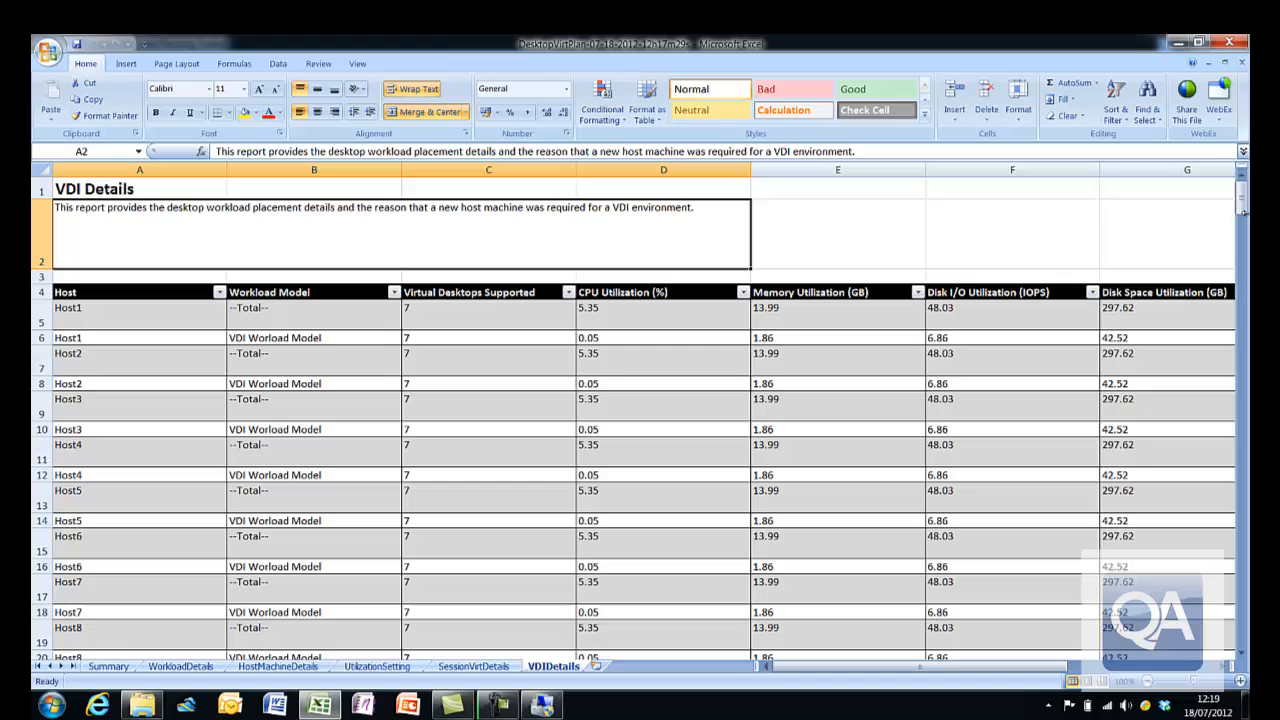
scroll(down, 3)
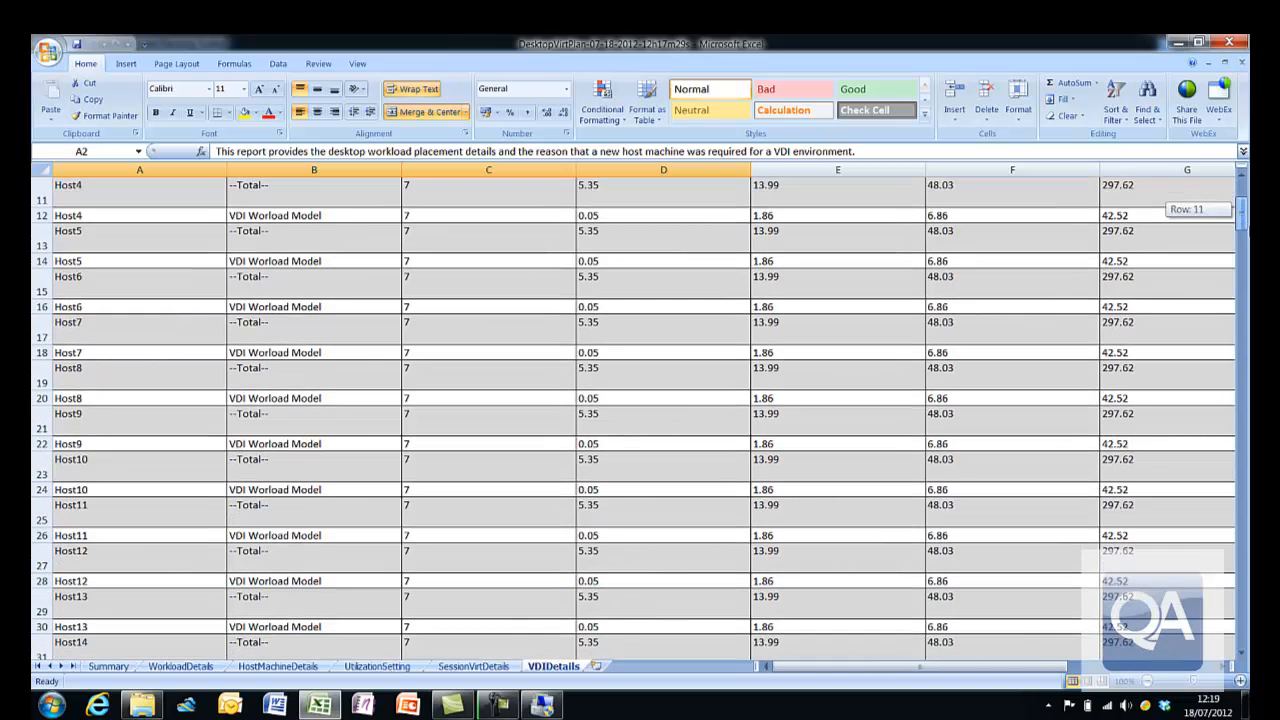
scroll(down, 3)
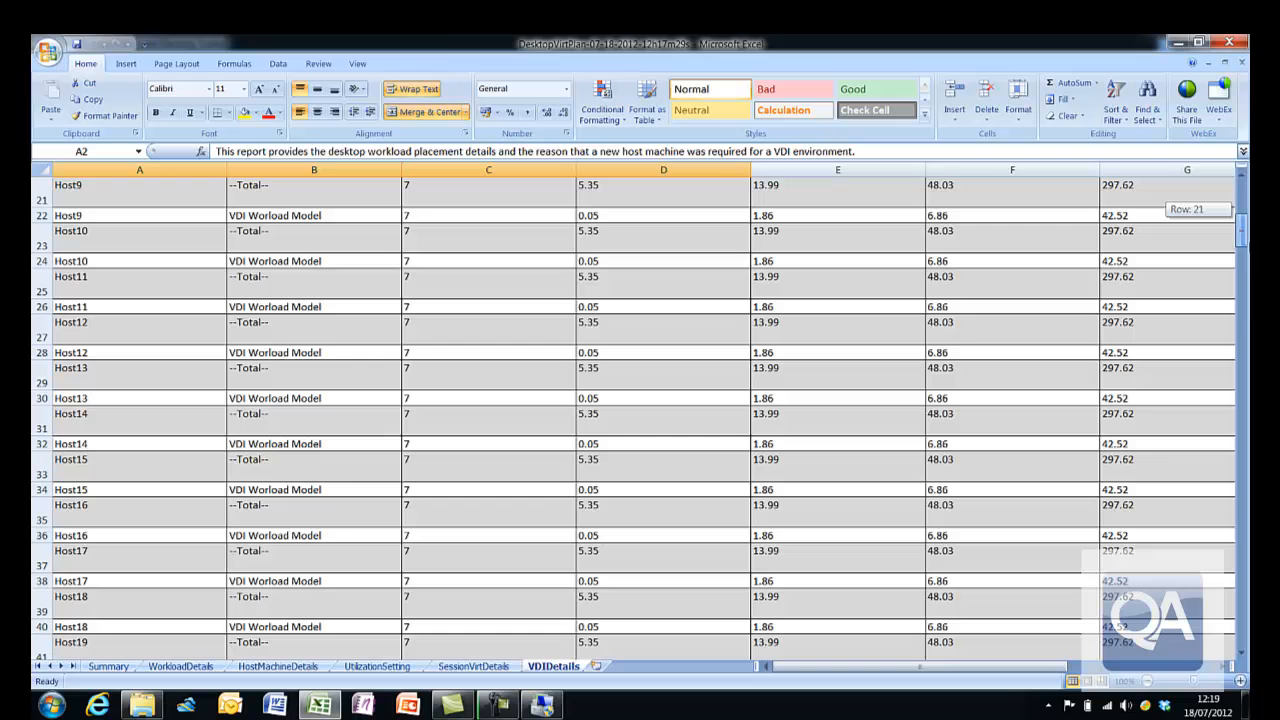
scroll(down, 3)
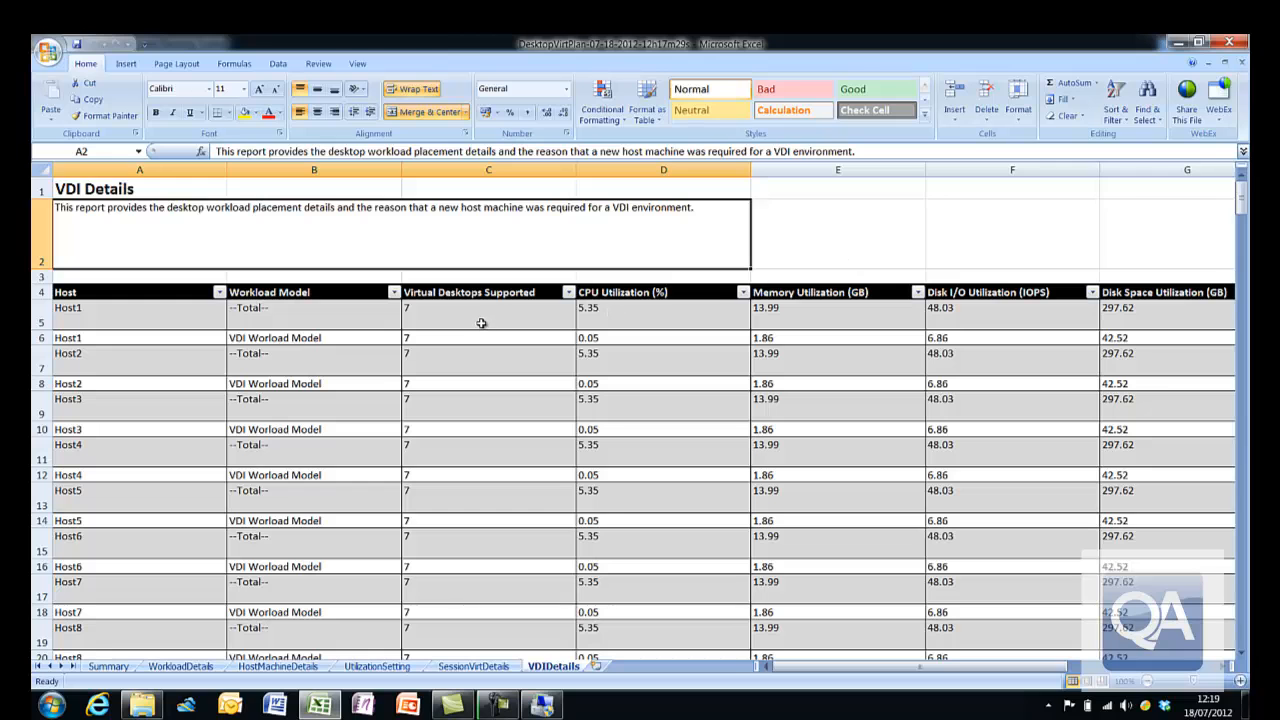
mouse_move(480, 322)
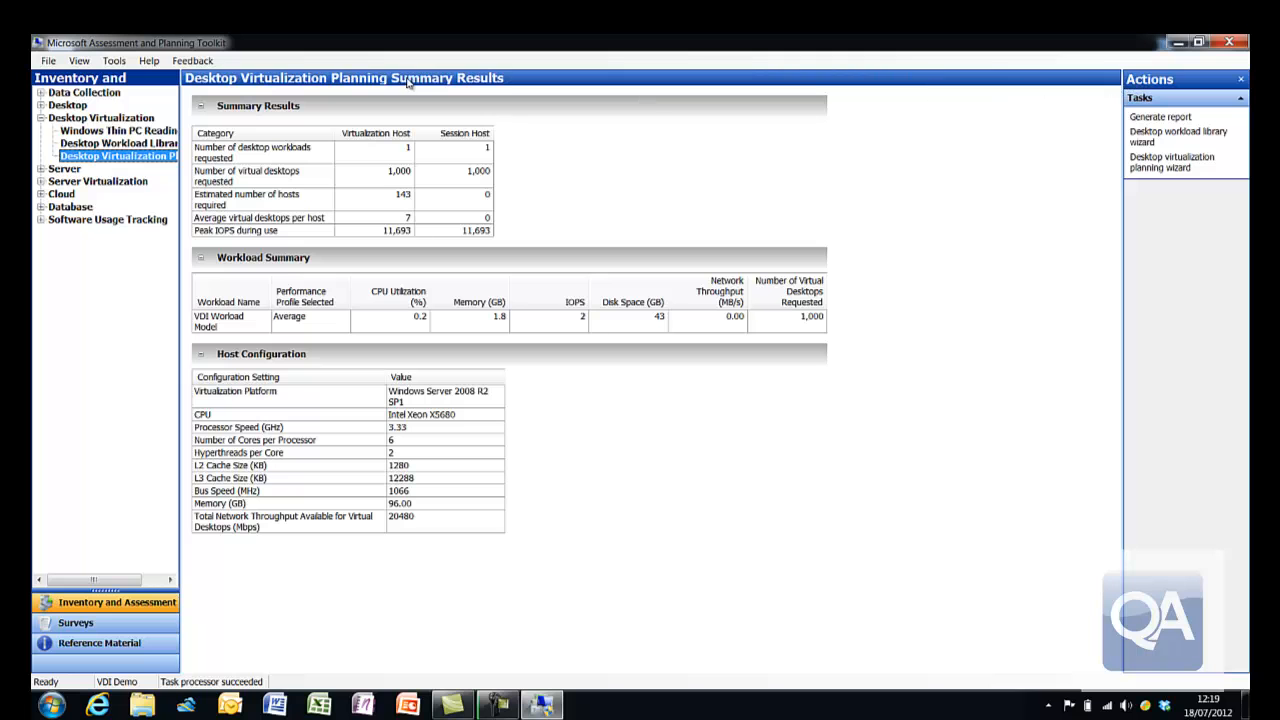
- Relaunch the desktop virtualization planning wizard, keeping the existing workload settings
click(100, 116)
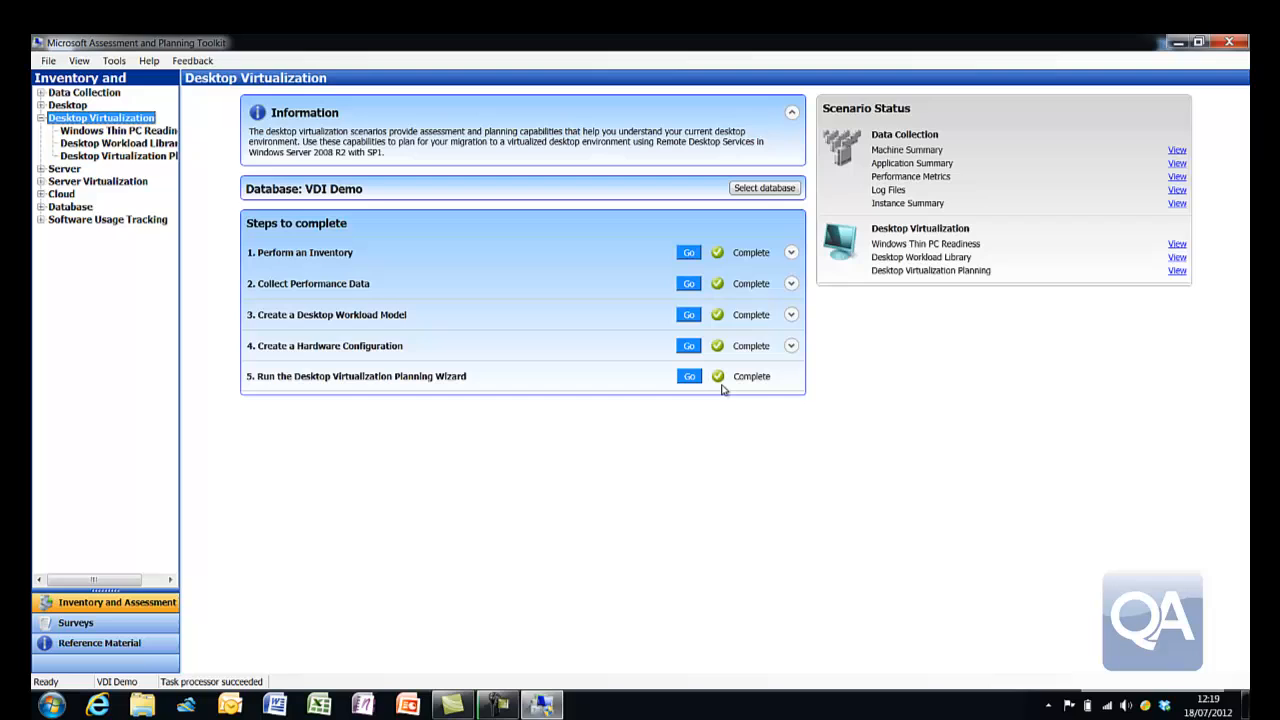
click(688, 376)
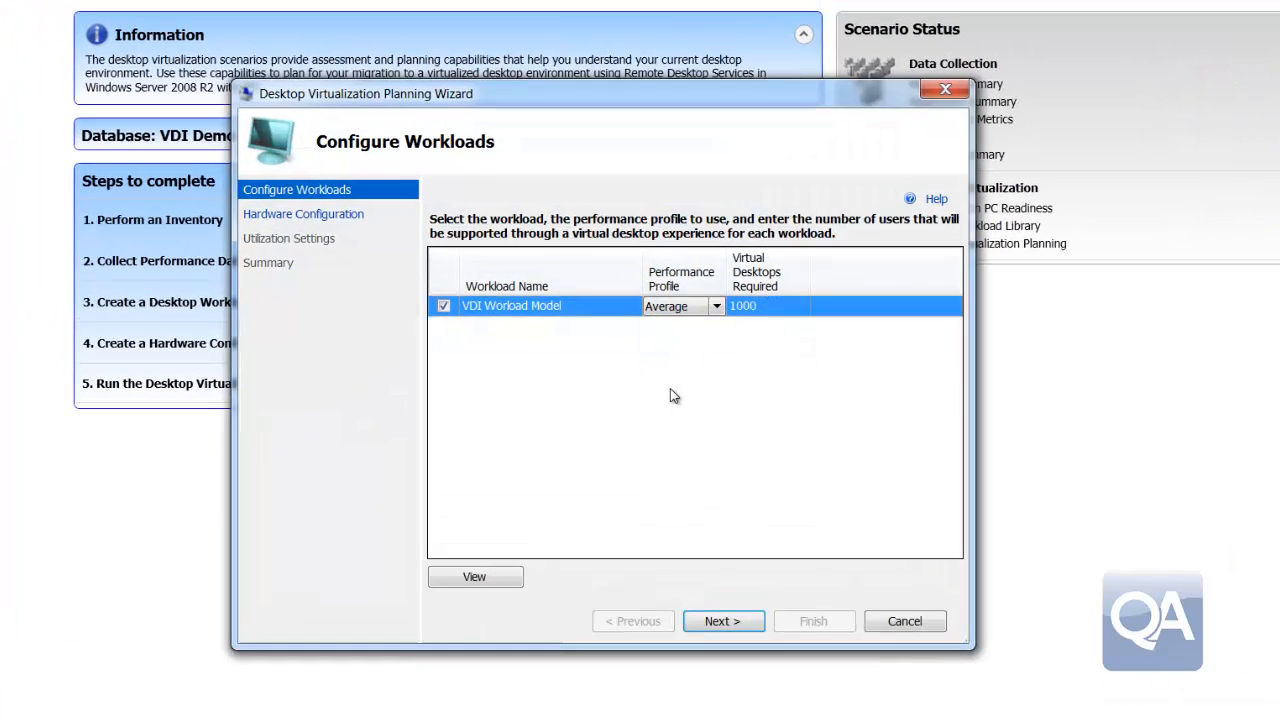
drag(364, 94, 310, 56)
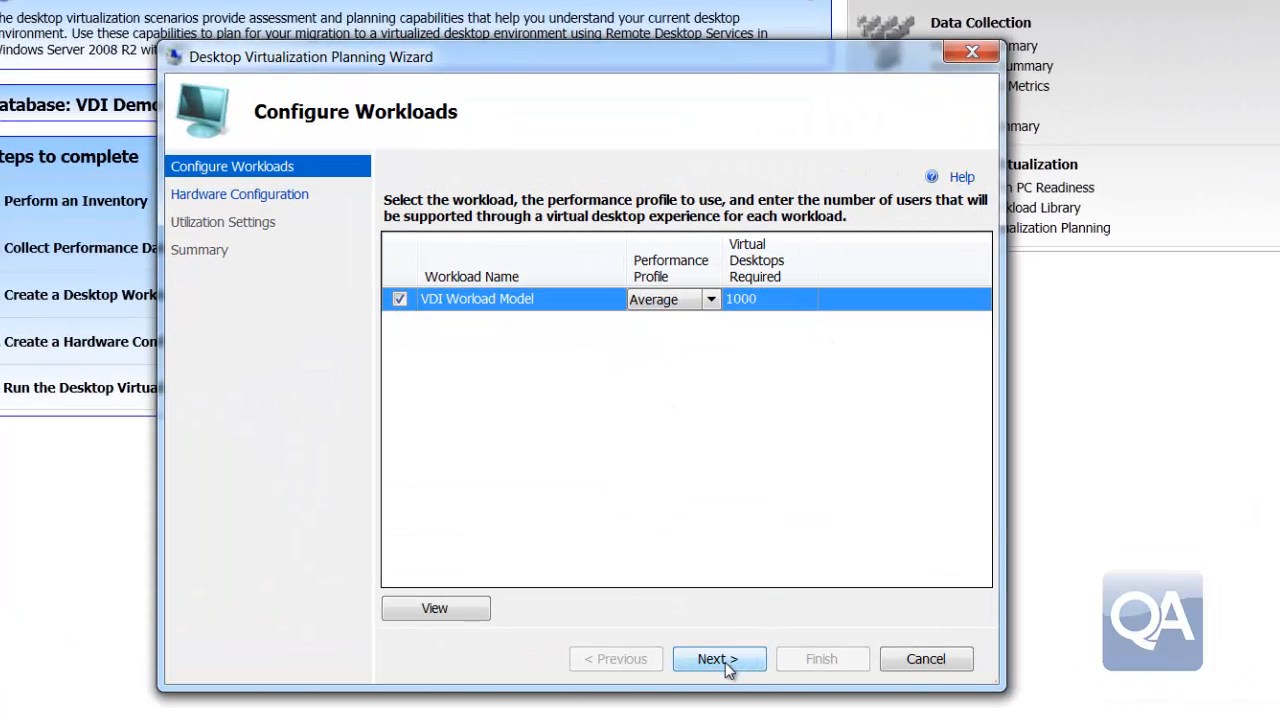
click(718, 658)
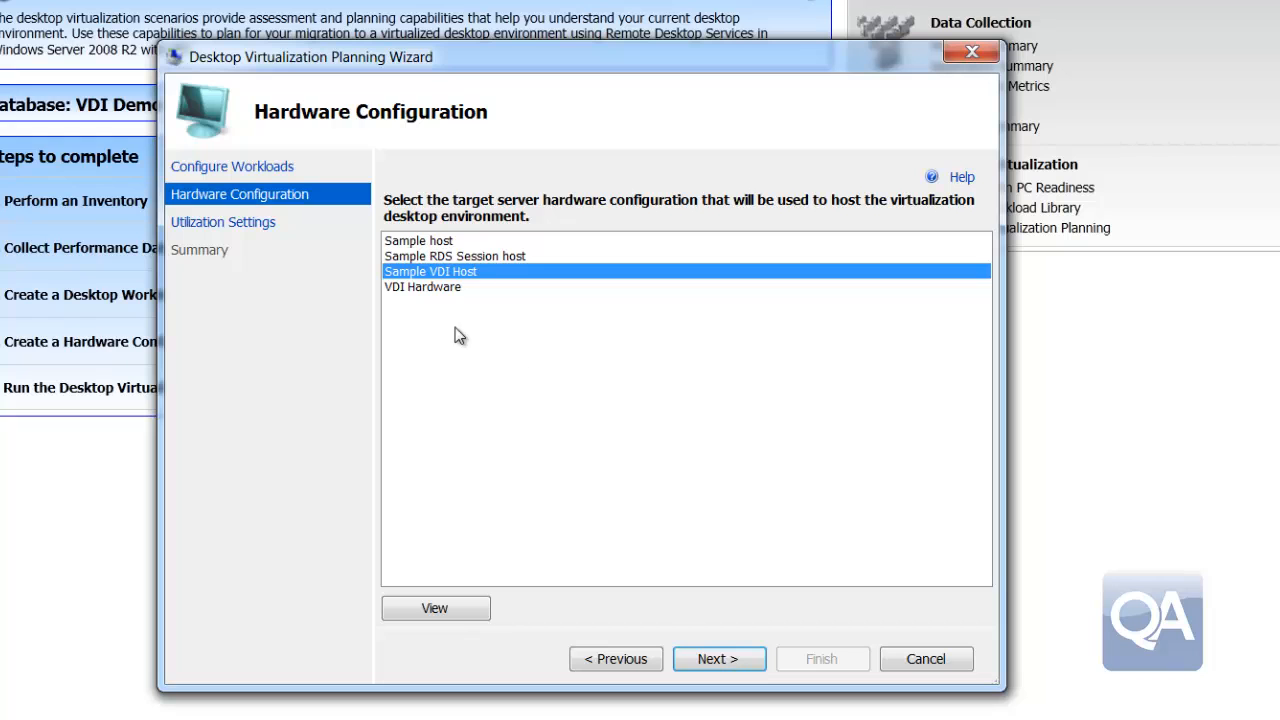
- Choose the VDI Hardware host profile, keep utilization settings, and run the assessment
click(422, 288)
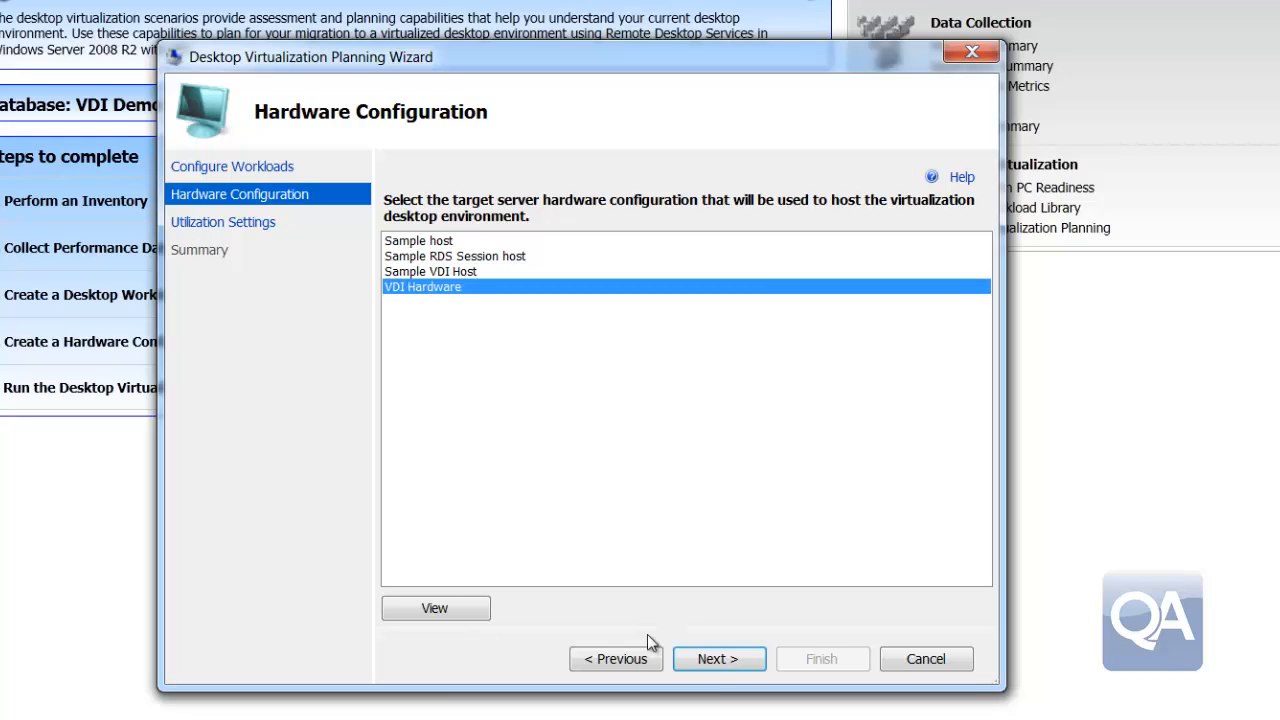
click(718, 658)
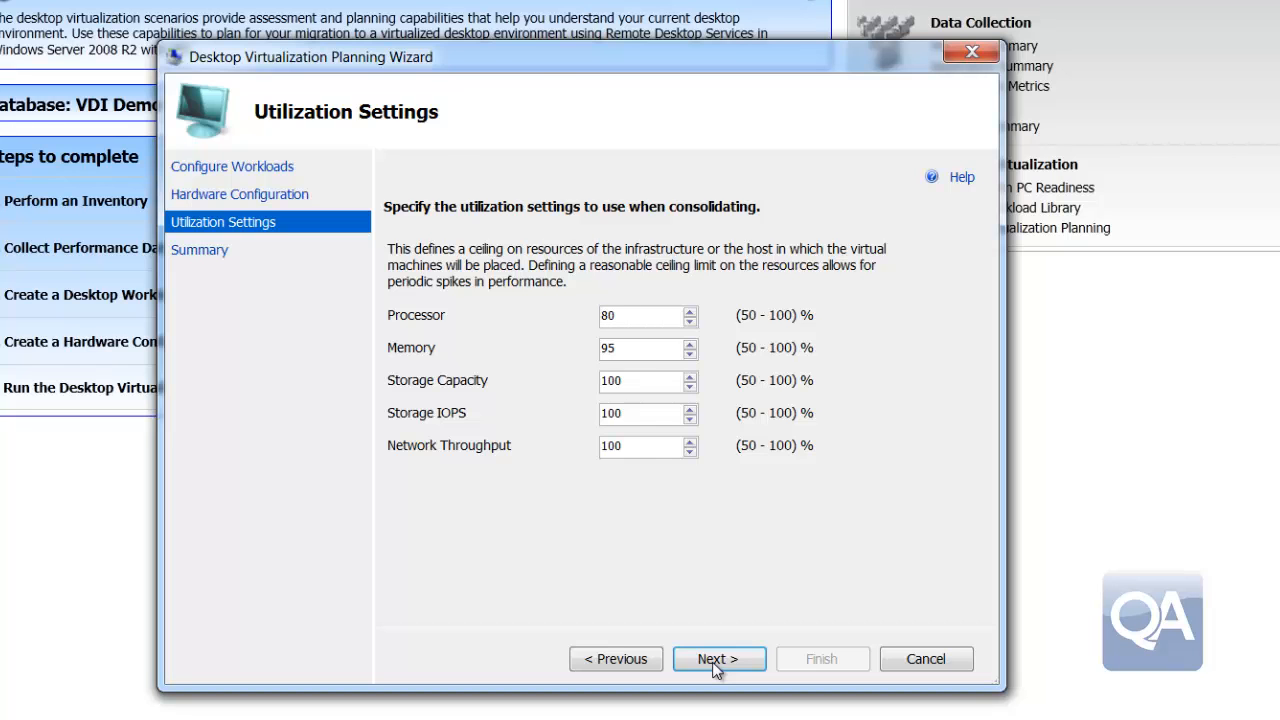
click(718, 658)
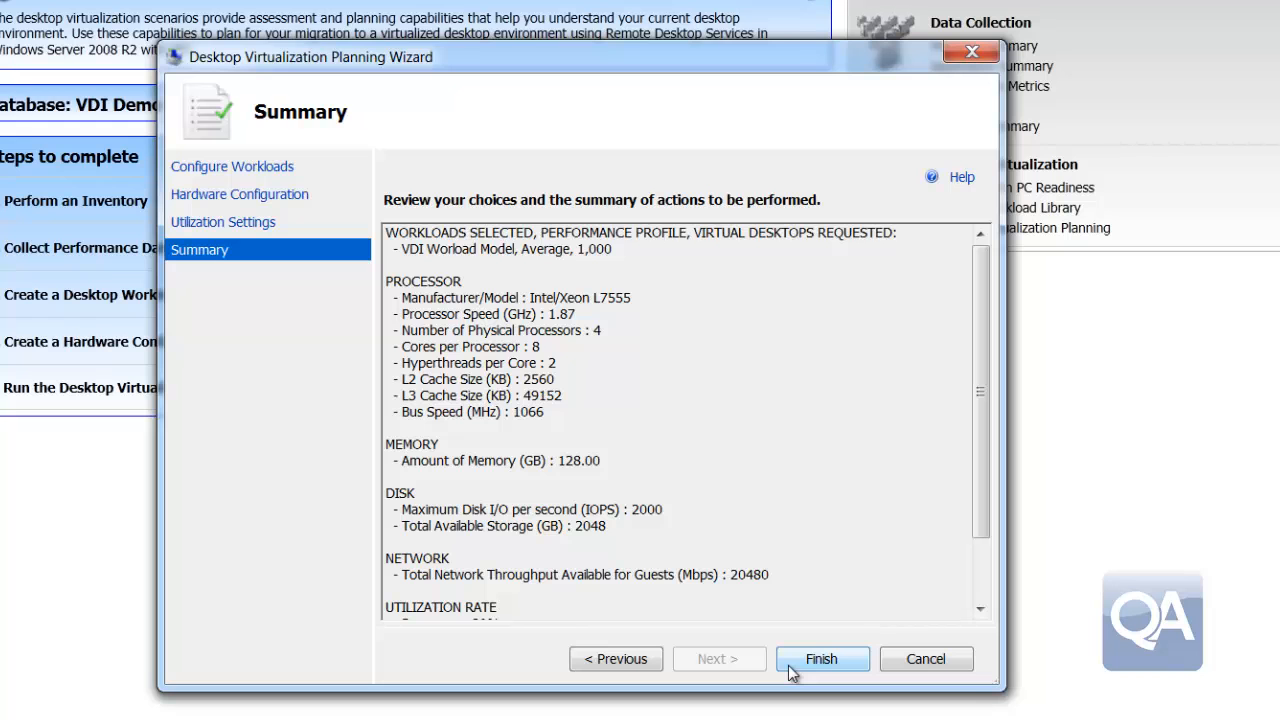
click(820, 658)
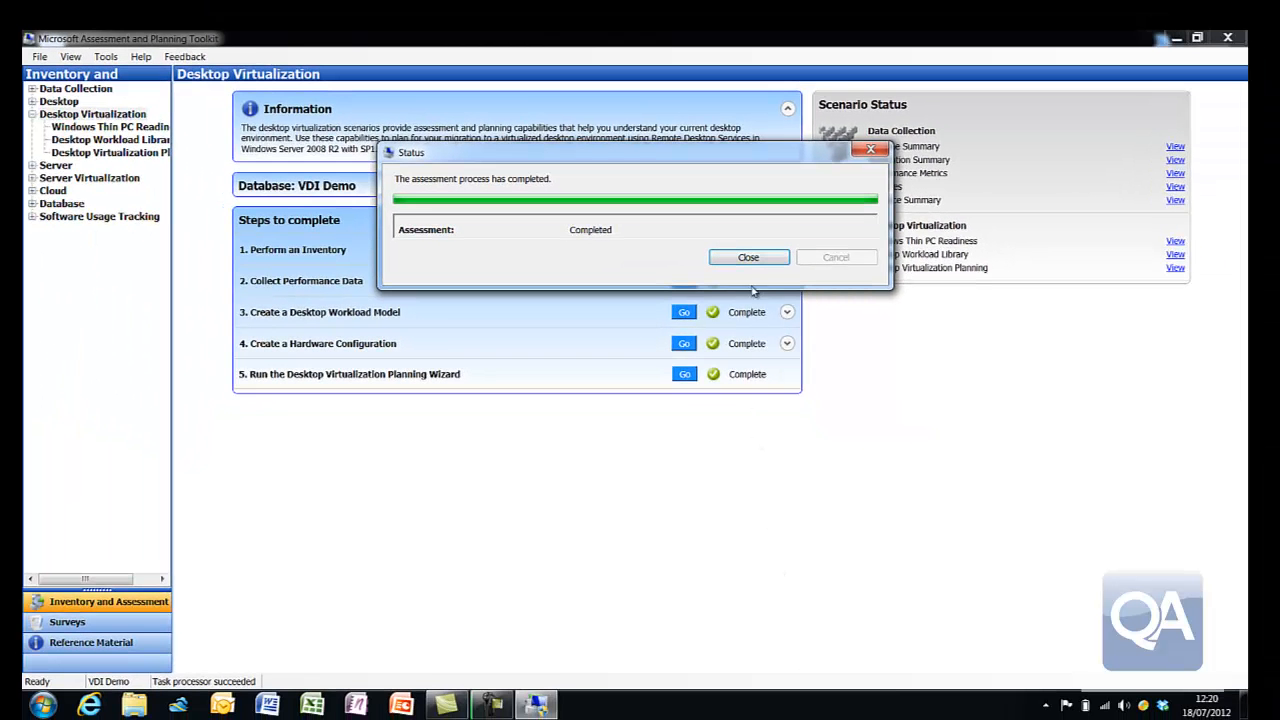
- Dismiss the assessment status and show the planning summary with 21 hosts, 48 desktops each
click(748, 256)
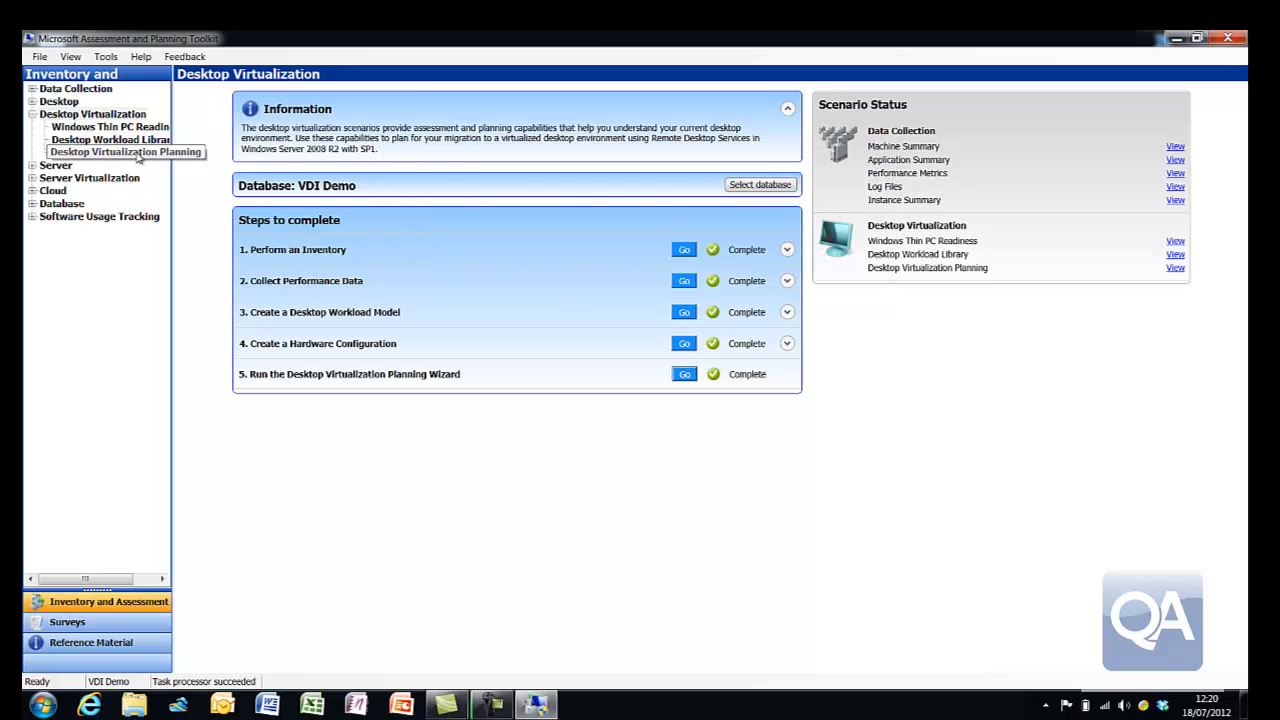
click(124, 152)
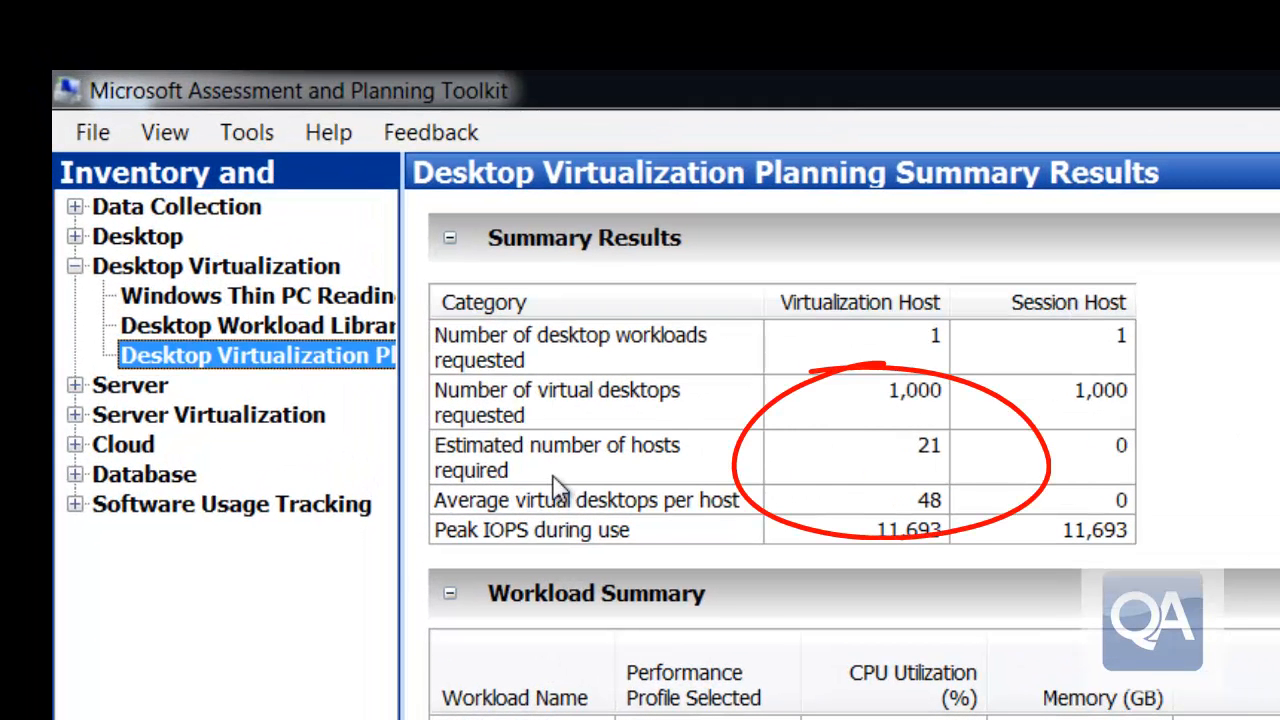
mouse_move(930, 482)
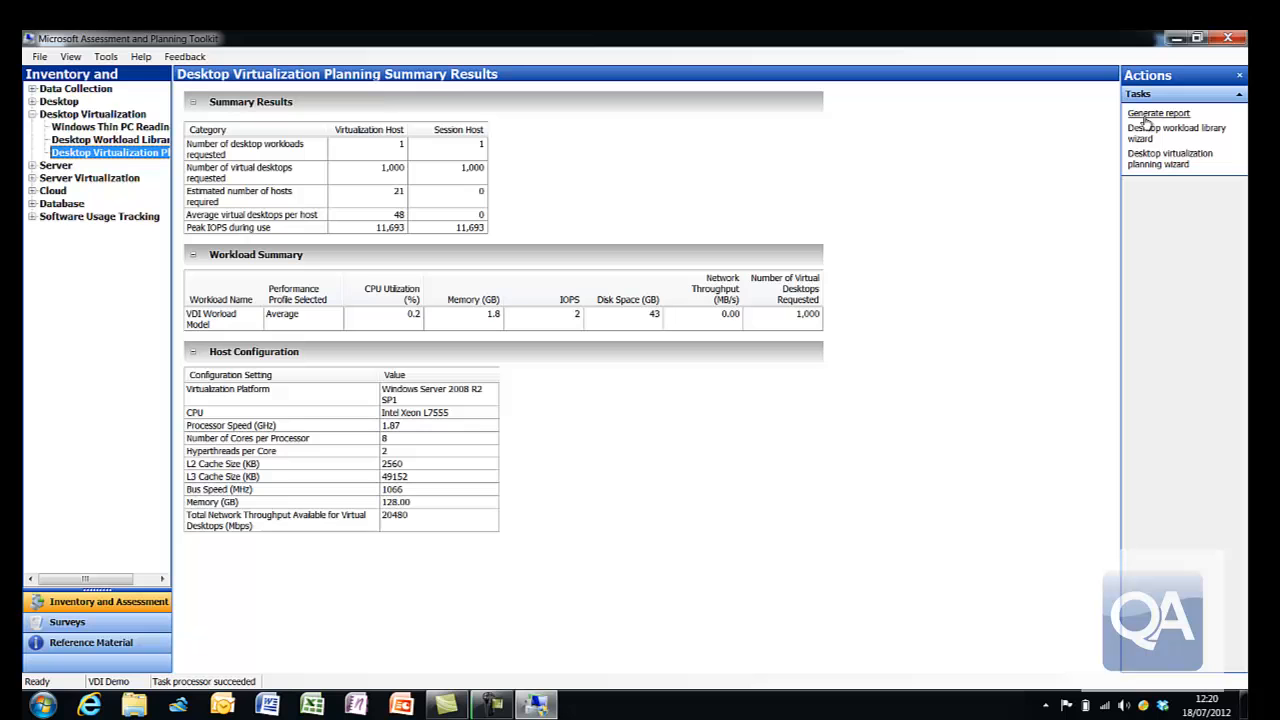
- Generate a report from the new planning results and dismiss its status
click(1160, 112)
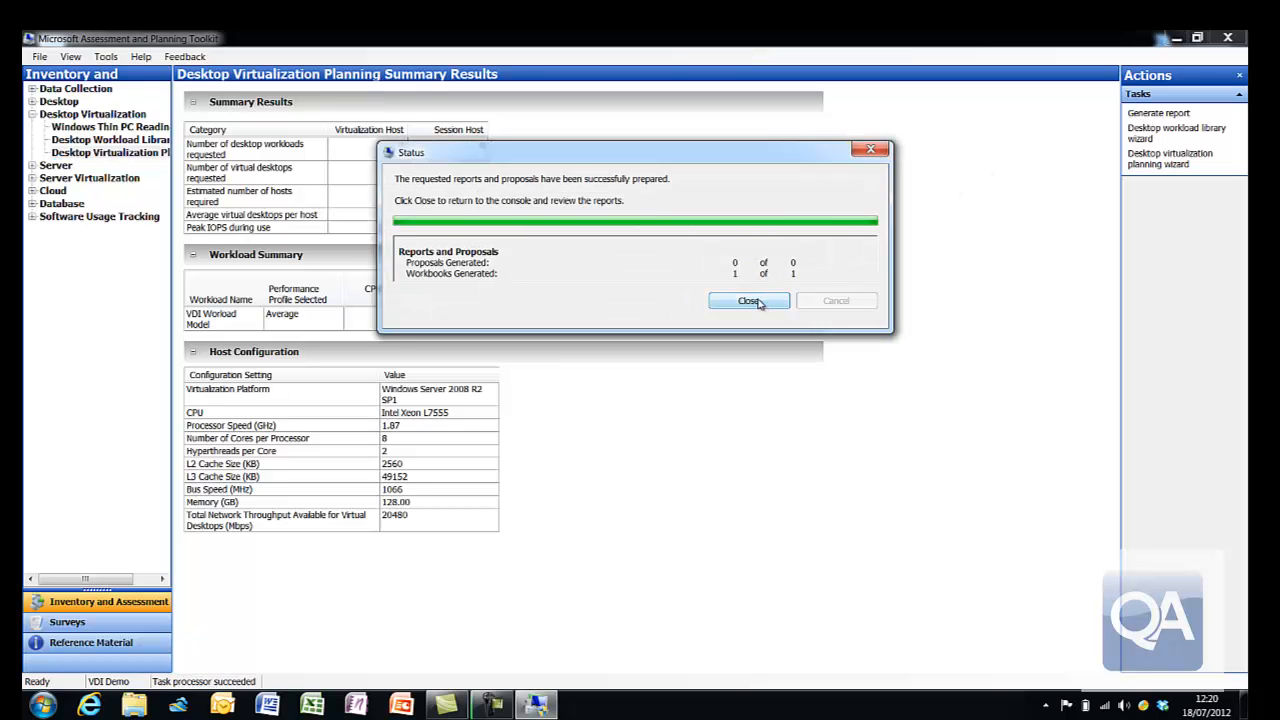
click(748, 300)
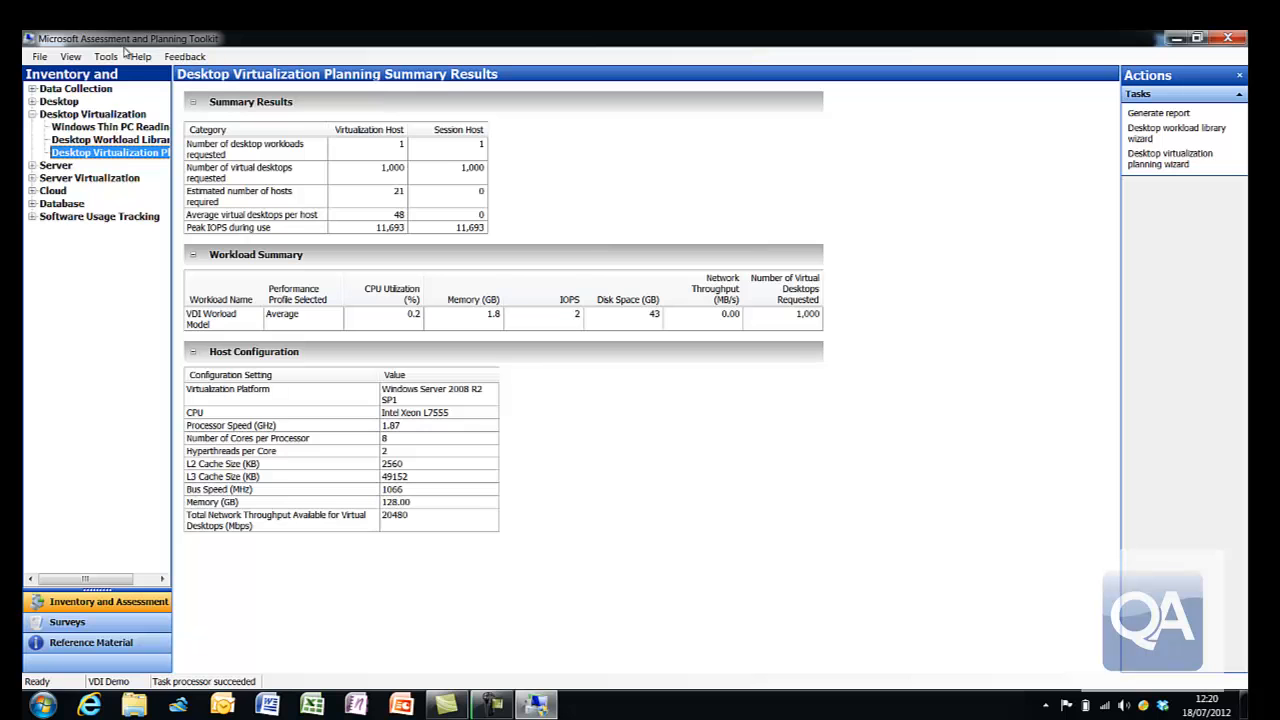
- From Saved Reports and Proposals, launch the newest DesktopVirtPlan workbook in Excel
click(70, 56)
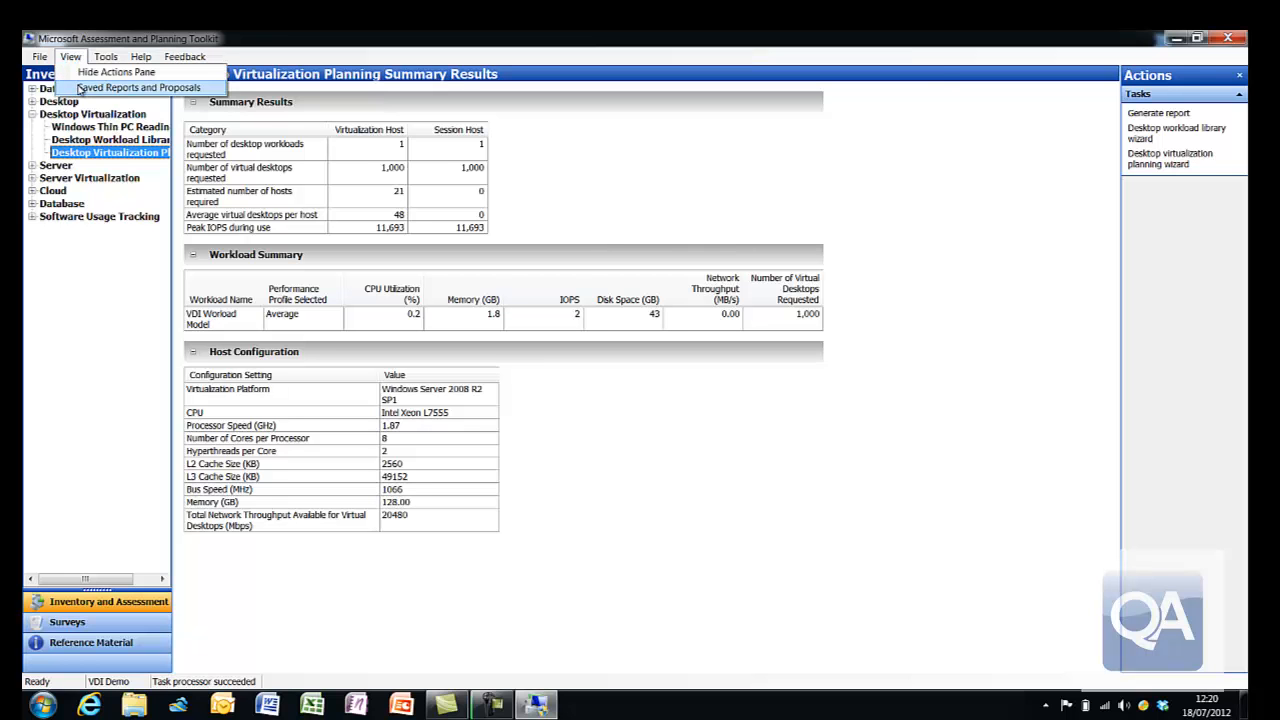
click(136, 88)
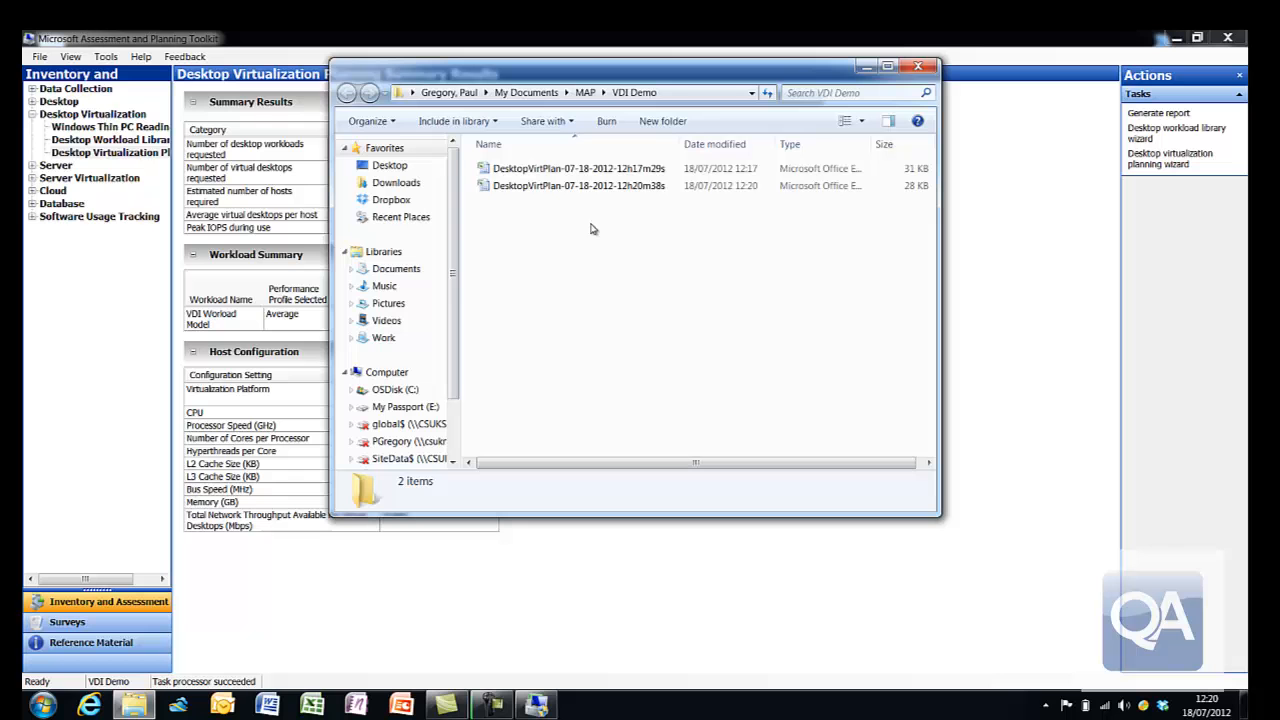
click(578, 186)
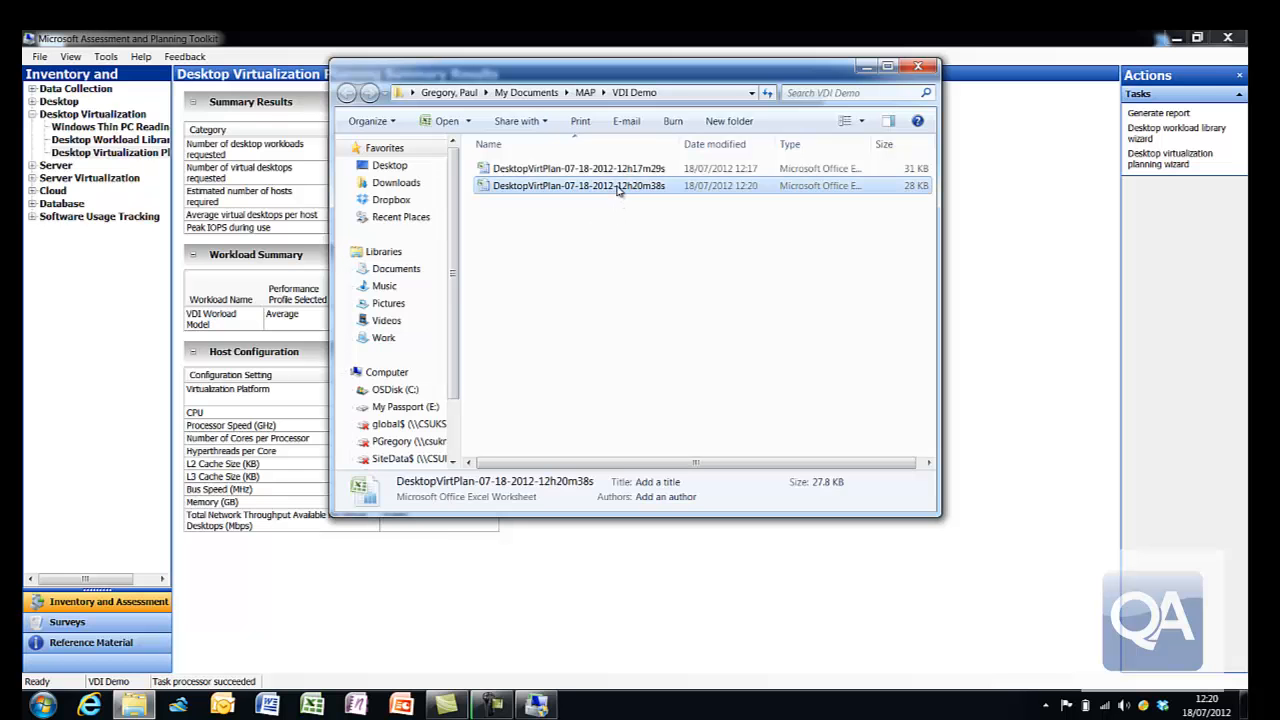
double_click(580, 186)
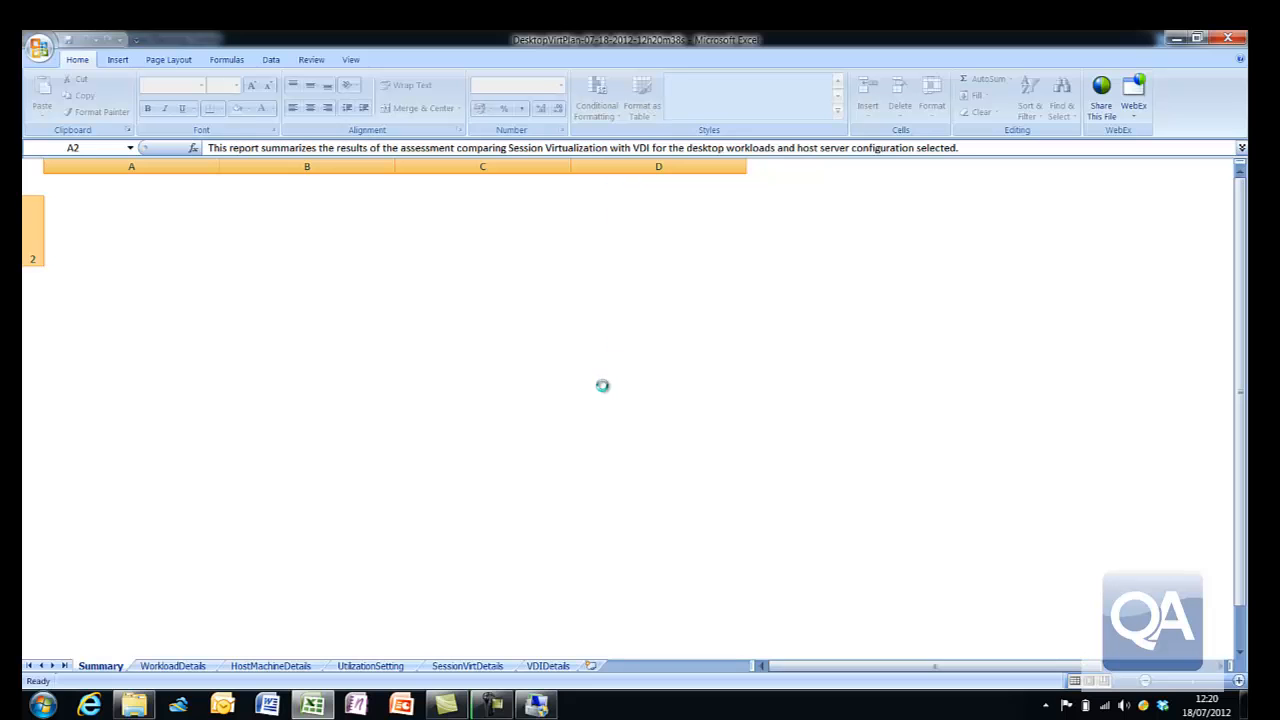
mouse_move(530, 636)
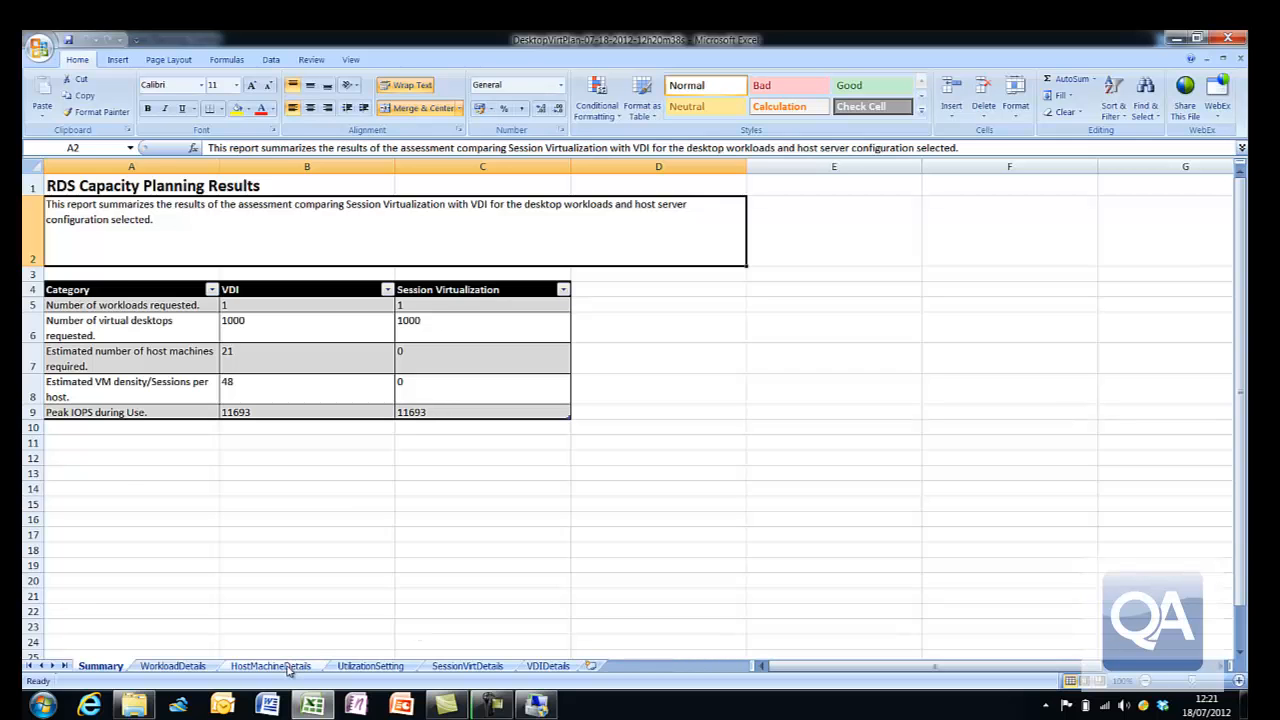
- Review the HostMachineDetails and VDIDetails sheets showing guest disk space exceeding host space
click(270, 664)
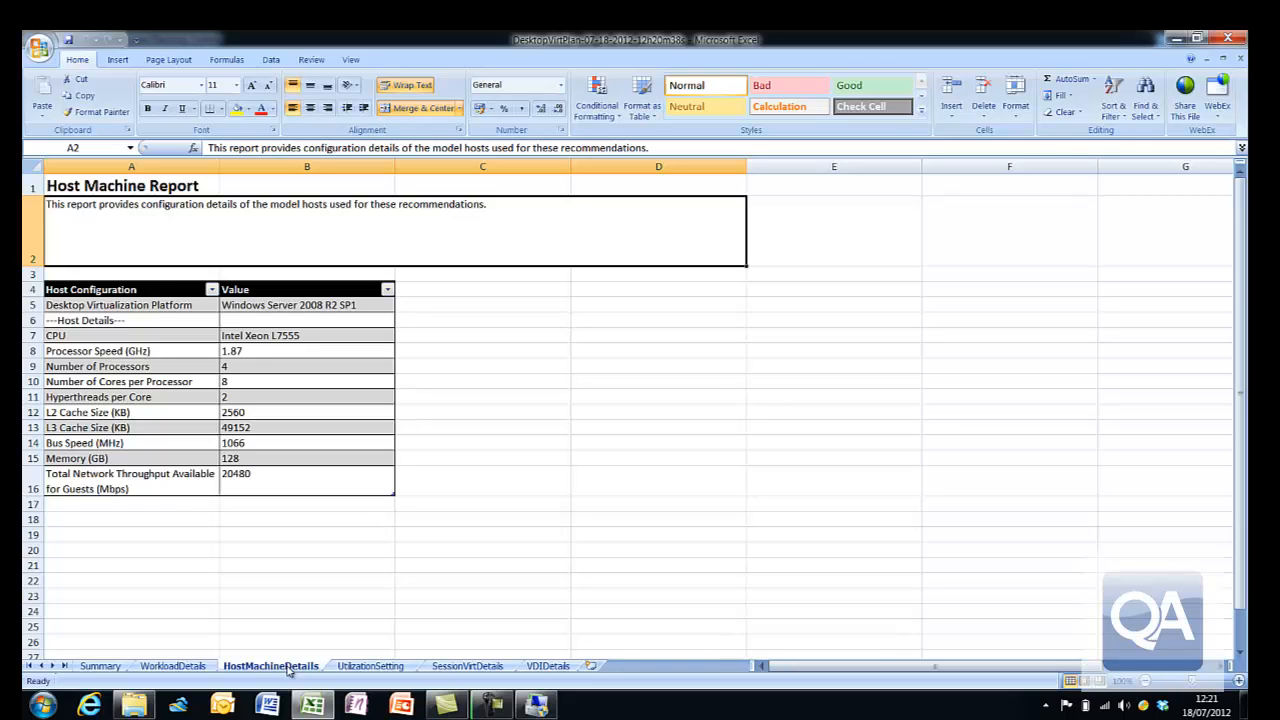
mouse_move(548, 670)
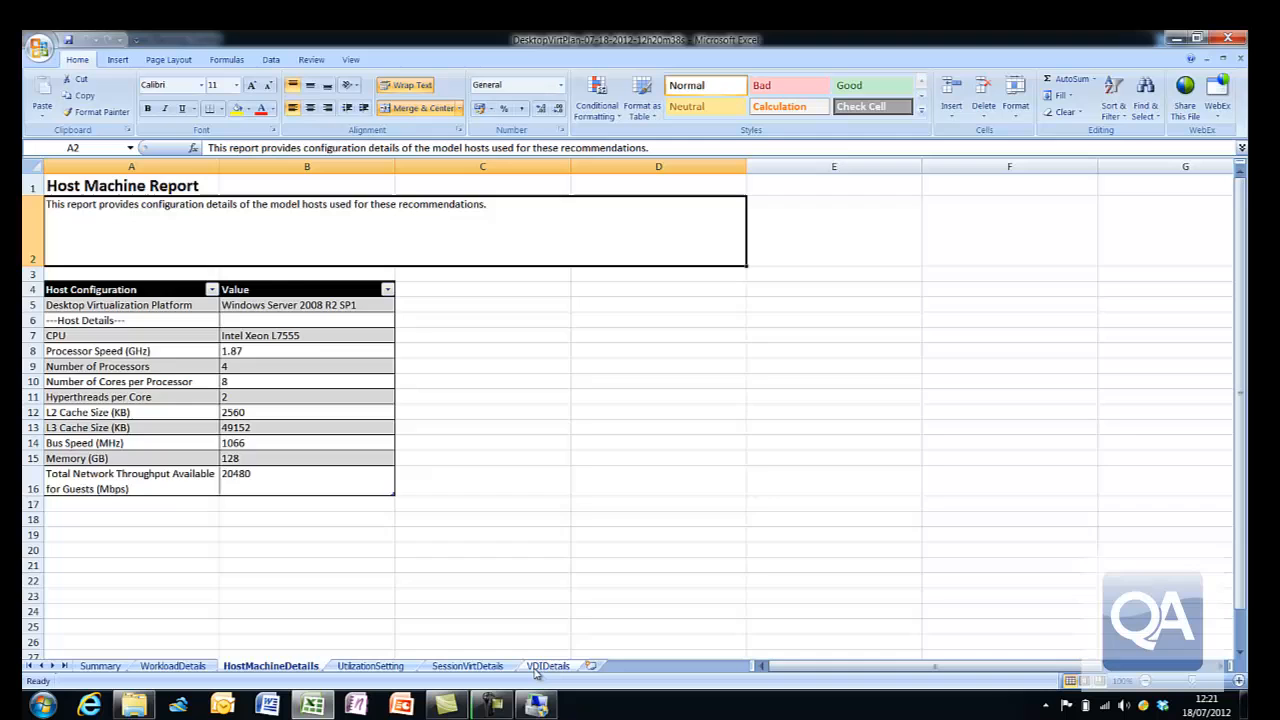
click(548, 664)
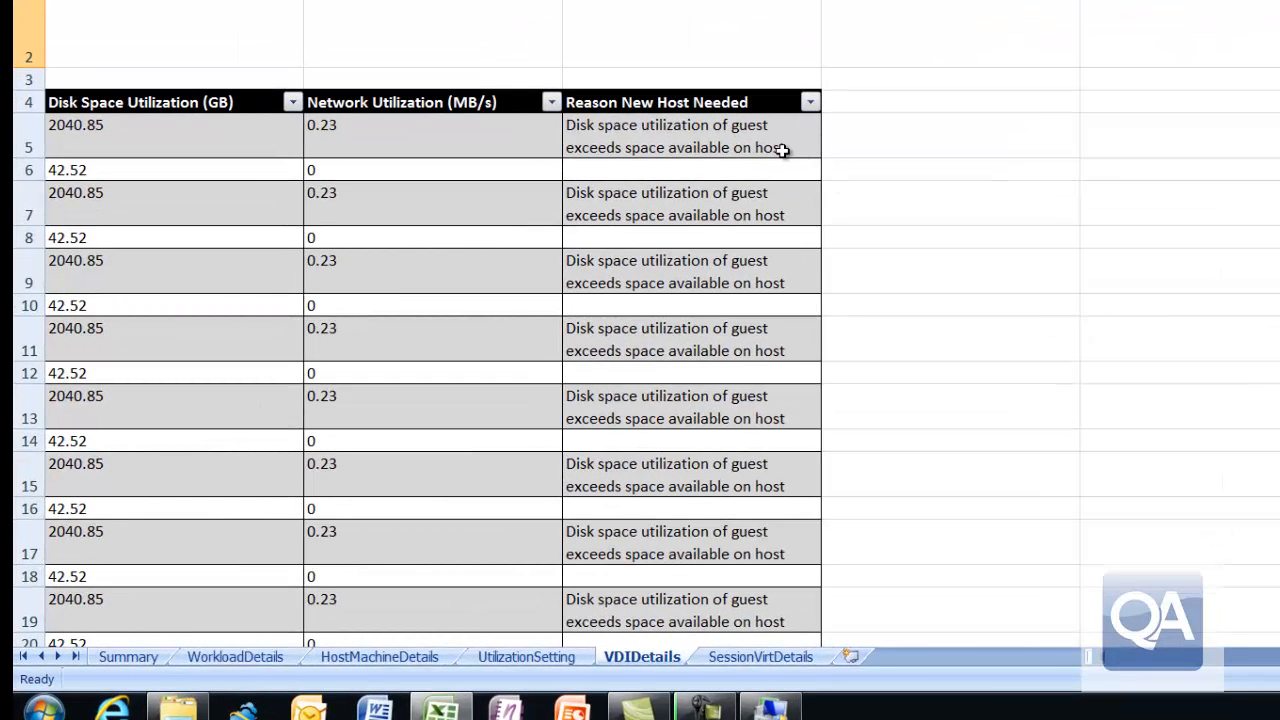
mouse_move(1150, 670)
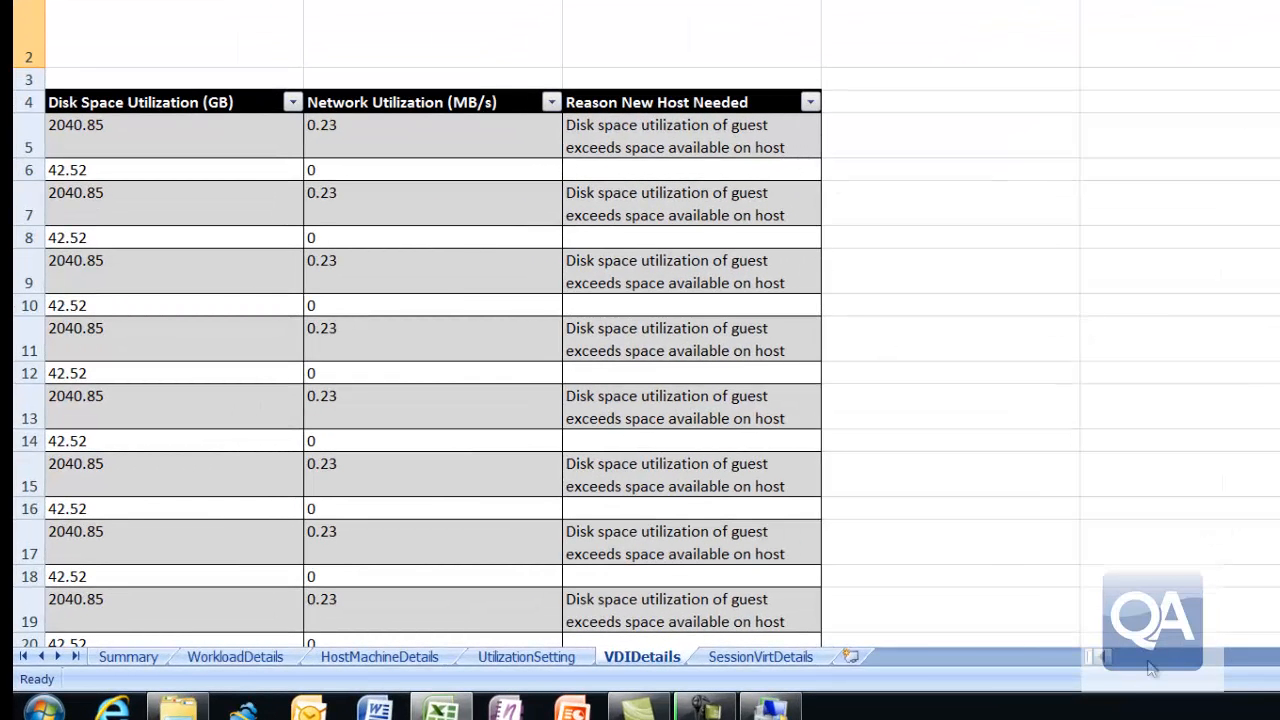